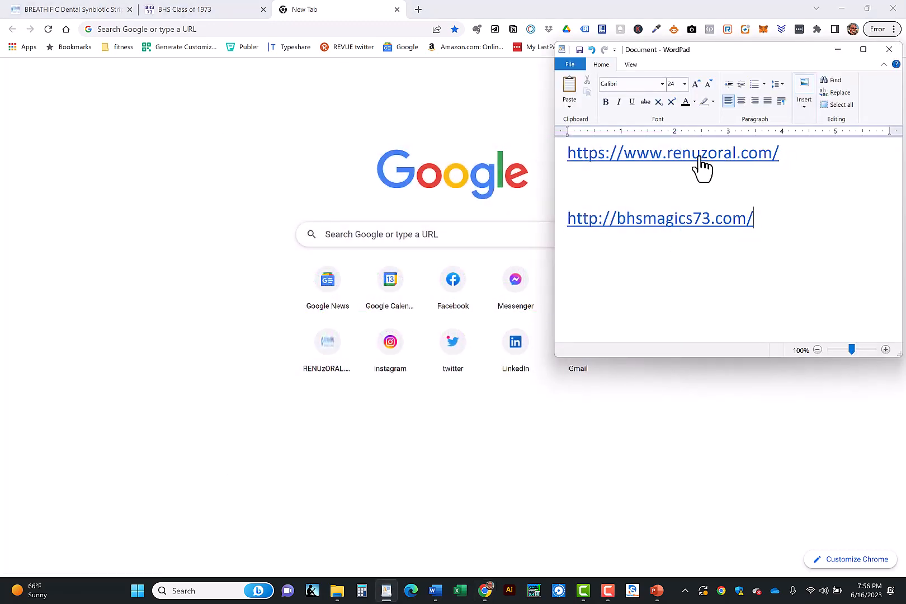
mouse_move(778, 158)
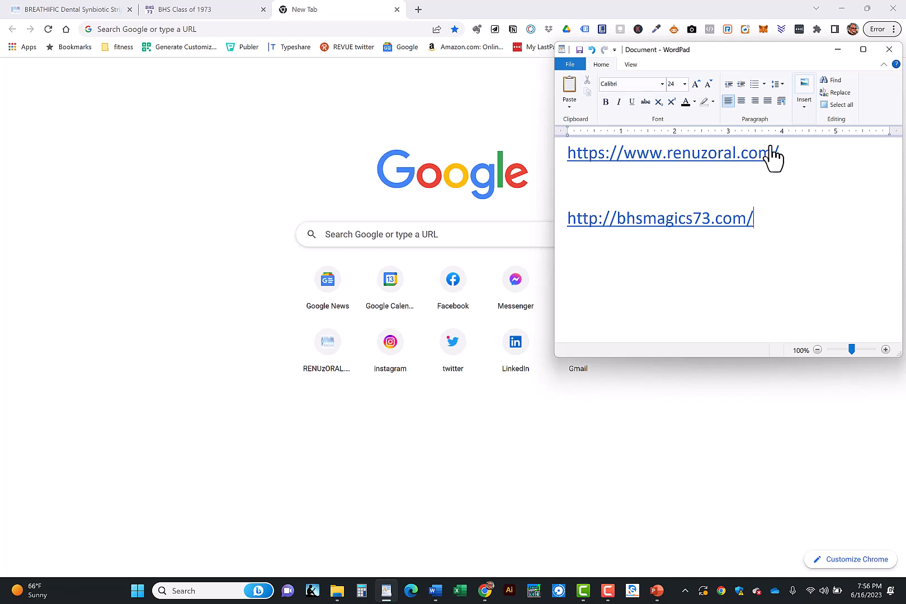
mouse_move(651, 245)
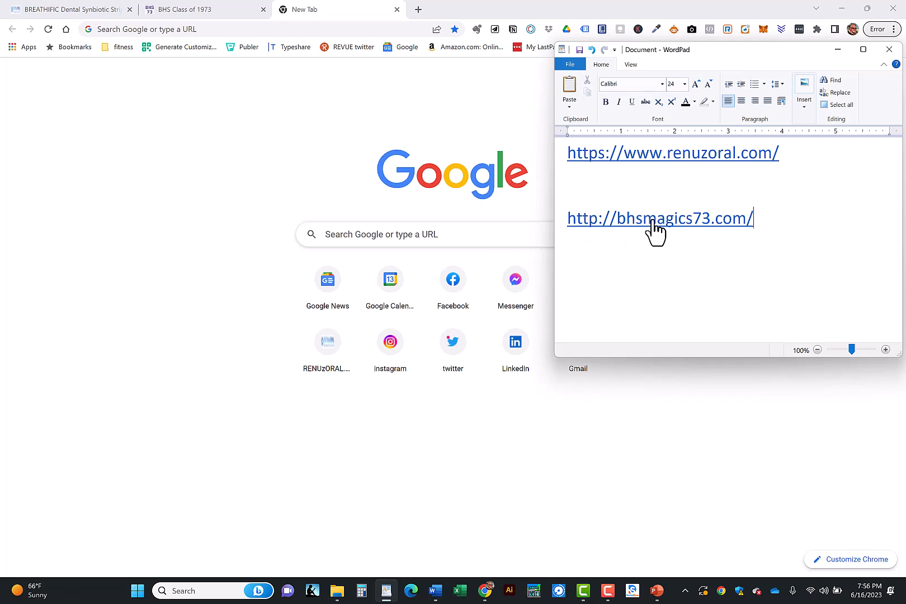
Open the bhsmagics73.com link to load the BHS Class of 1973 home page.
left_click(659, 219)
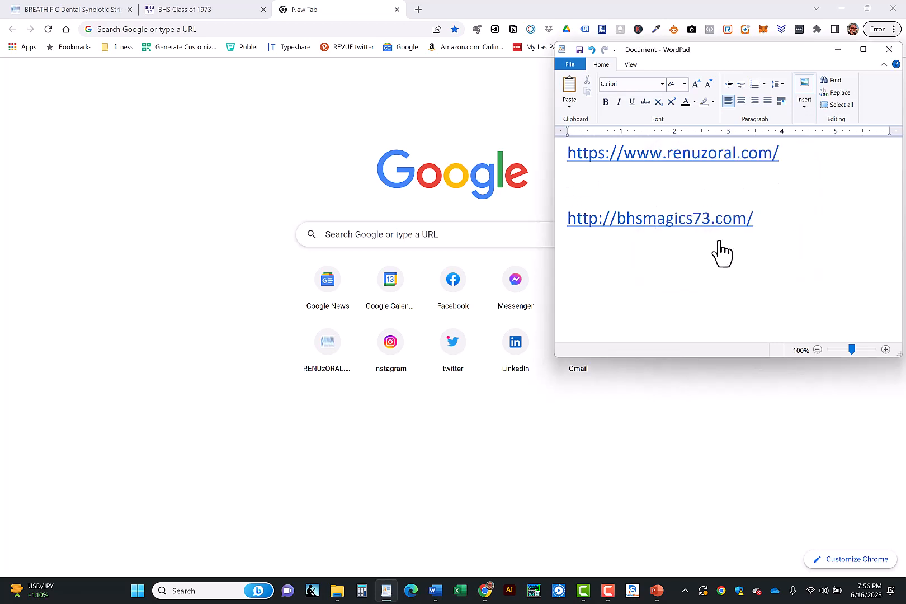
left_click(659, 218)
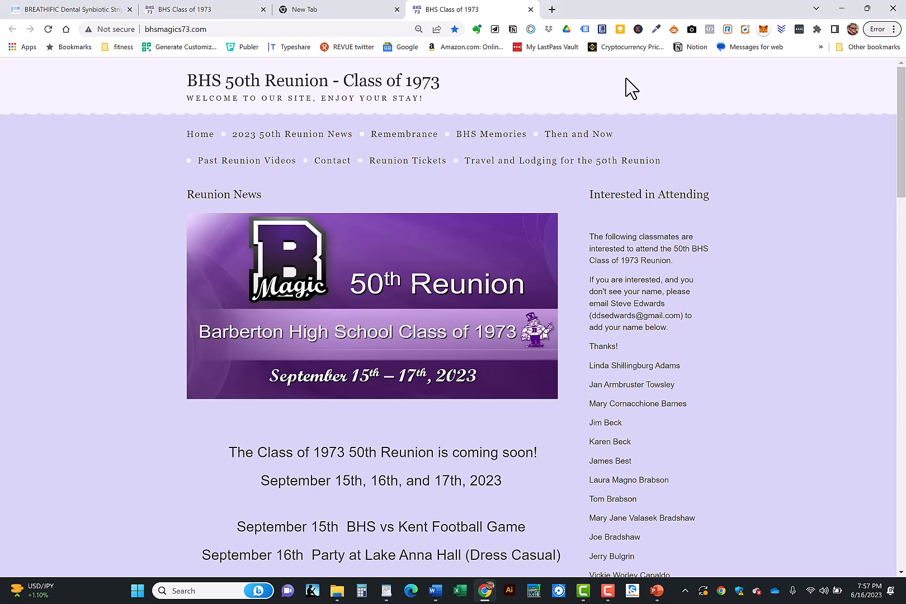
mouse_move(570, 55)
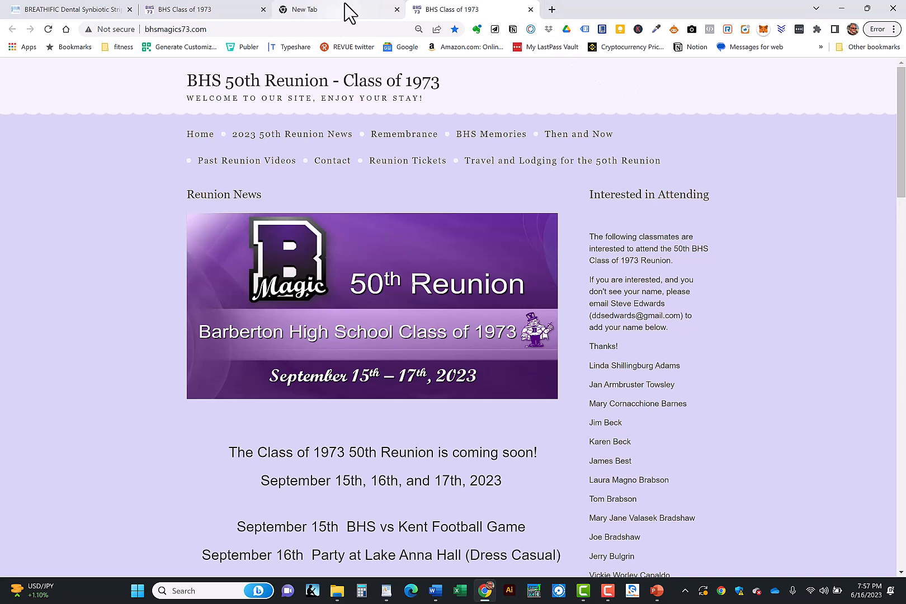
mouse_move(592, 92)
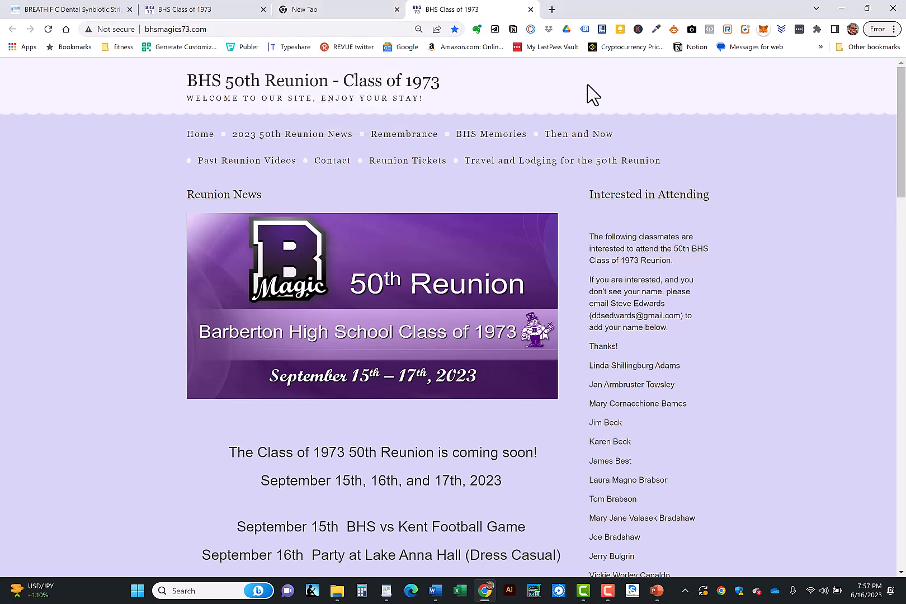
mouse_move(701, 117)
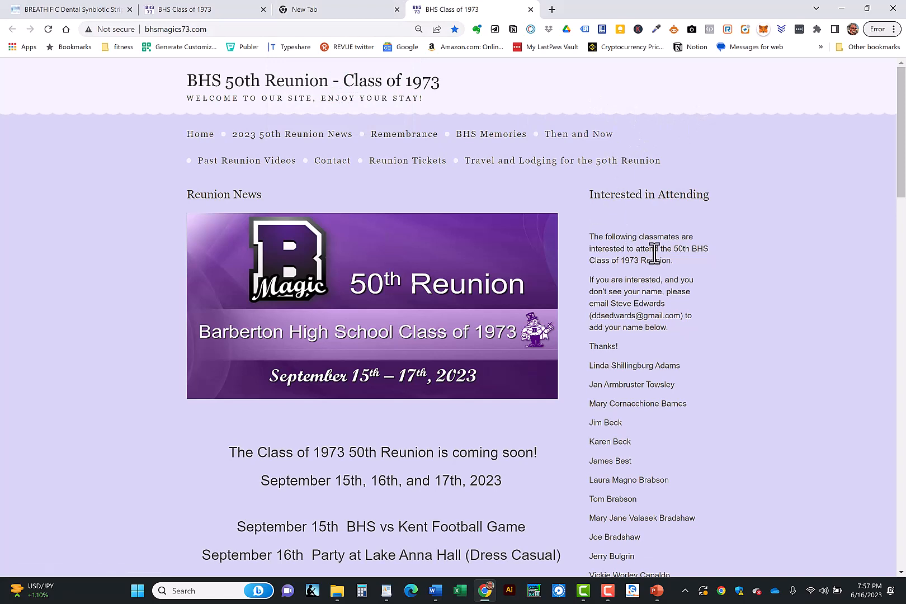
mouse_move(351, 225)
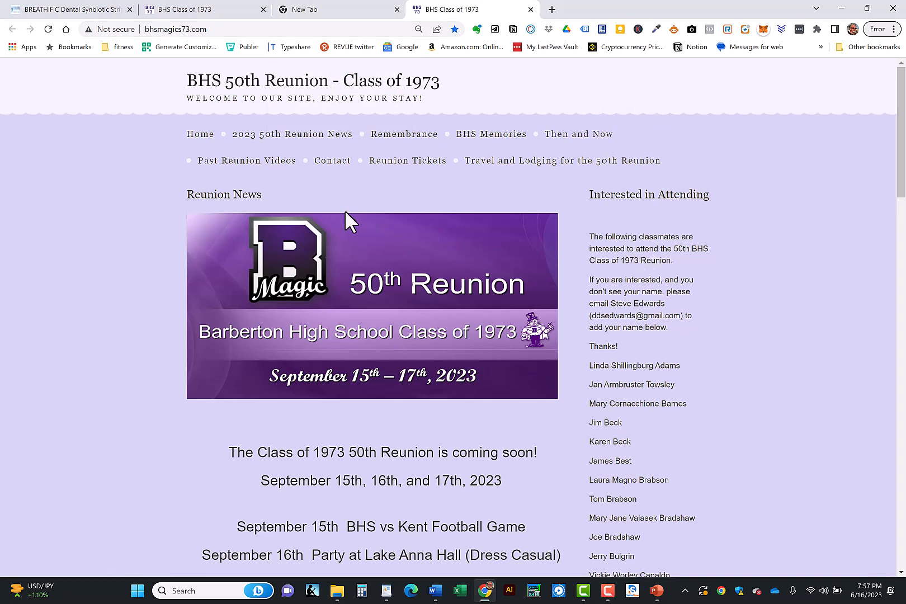
mouse_move(330, 208)
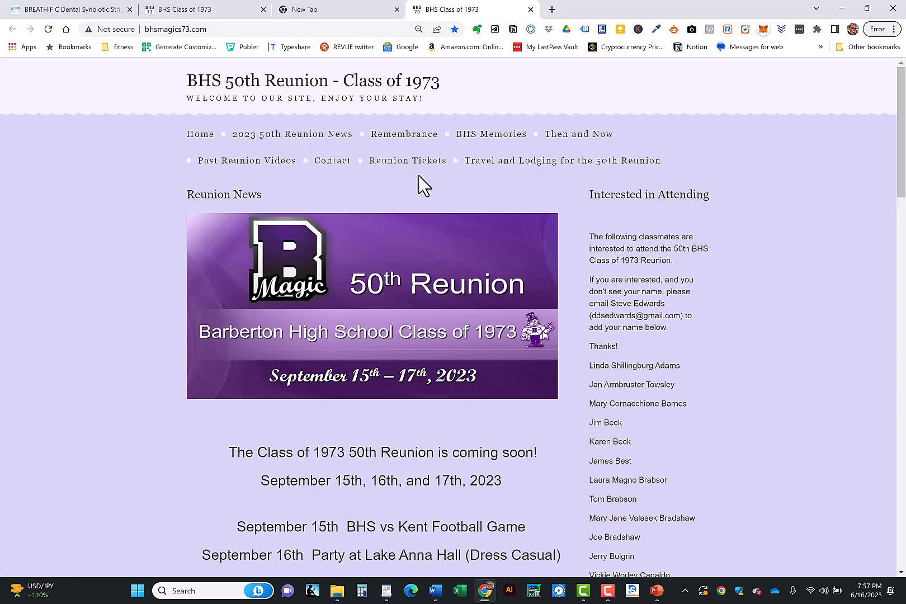
mouse_move(407, 160)
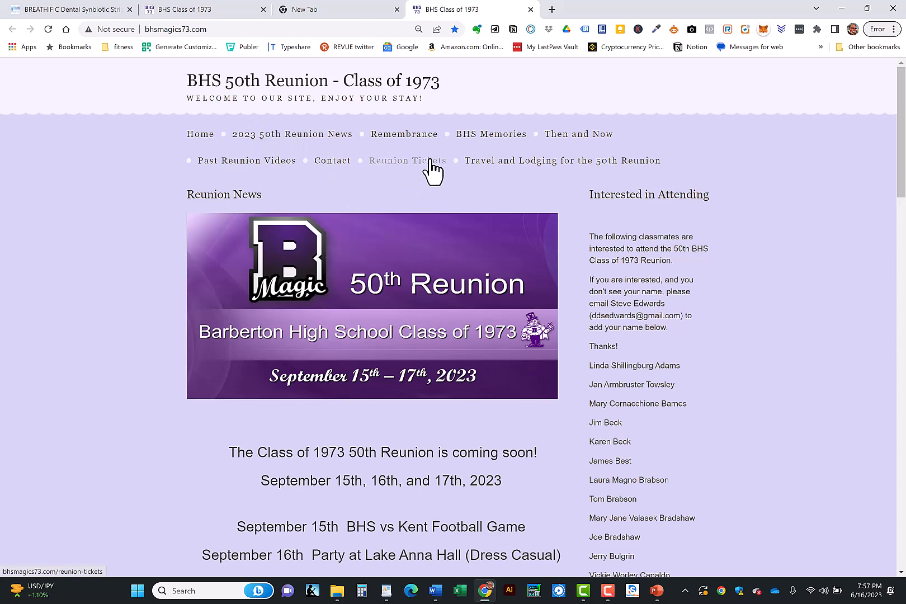
Open Reunion Tickets and scroll through the early-bird prices, terms and purchase links.
left_click(407, 161)
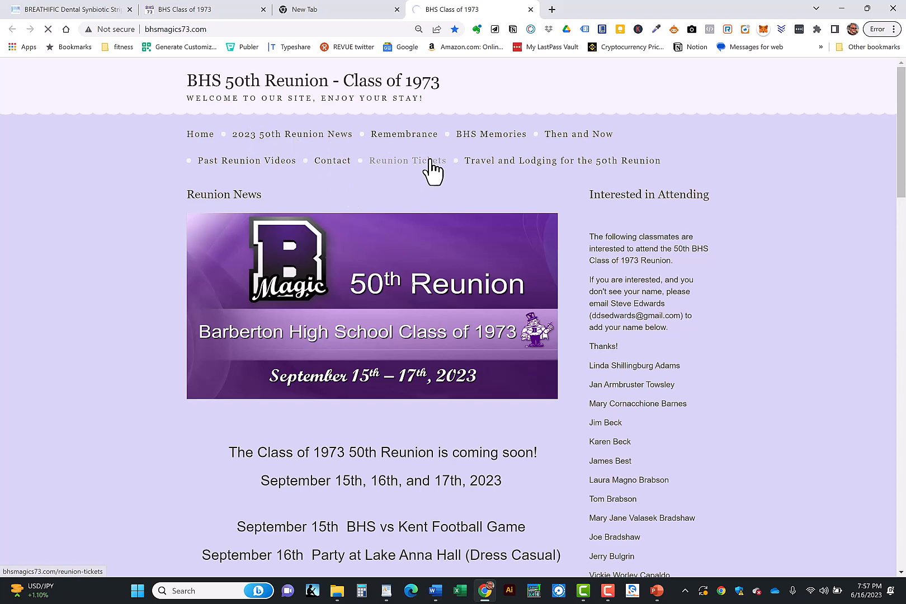
left_click(407, 160)
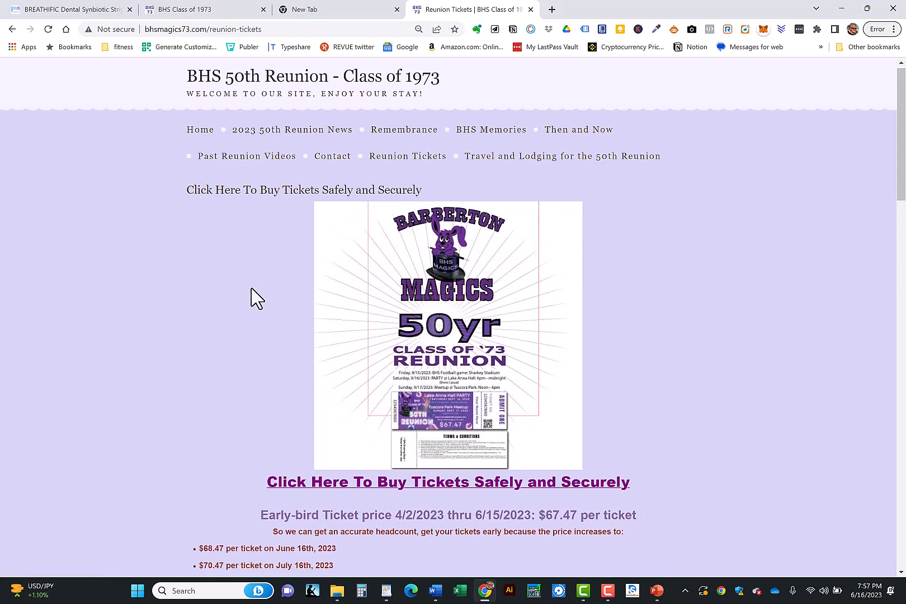
scroll("down", 3)
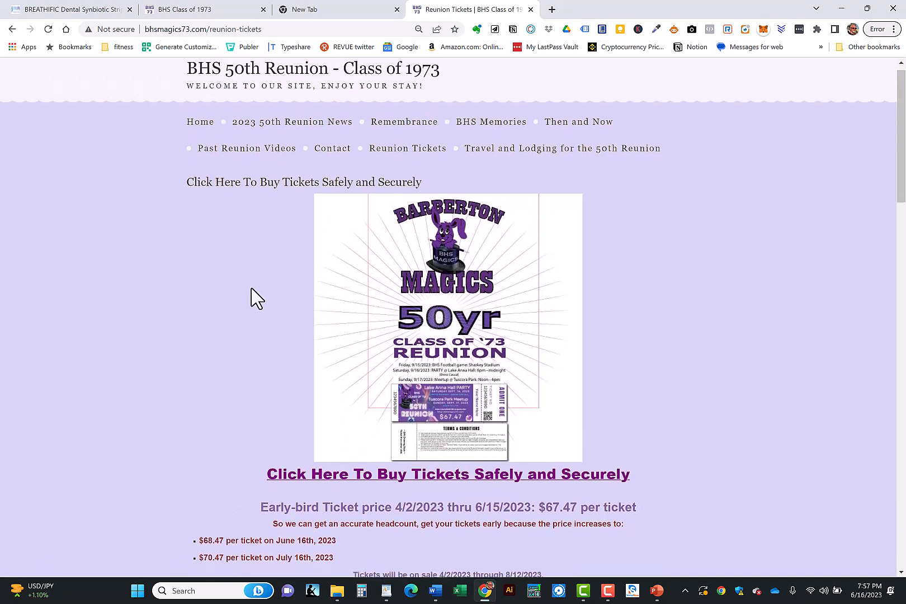
scroll("down", 3)
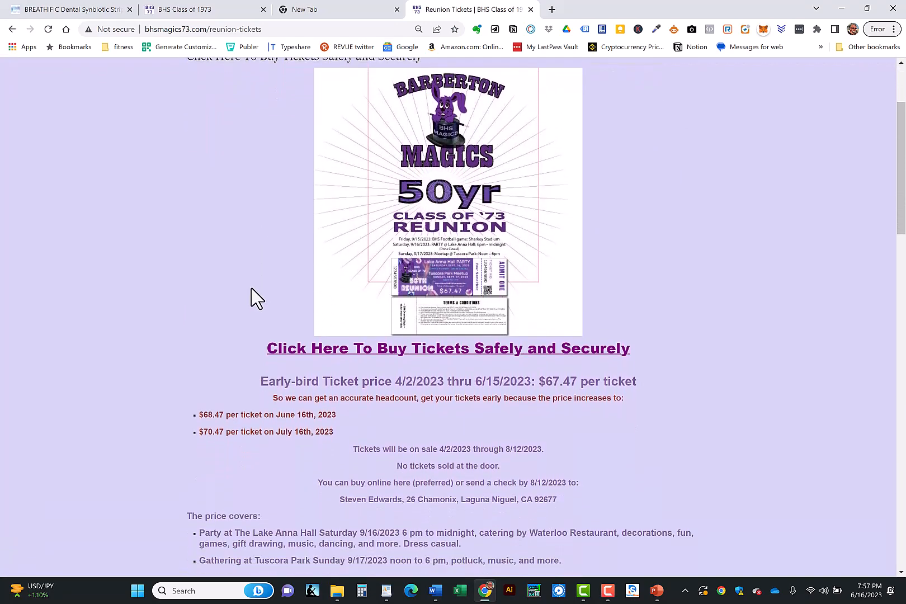
scroll("down", 3)
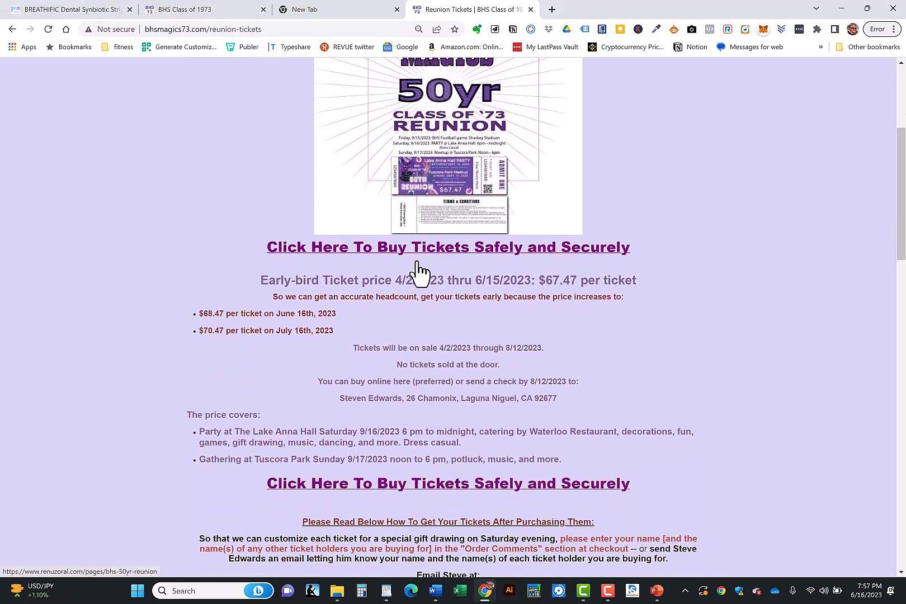
scroll("down", 3)
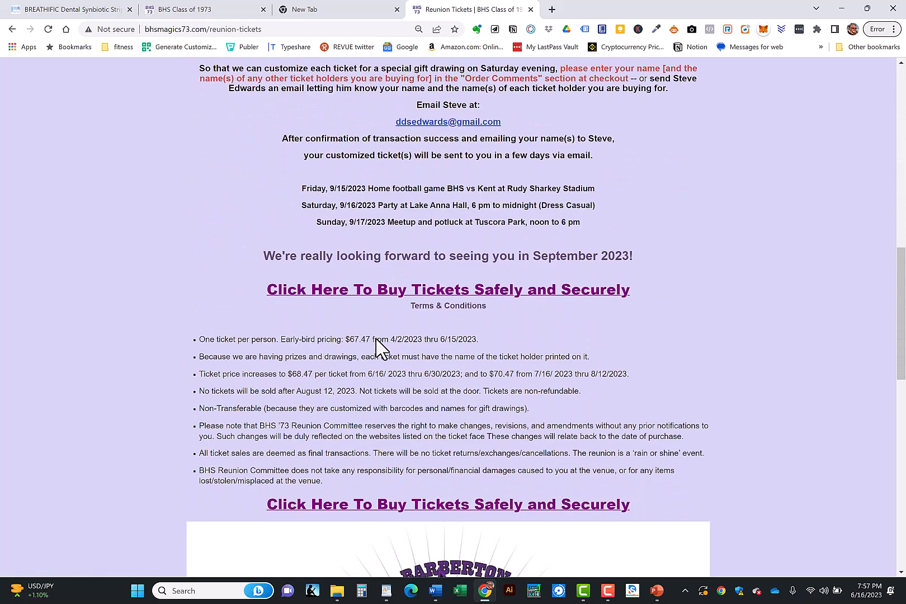
scroll("down", 3)
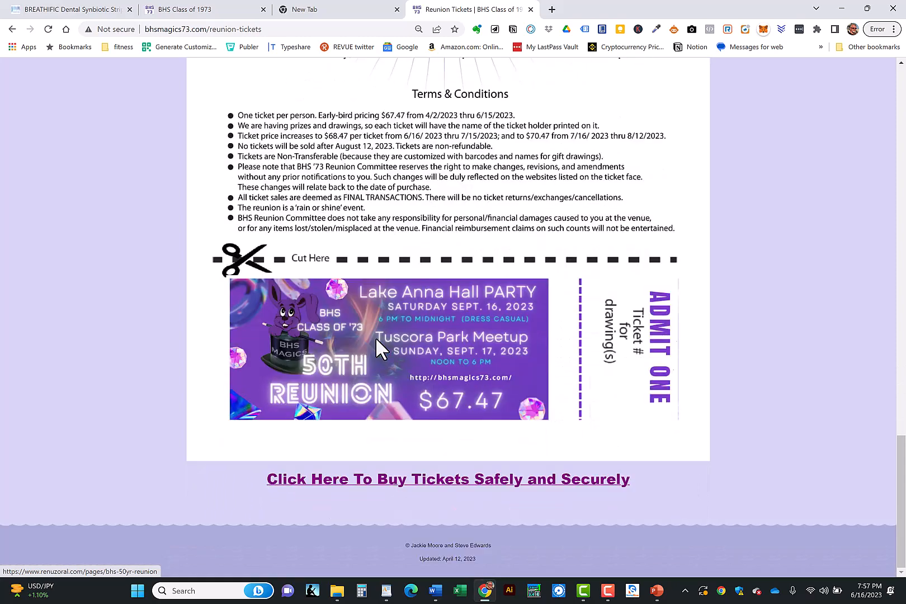
mouse_move(547, 226)
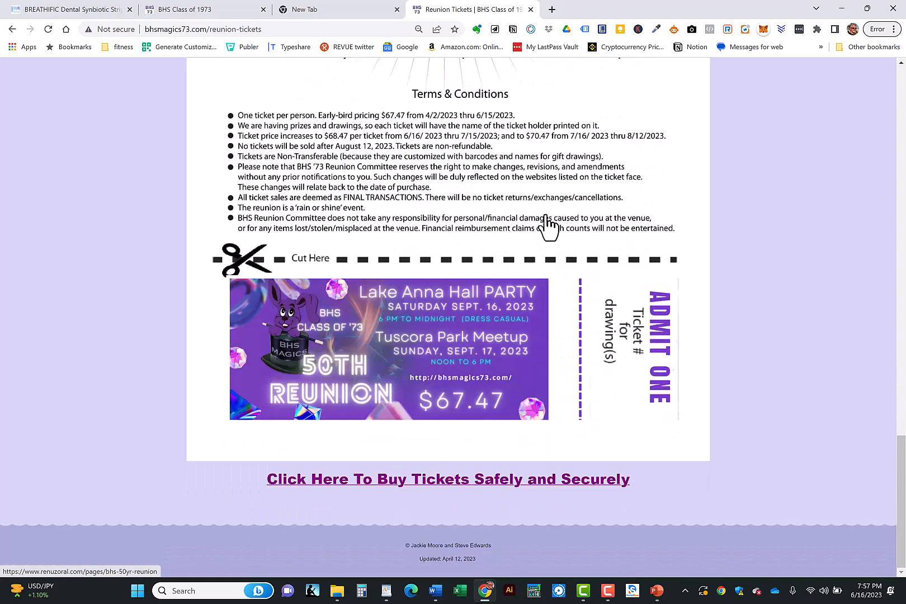
scroll("down", 3)
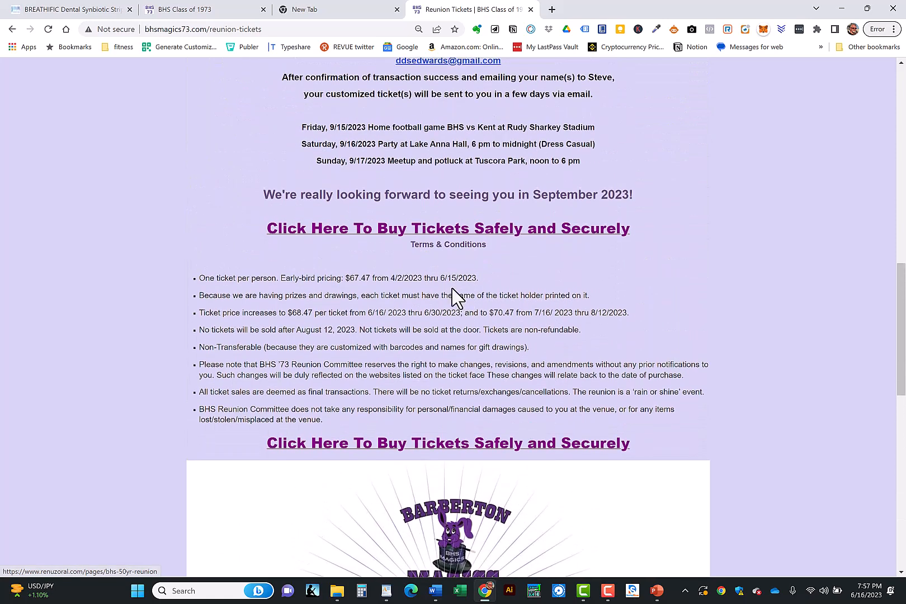
mouse_move(420, 277)
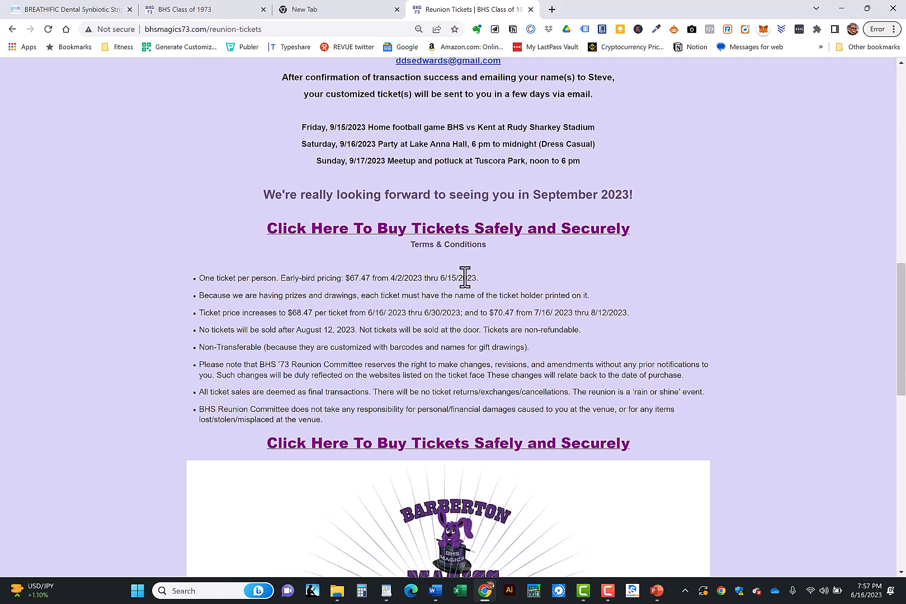
scroll("up", 3)
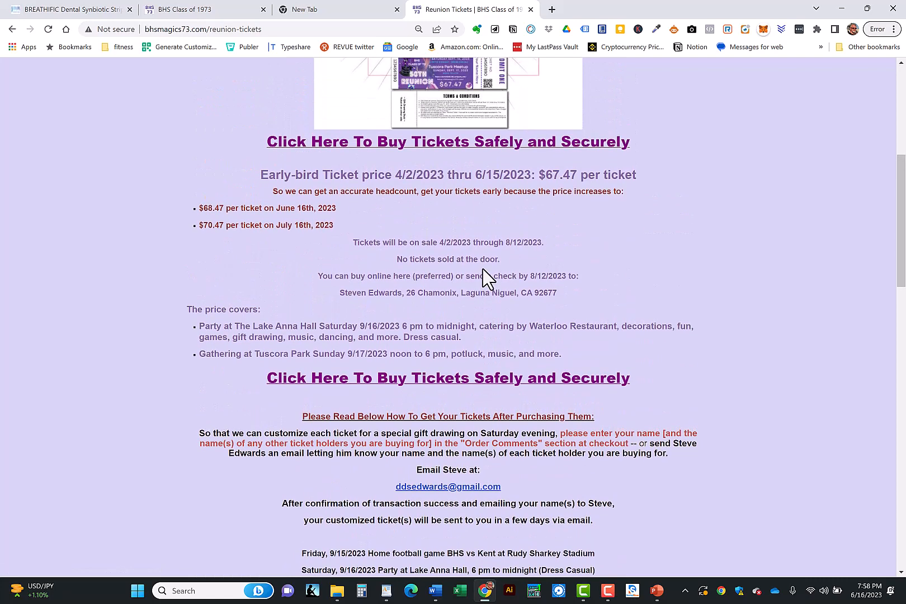
mouse_move(649, 245)
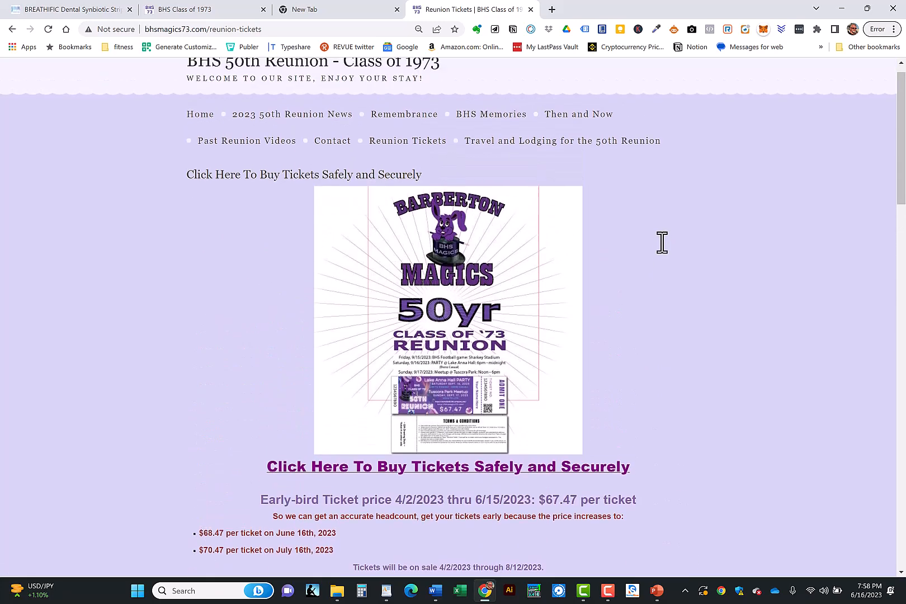
scroll("down", 3)
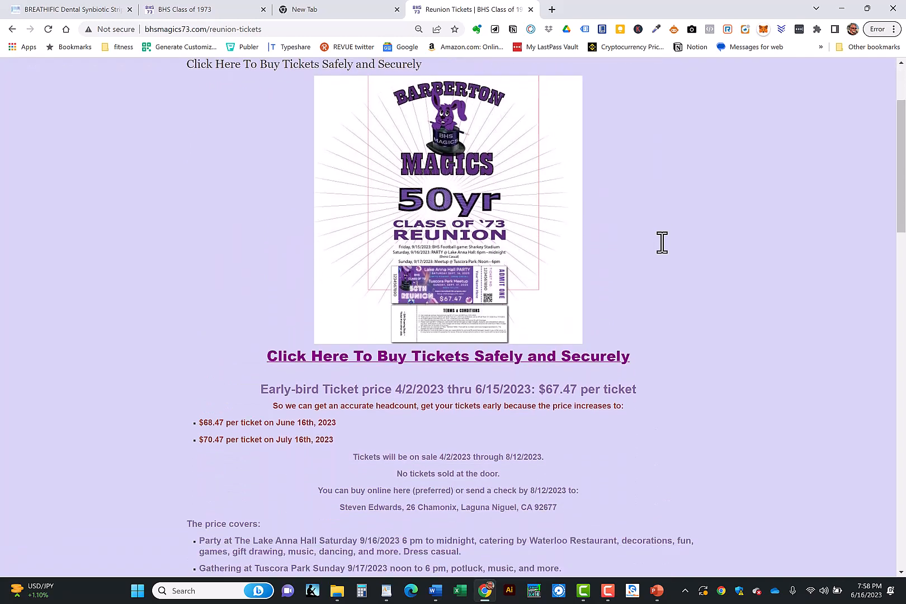
scroll("down", 3)
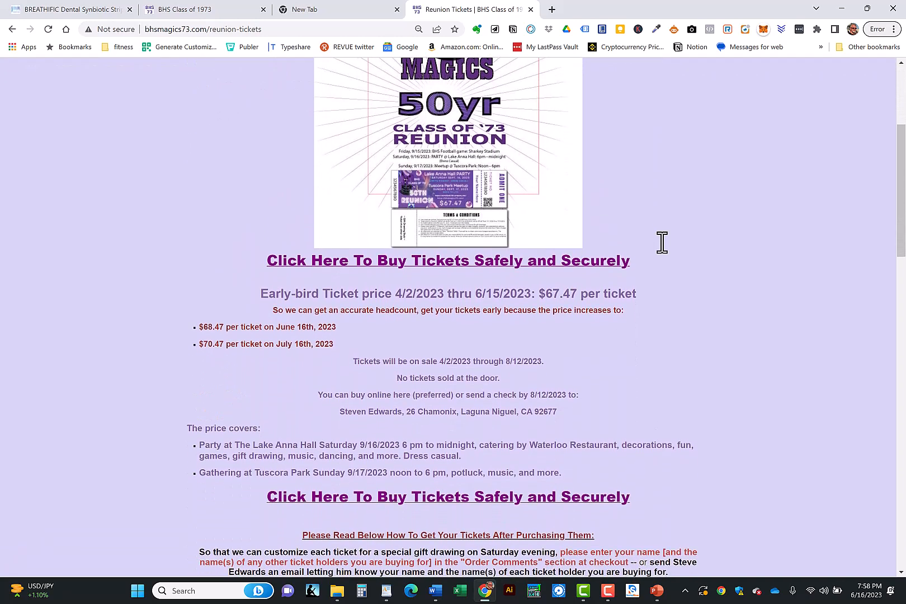
mouse_move(522, 327)
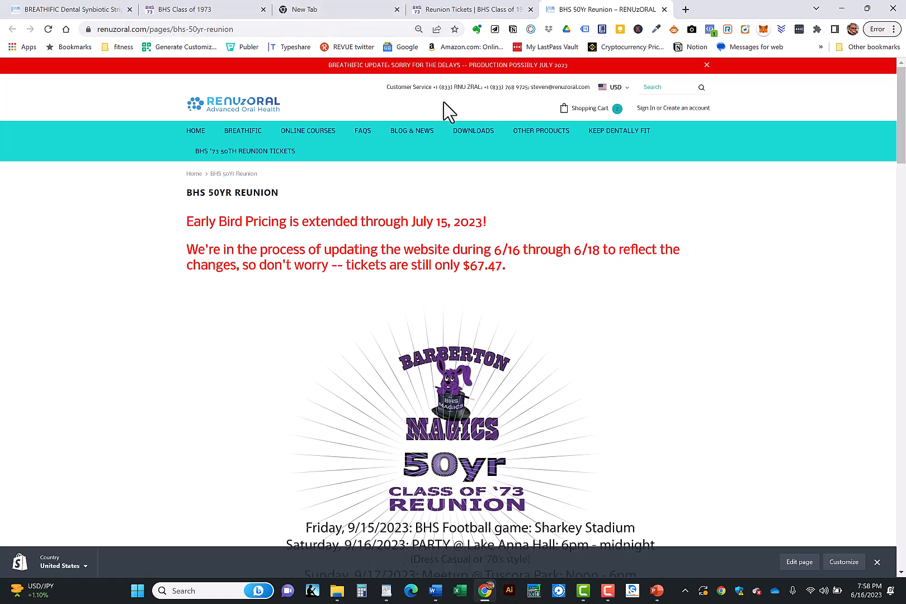
mouse_move(476, 121)
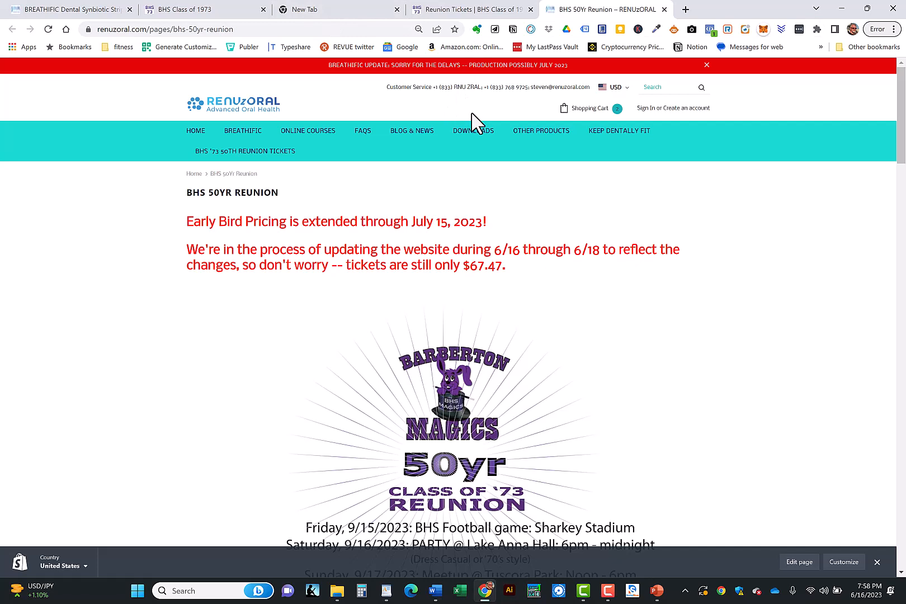
mouse_move(361, 134)
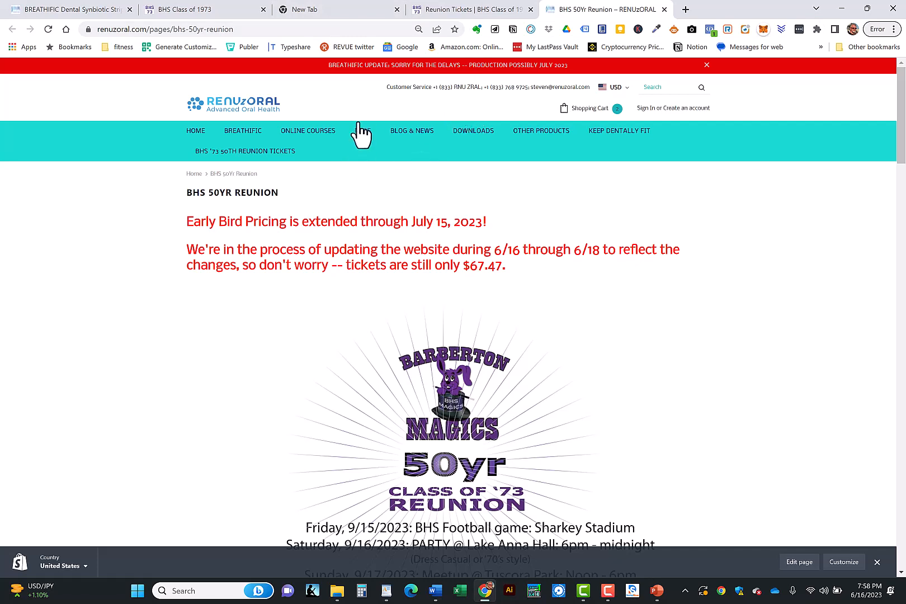
Scroll the renuzoral.com BHS 50yr Reunion page showing early-bird pricing through July 15, 2023.
scroll("down", 3)
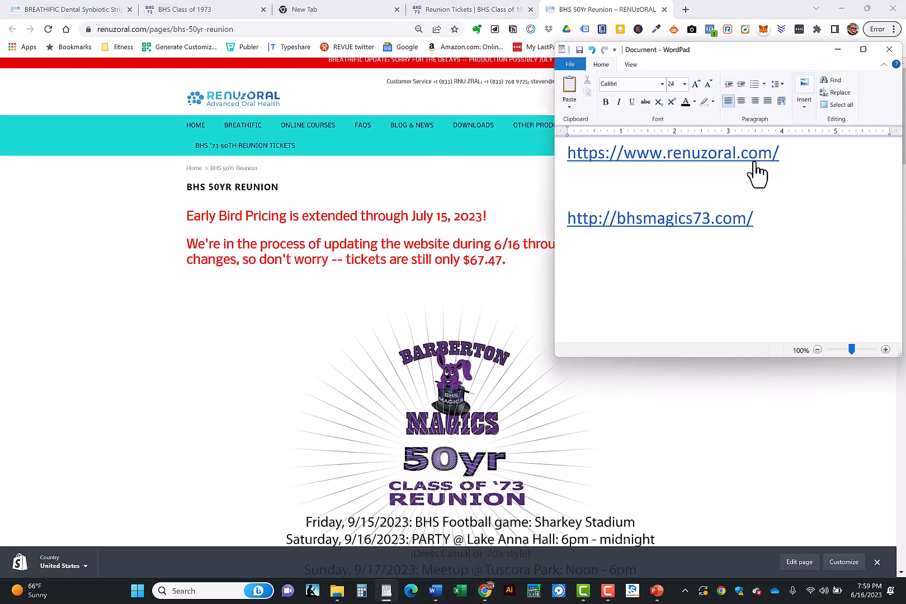
mouse_move(694, 165)
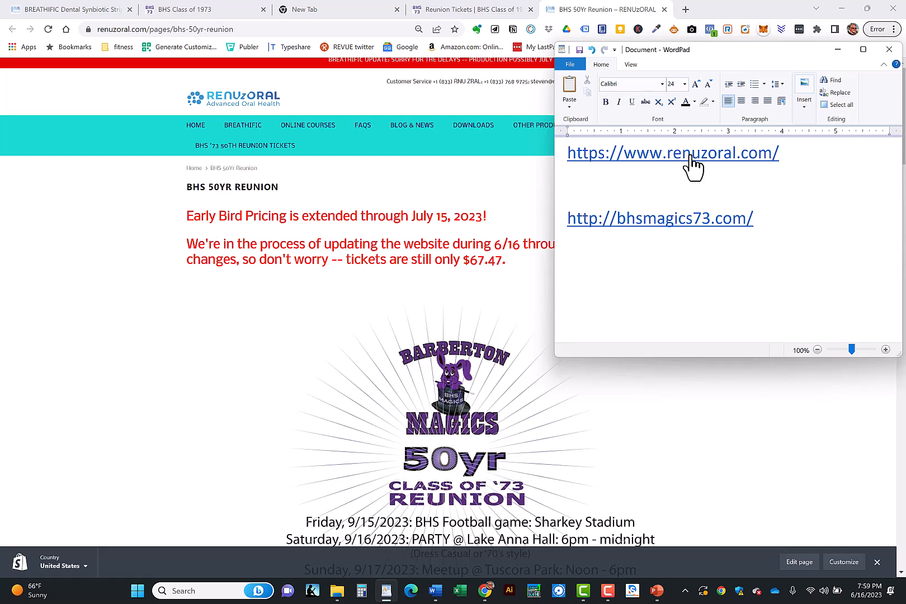
left_click(672, 152)
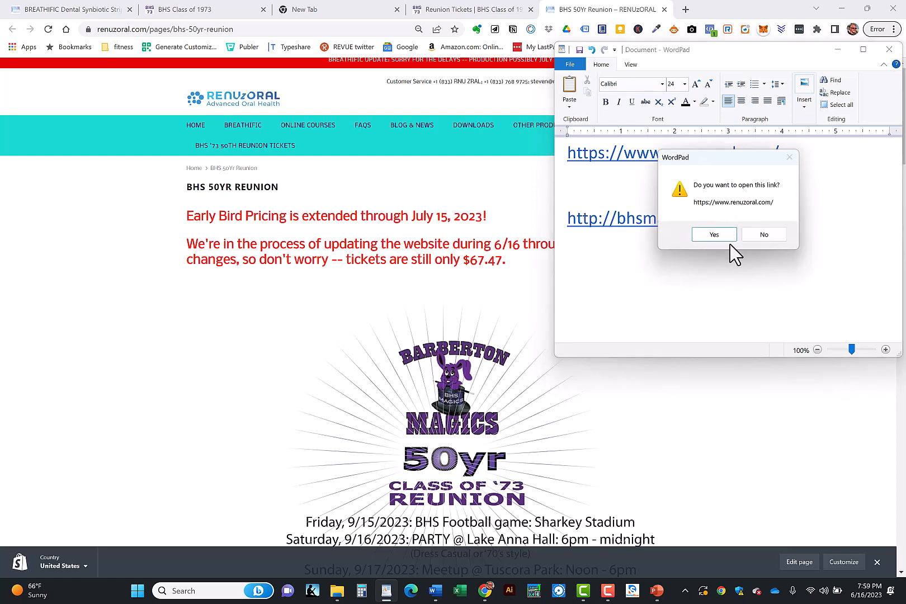
left_click(714, 234)
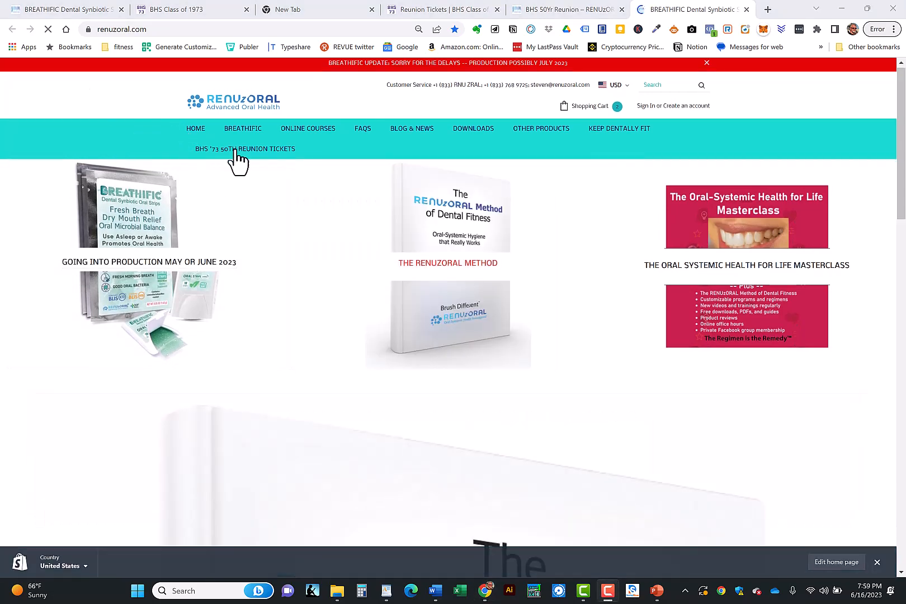
mouse_move(245, 149)
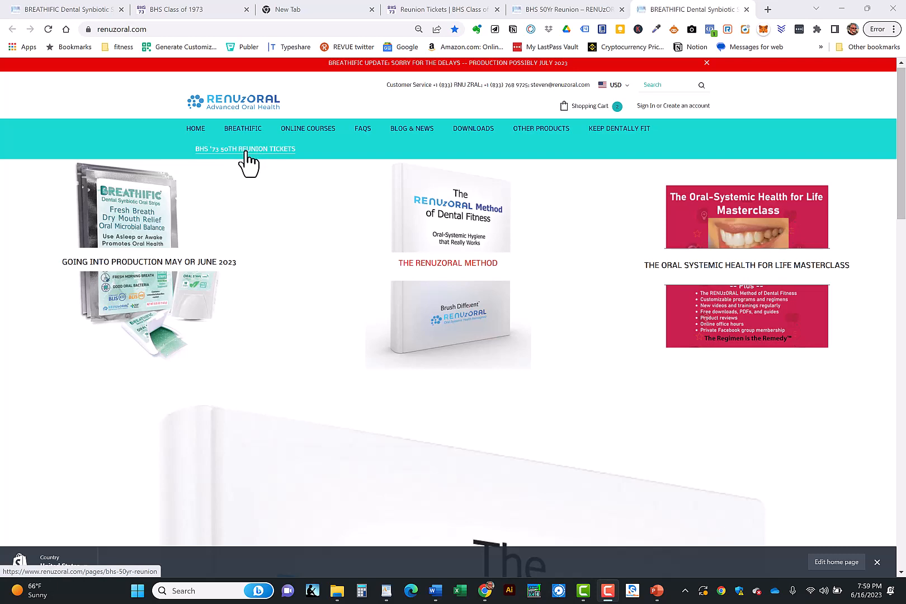
Open the BHS '73 50th Reunion Tickets page and scroll past BUY NOW to the ticket-name instructions.
left_click(245, 149)
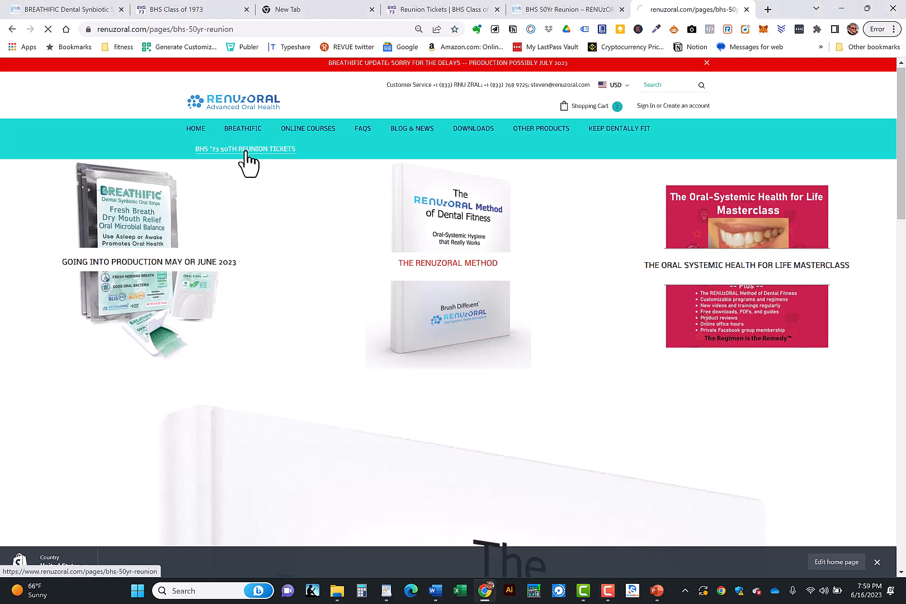
left_click(244, 149)
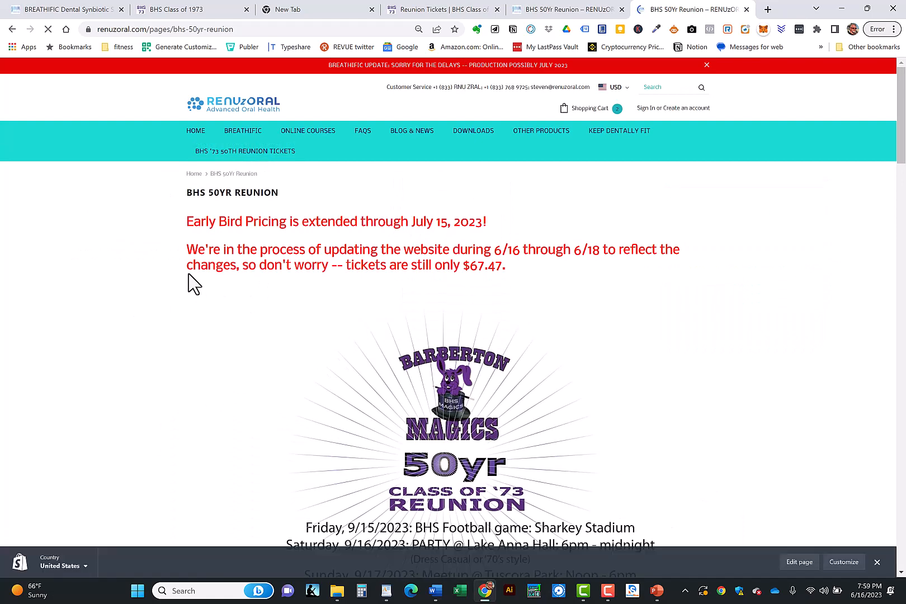
left_click(705, 65)
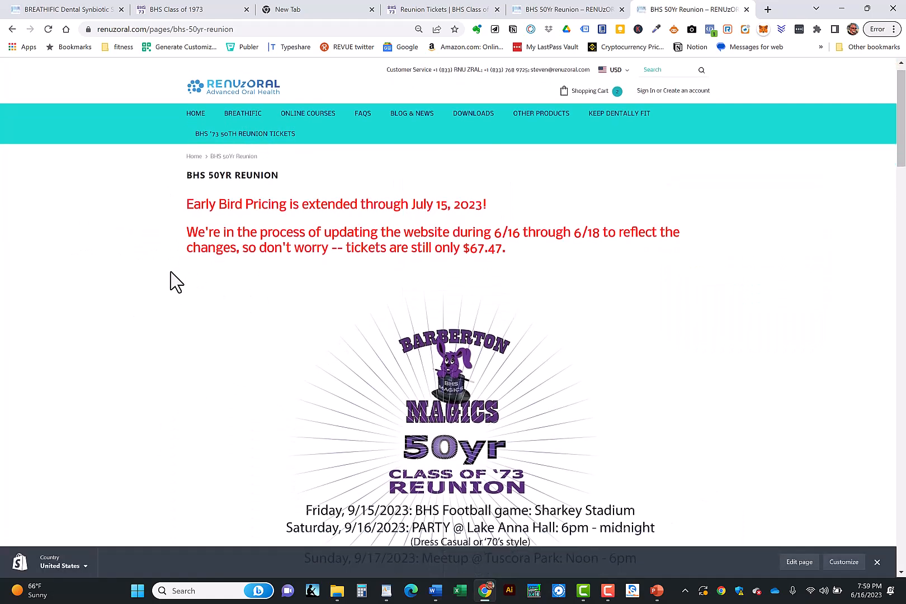
scroll("down", 3)
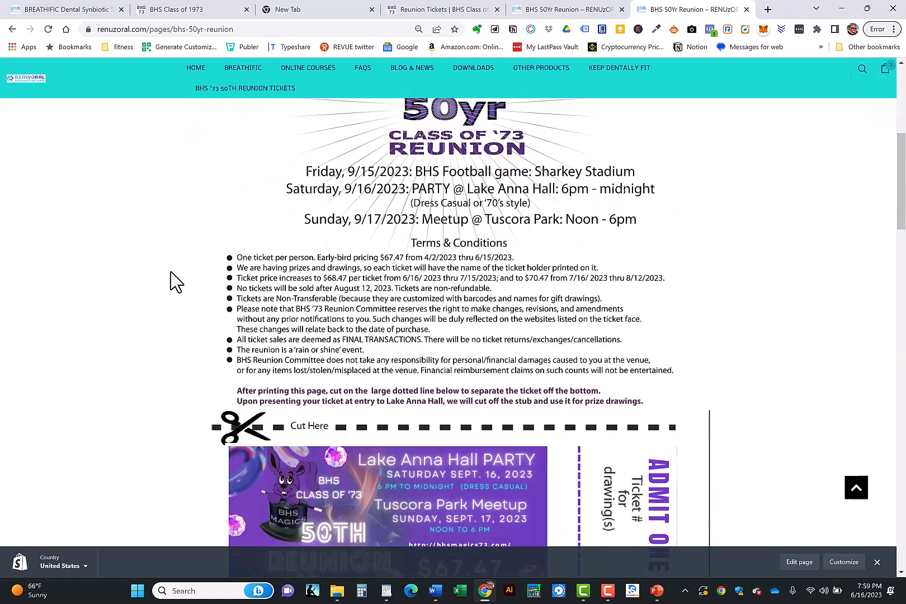
scroll("down", 3)
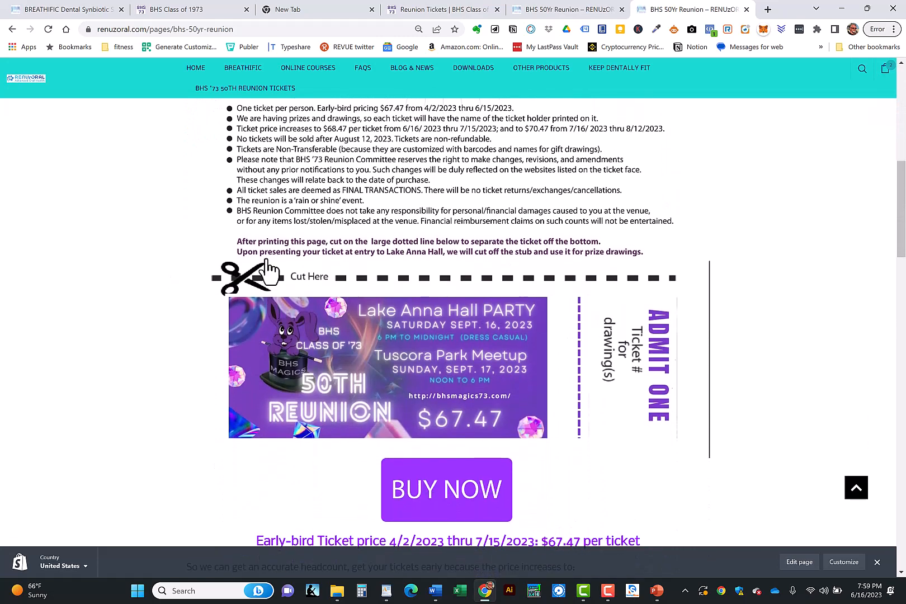
scroll("down", 3)
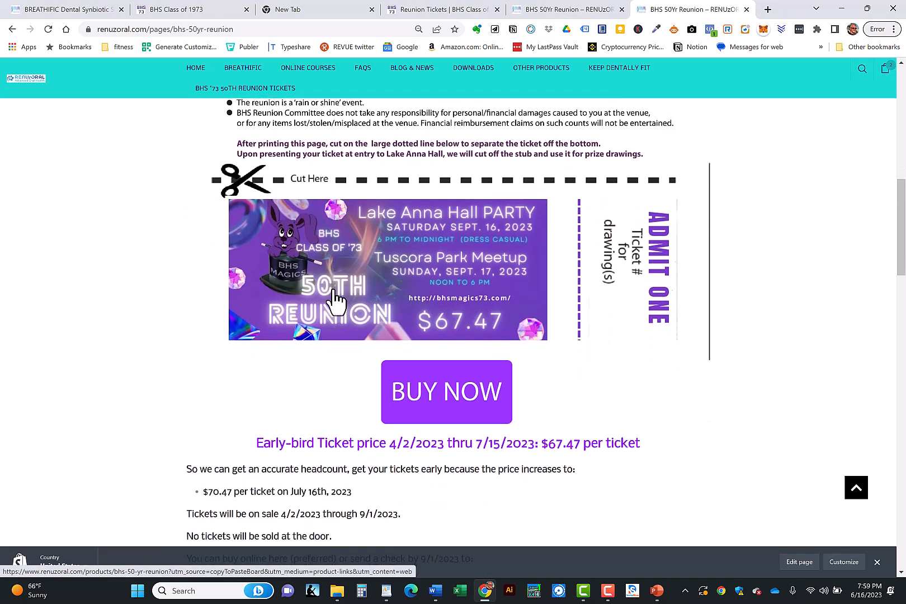
scroll("down", 3)
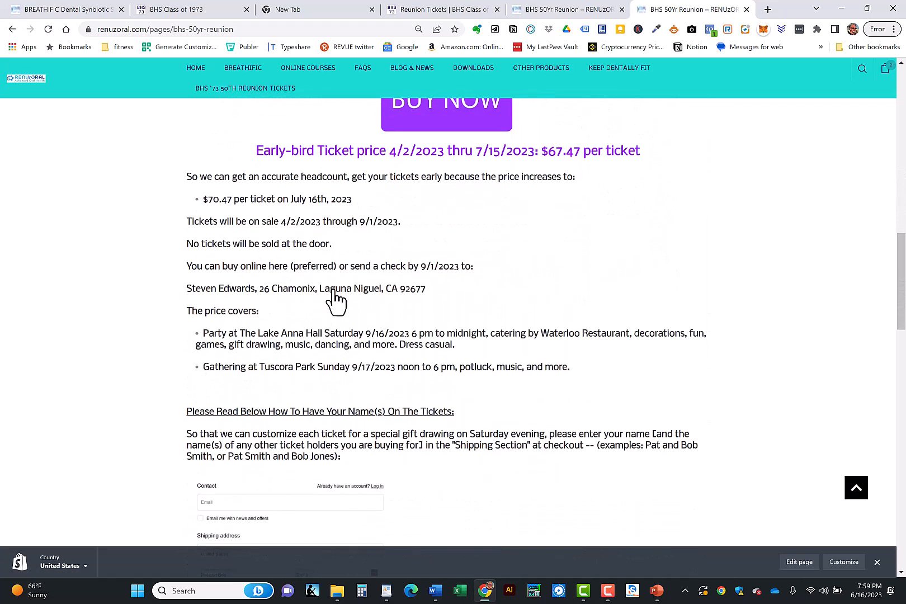
scroll("down", 3)
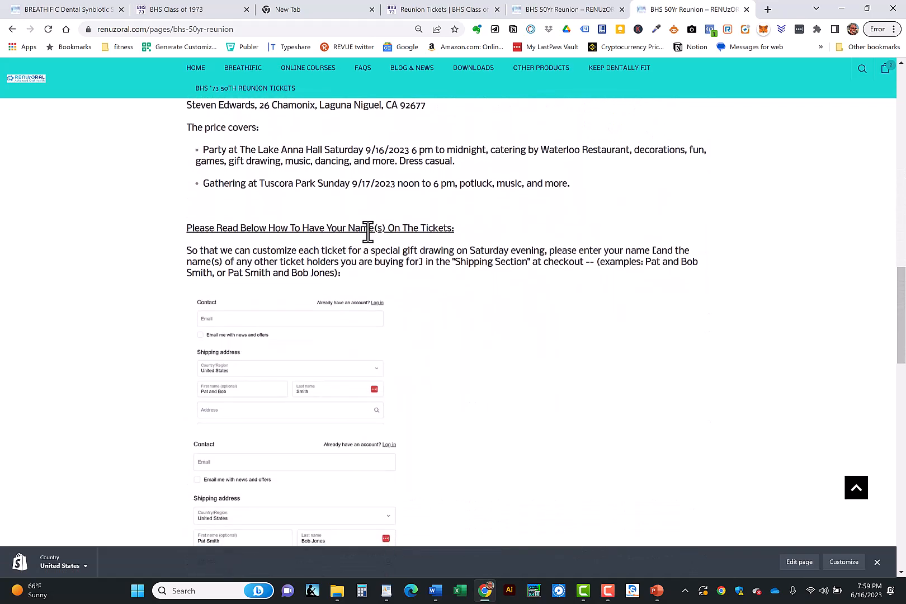
scroll("down", 3)
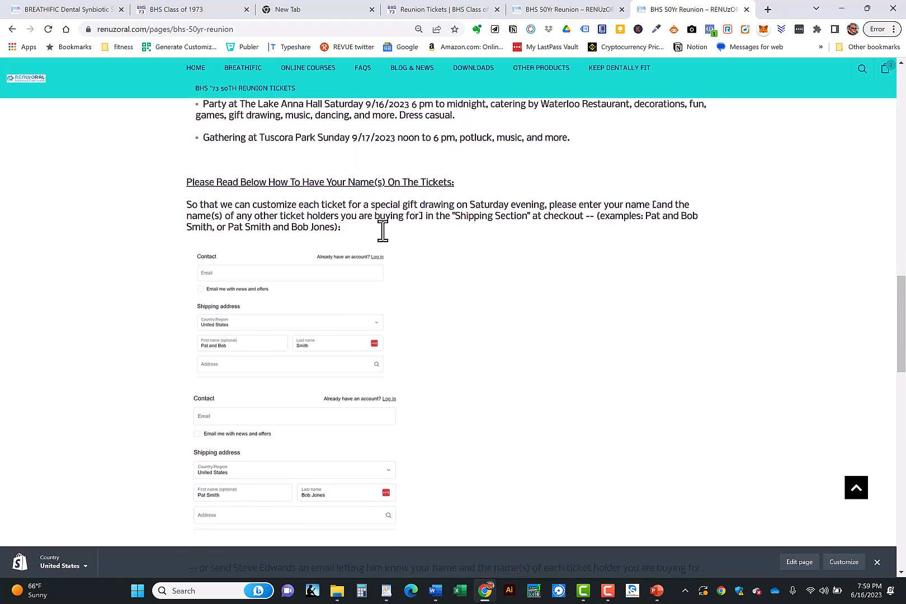
scroll("down", 3)
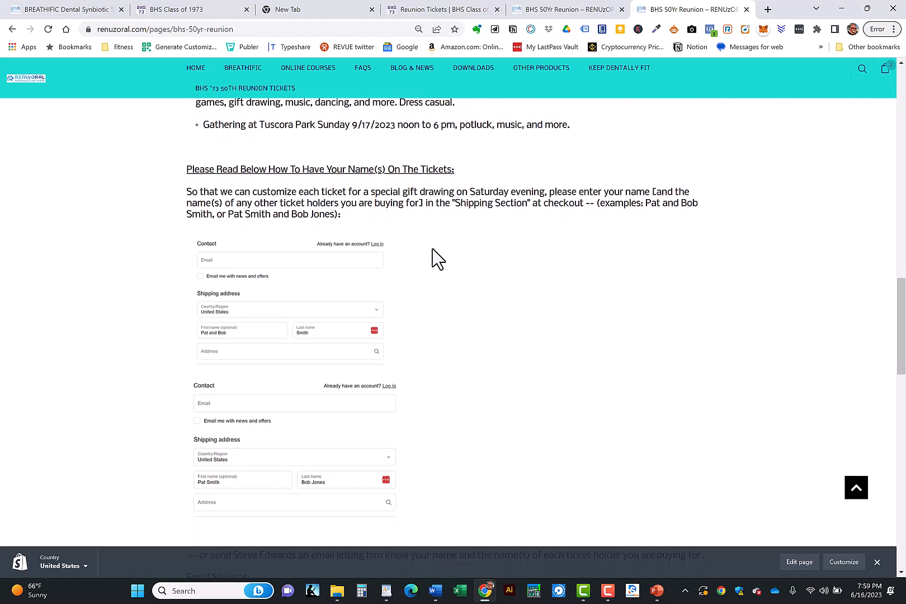
mouse_move(523, 305)
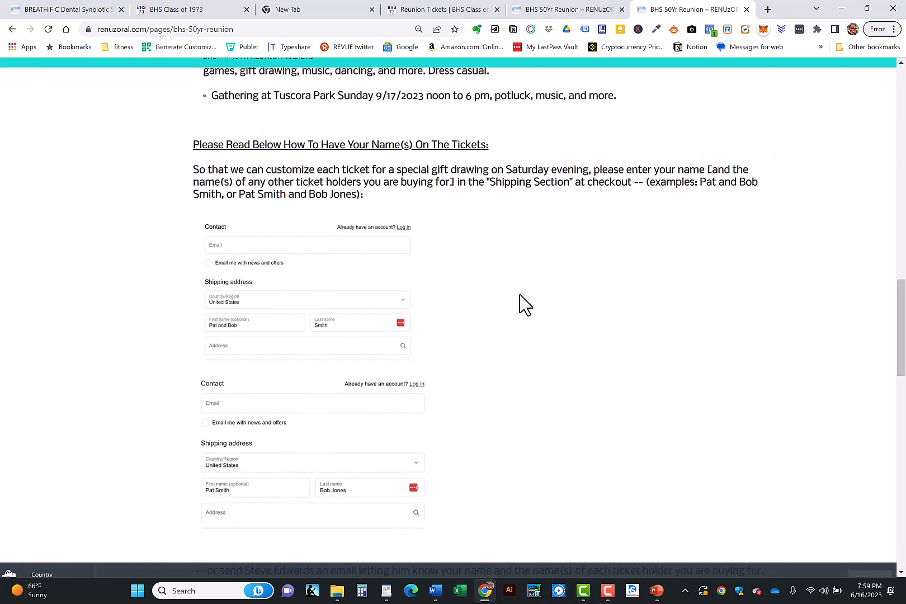
mouse_move(578, 268)
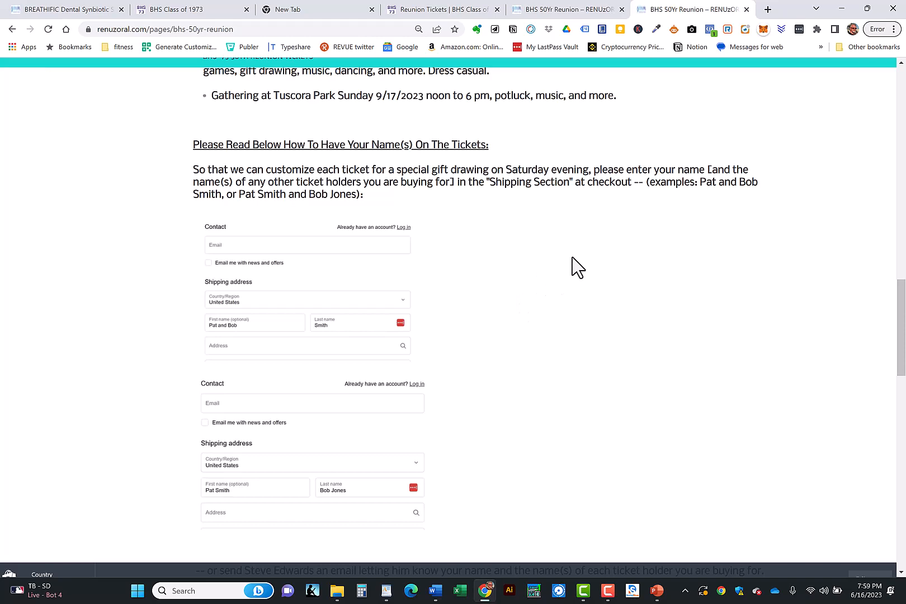
scroll("down", 3)
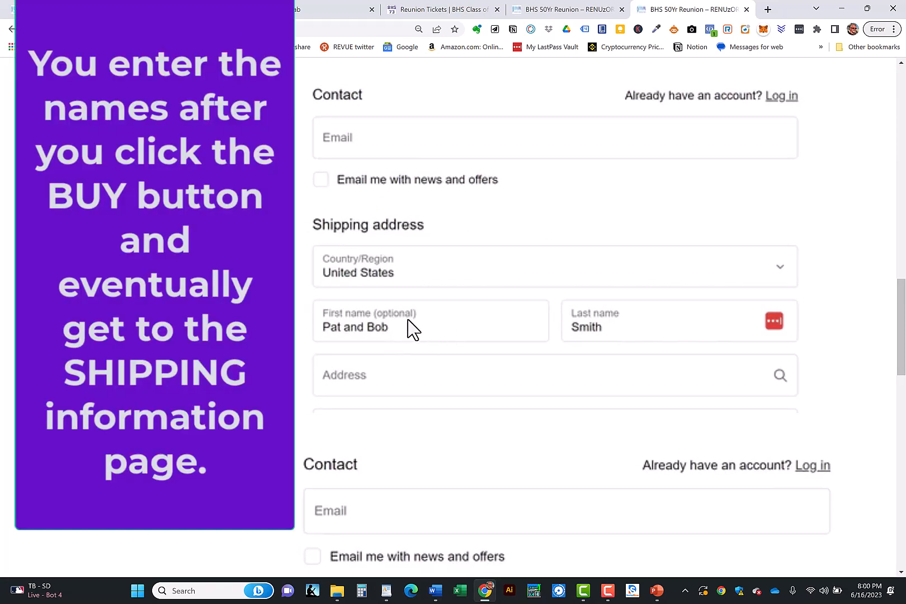
mouse_move(433, 326)
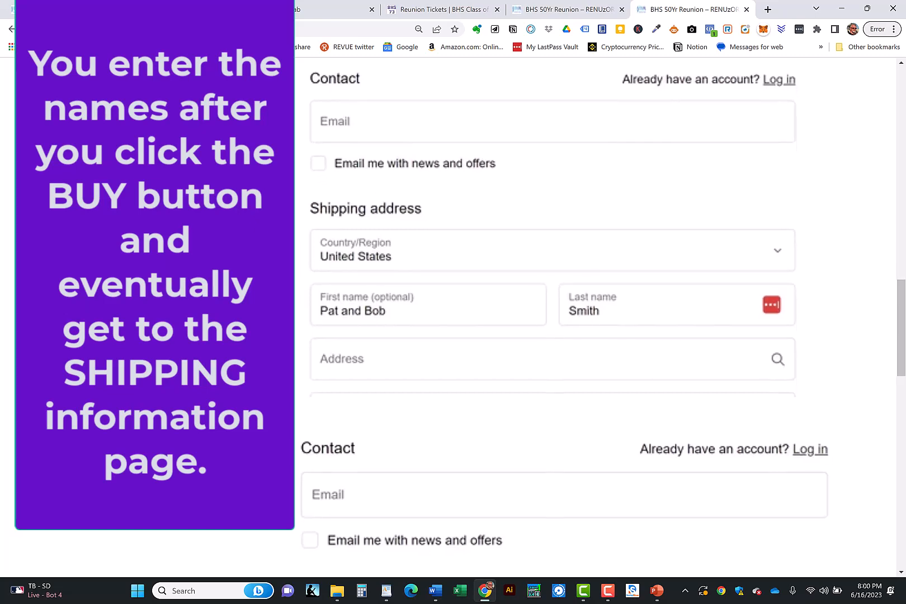
Scroll further to the checkout example with each ticket holder's full name.
scroll("down", 3)
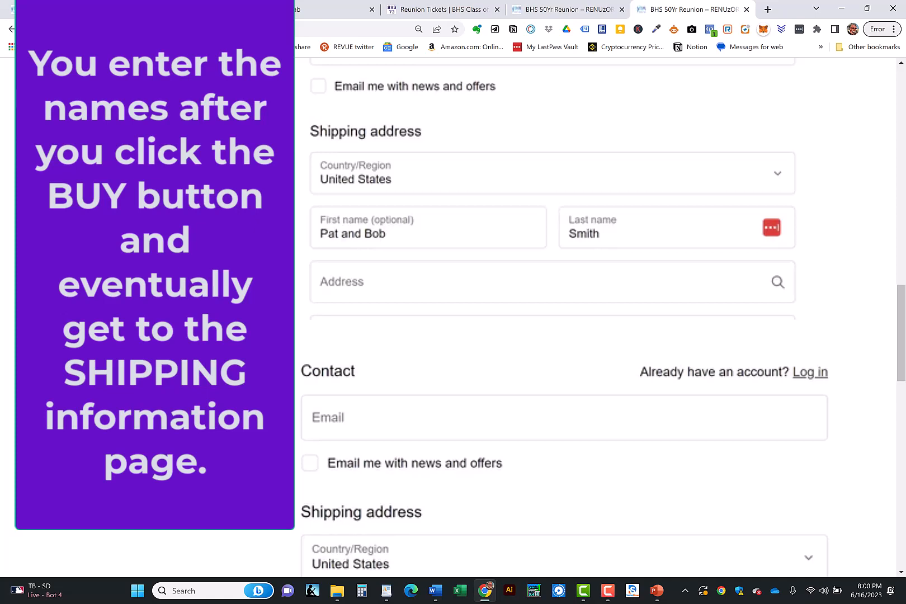
scroll("down", 3)
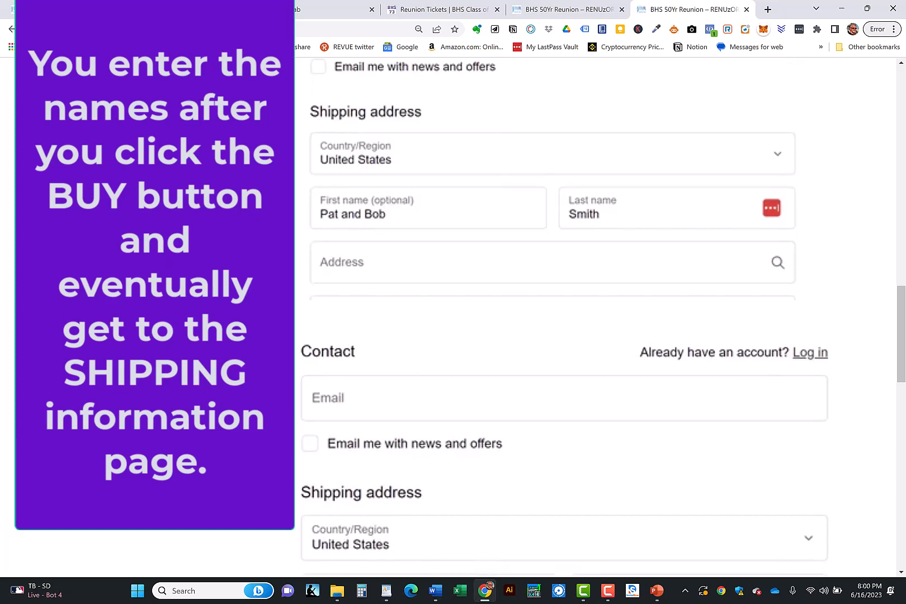
scroll("down", 3)
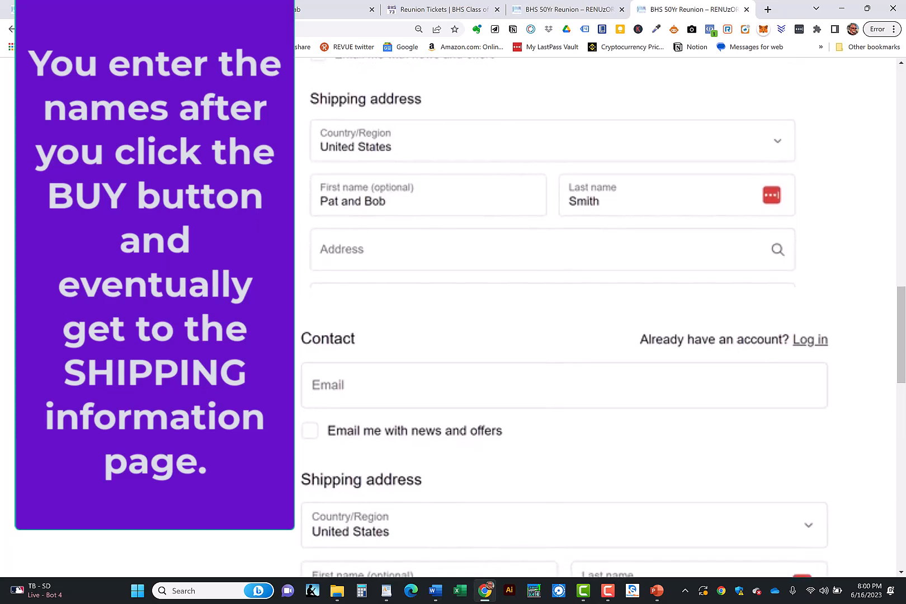
scroll("down", 3)
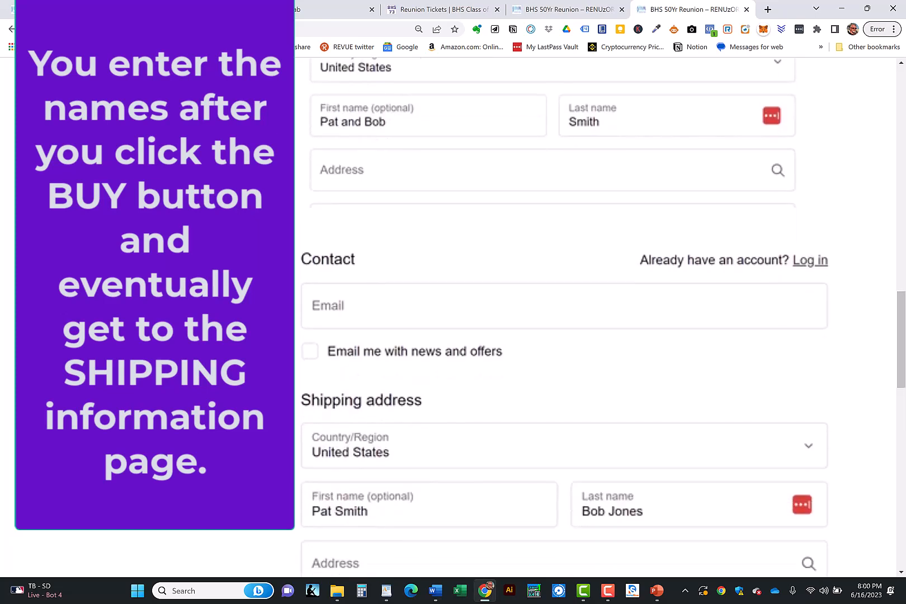
mouse_move(370, 213)
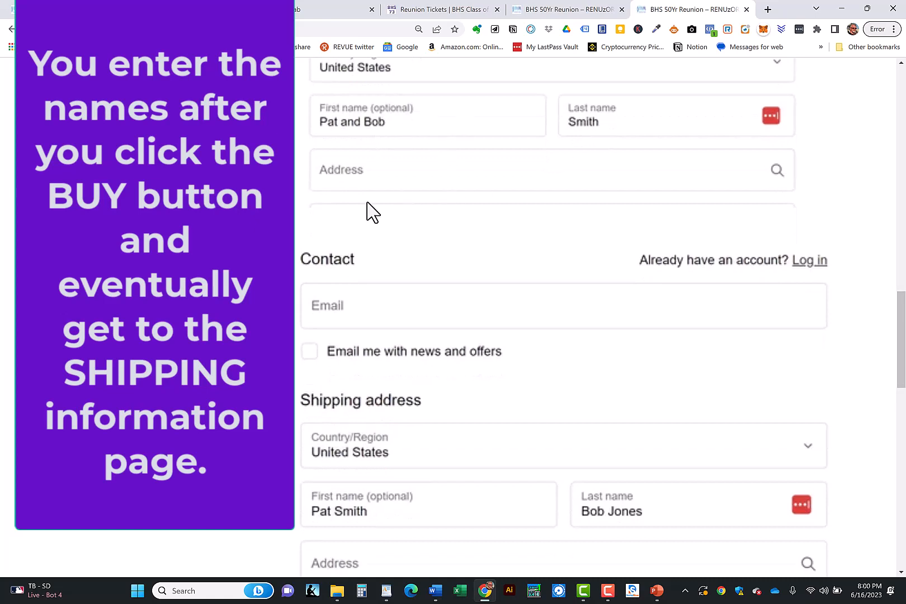
scroll("down", 3)
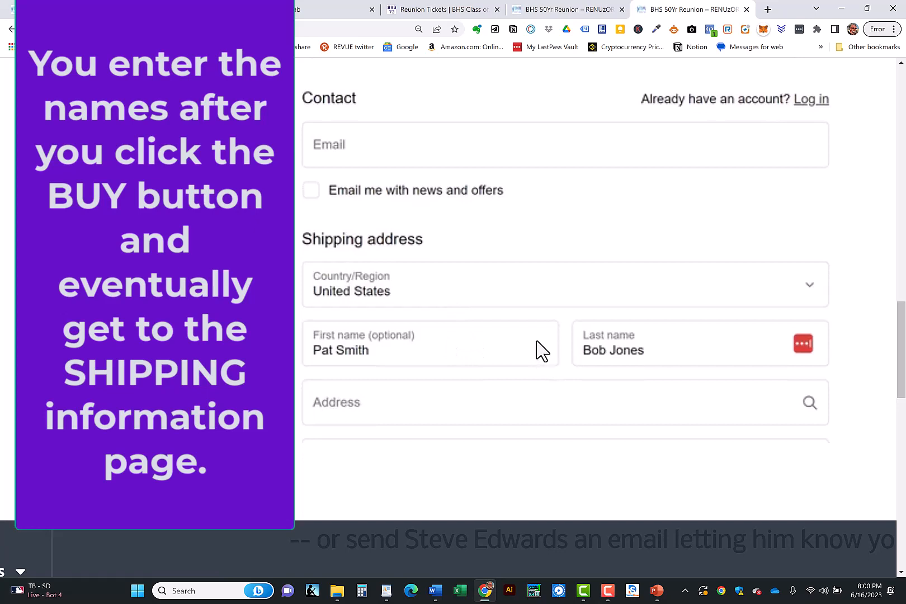
mouse_move(685, 367)
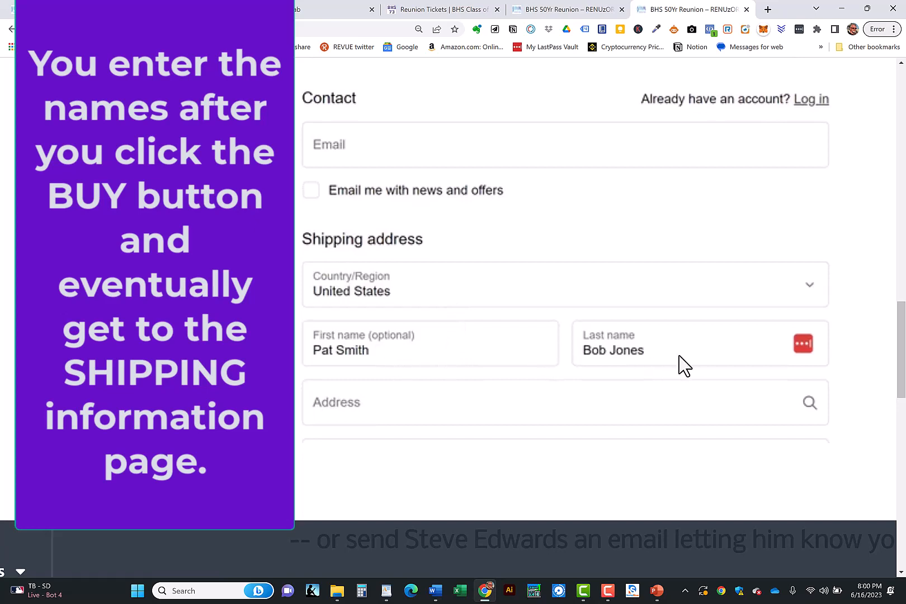
mouse_move(409, 358)
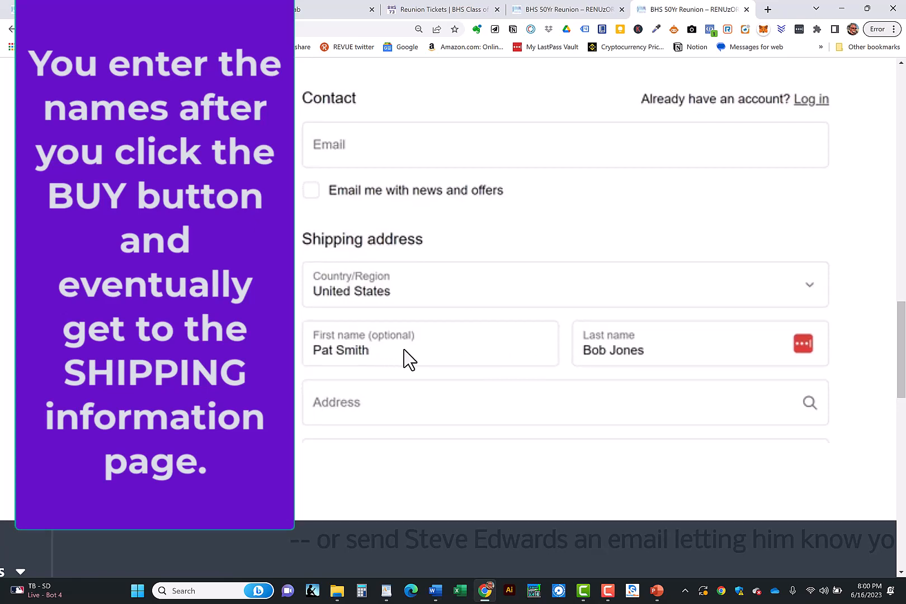
mouse_move(567, 331)
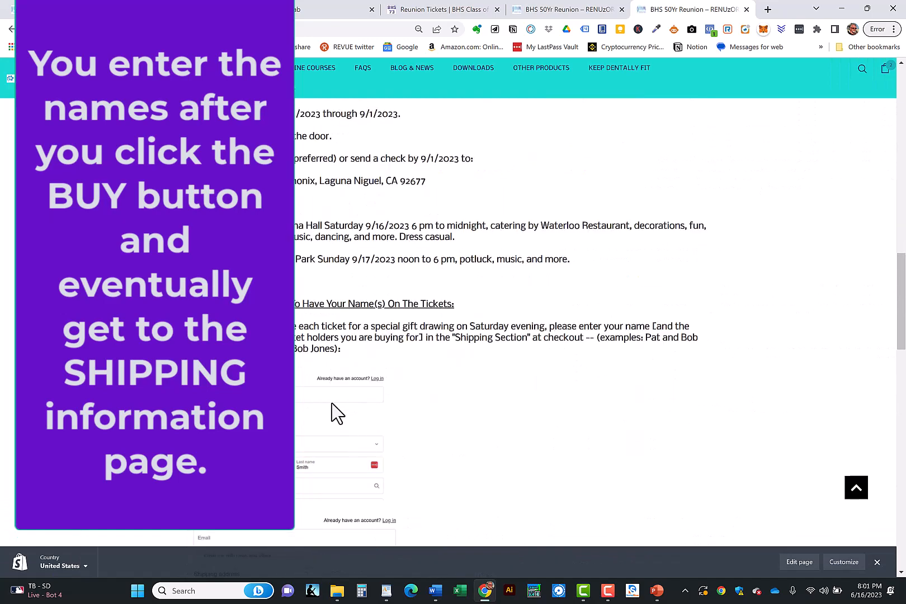
mouse_move(404, 432)
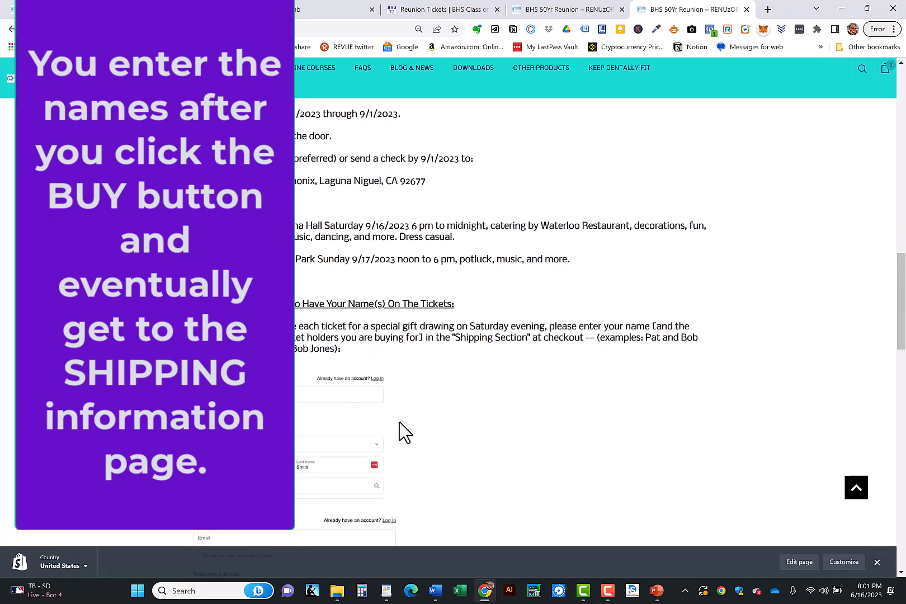
Open the BHS 50-Yr Reunion product page priced at $67.47 via BUY NOW.
scroll("up", 3)
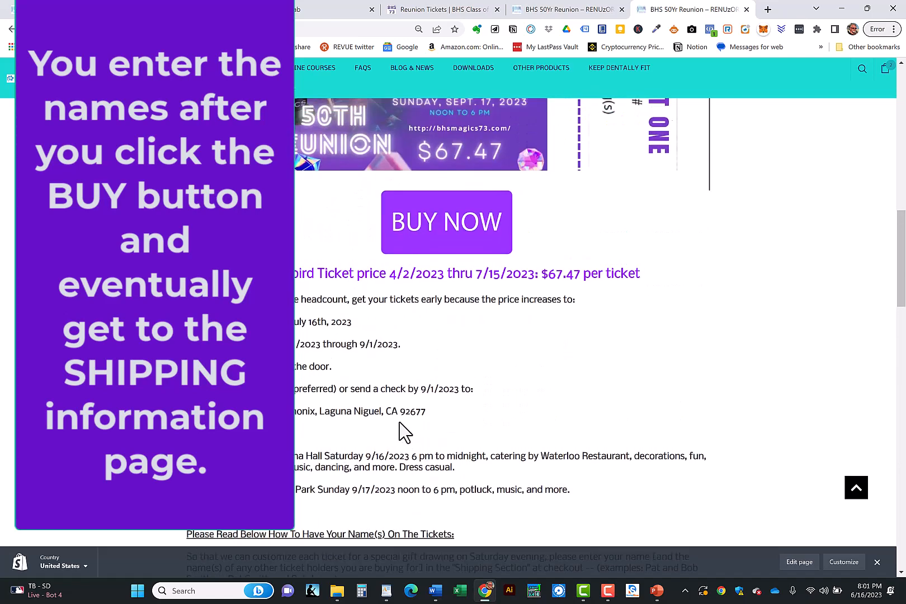
left_click(447, 222)
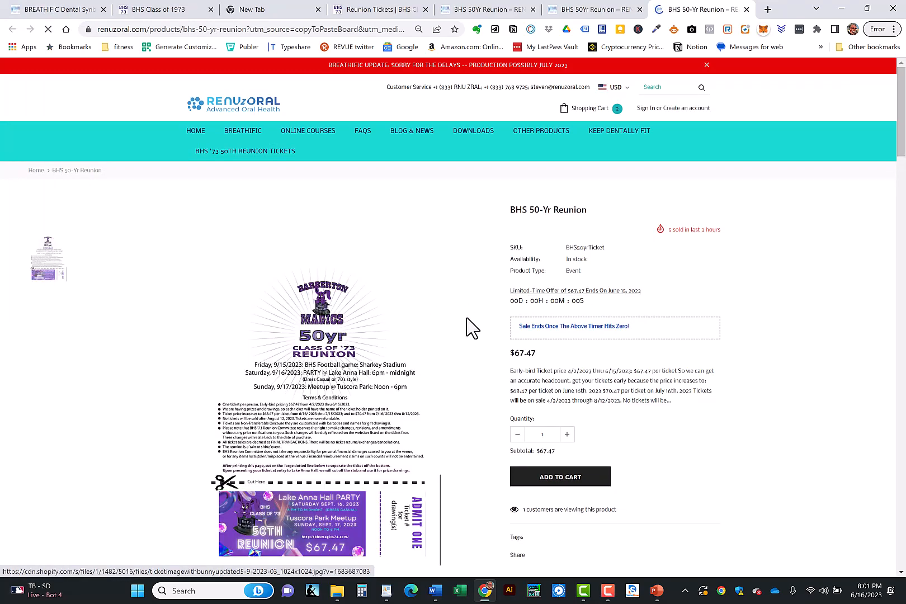
Add two reunion tickets to the cart, then reset the product quantity to one.
scroll("down", 3)
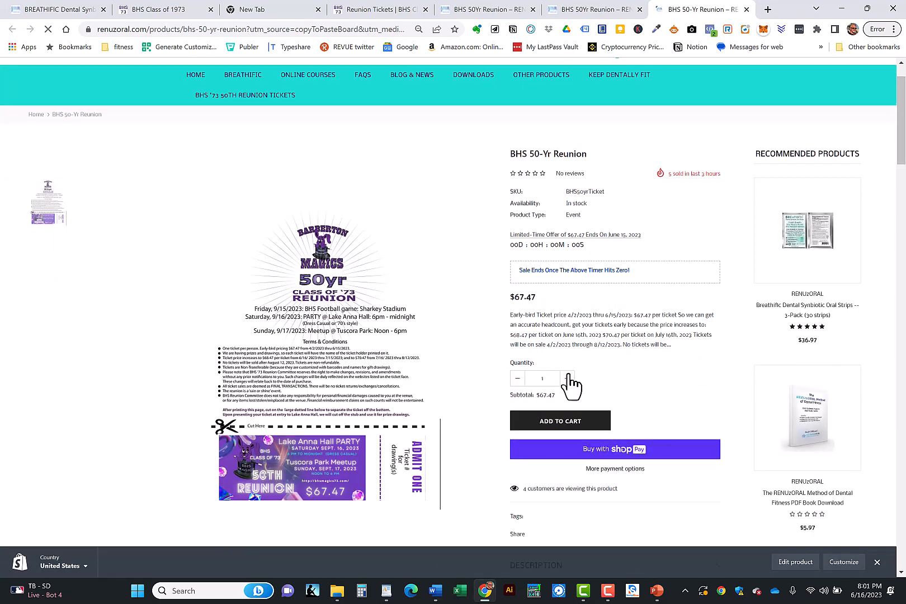
left_click(566, 378)
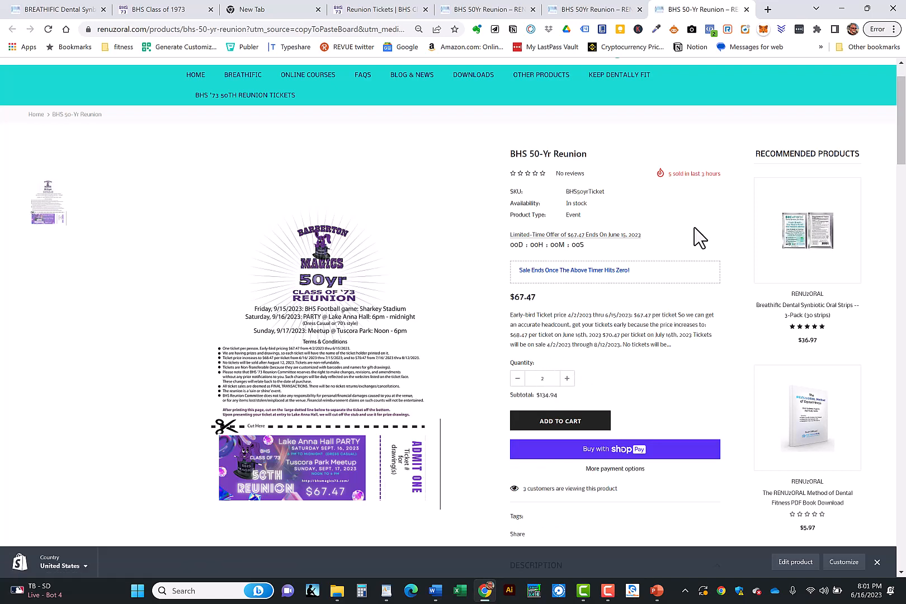
left_click(558, 421)
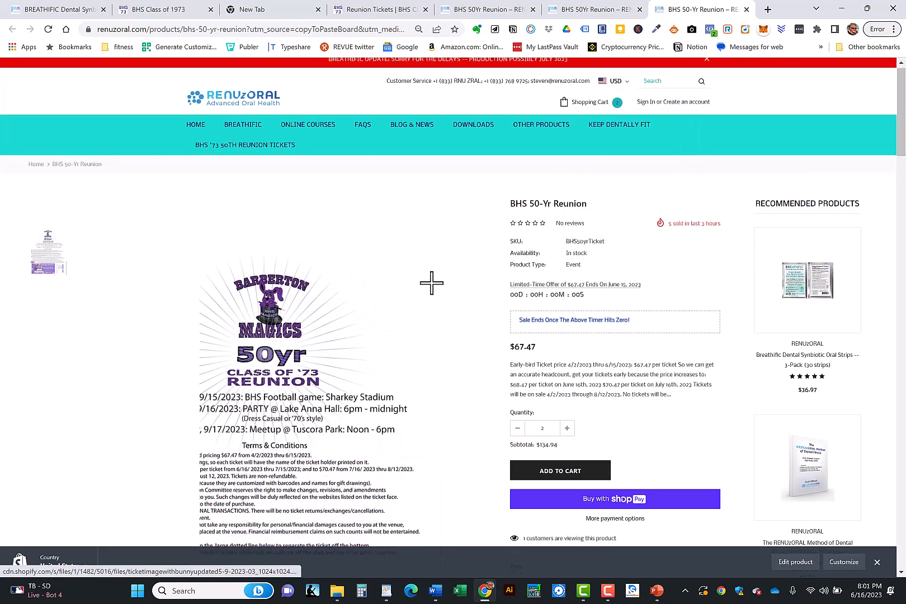
scroll("down", 3)
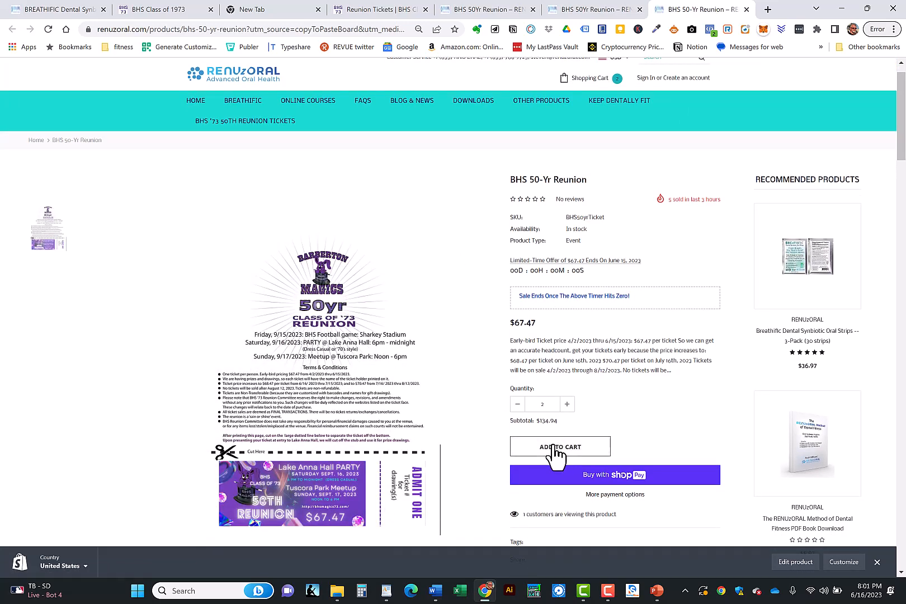
left_click(559, 446)
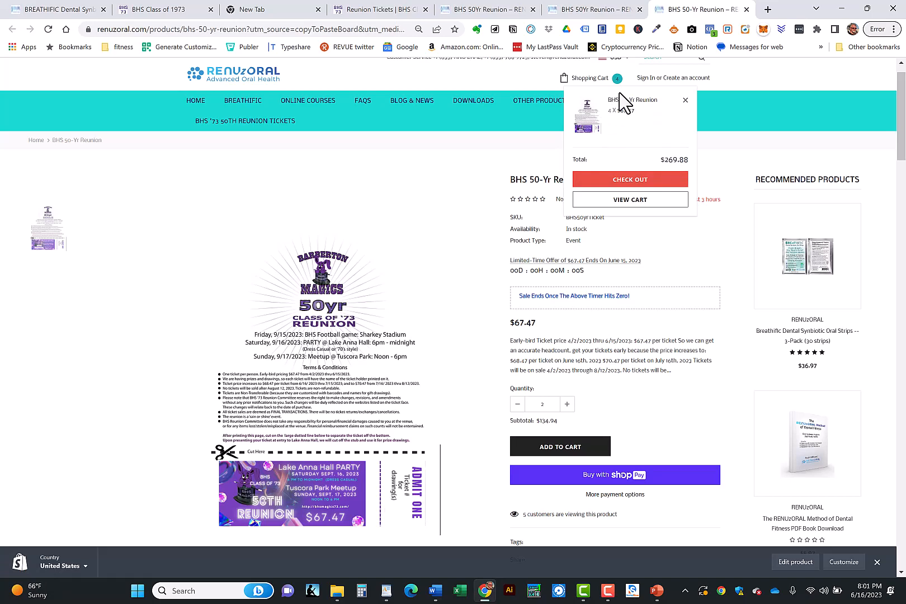
left_click(685, 100)
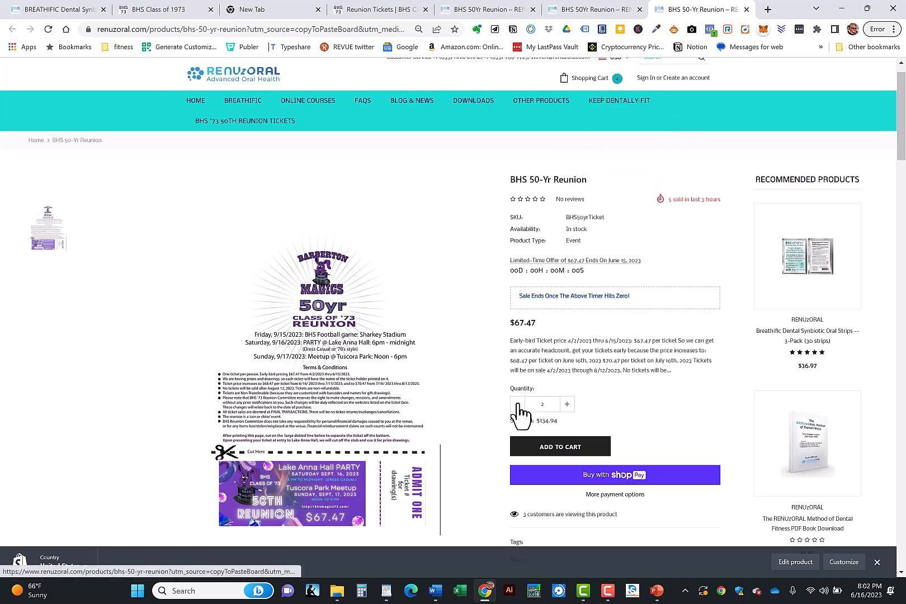
left_click(518, 403)
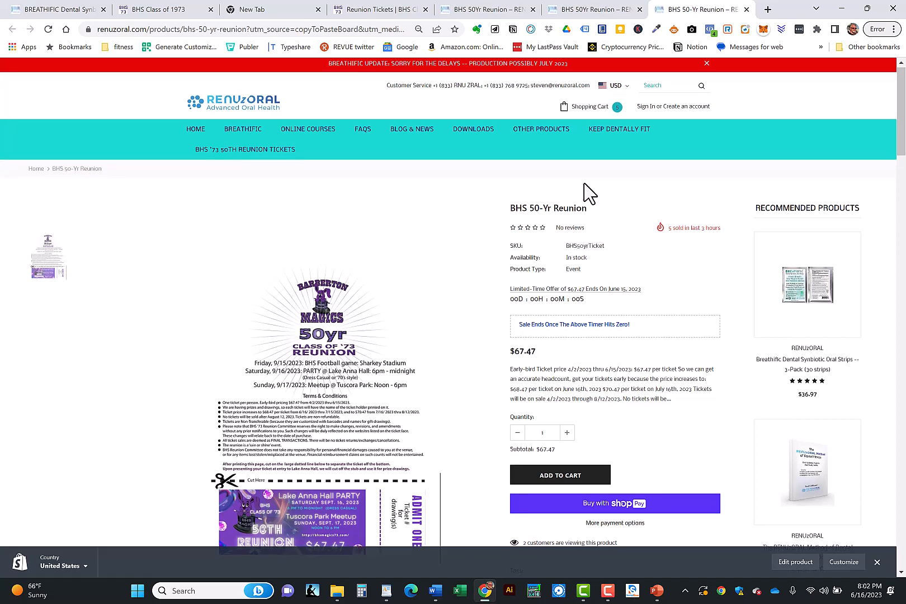
View the full cart page listing five reunion tickets totaling $337.35.
scroll("down", 3)
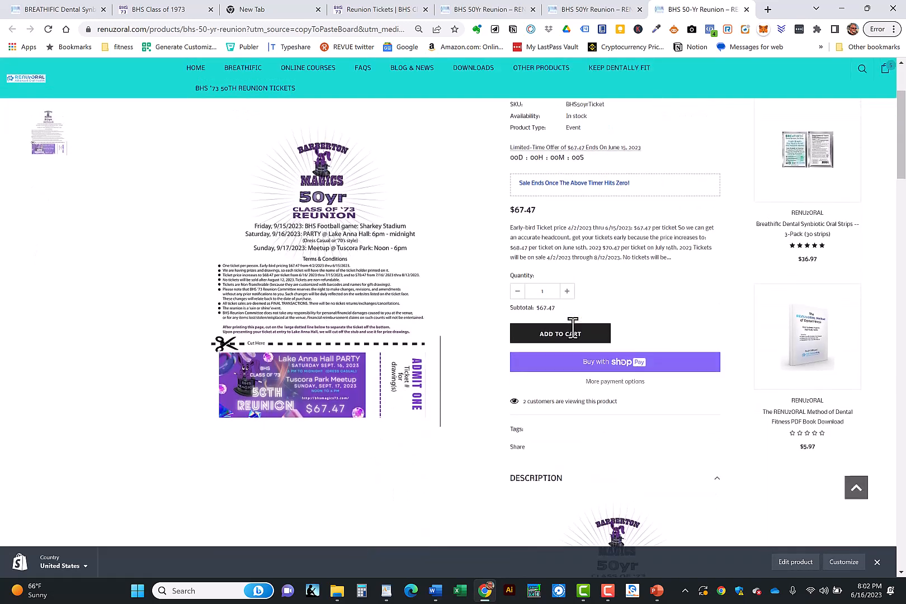
scroll("up", 3)
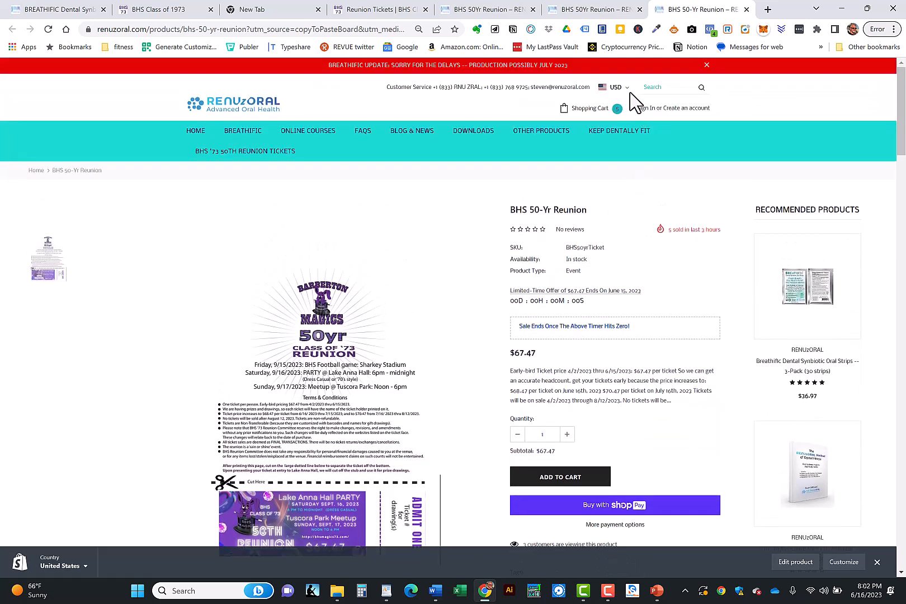
left_click(589, 109)
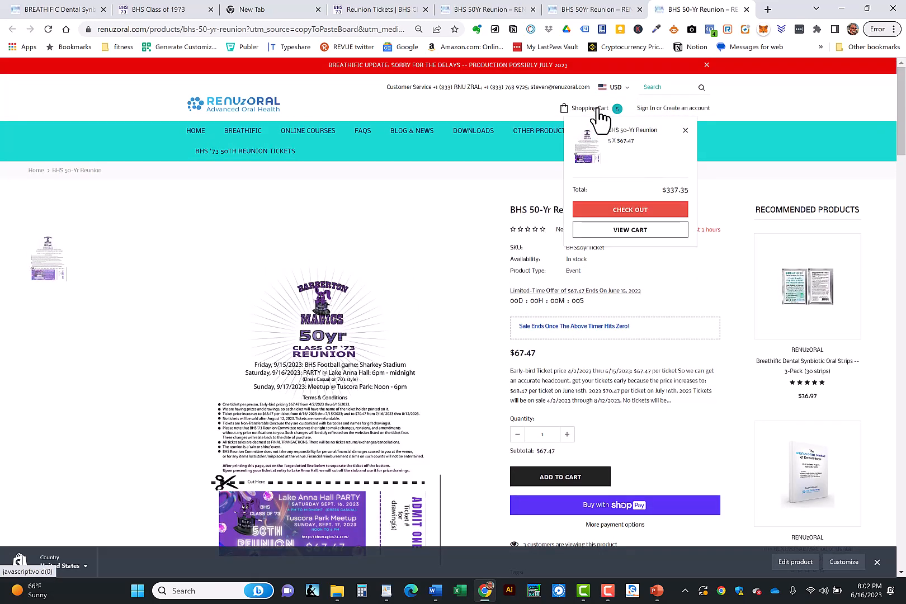
left_click(629, 229)
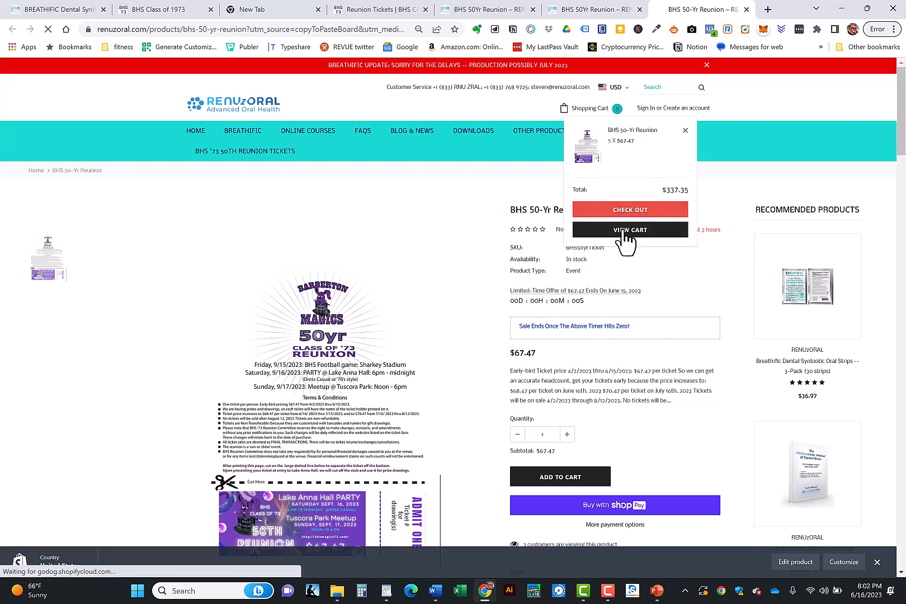
left_click(629, 230)
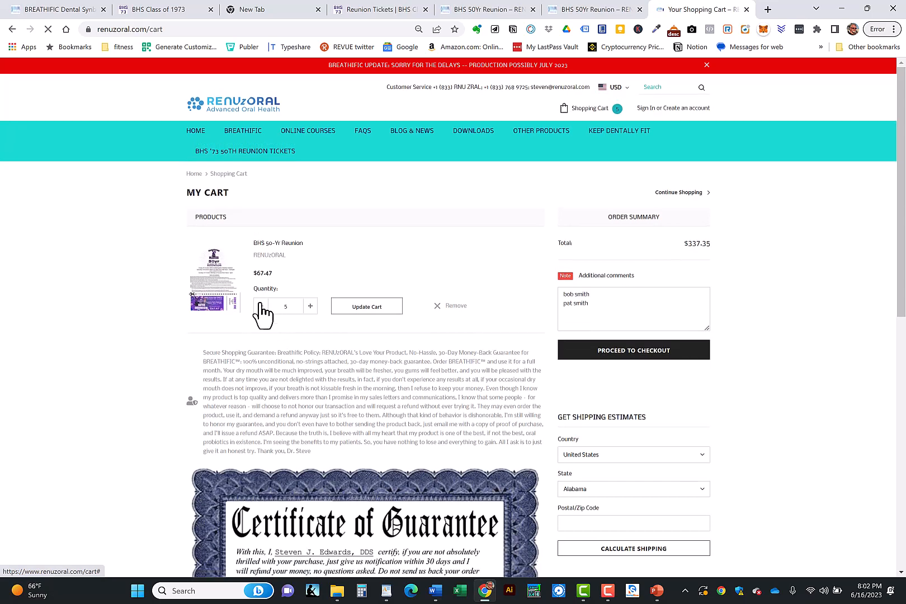
Lower the cart quantity to two tickets, updating the total to $134.94.
left_click(261, 306)
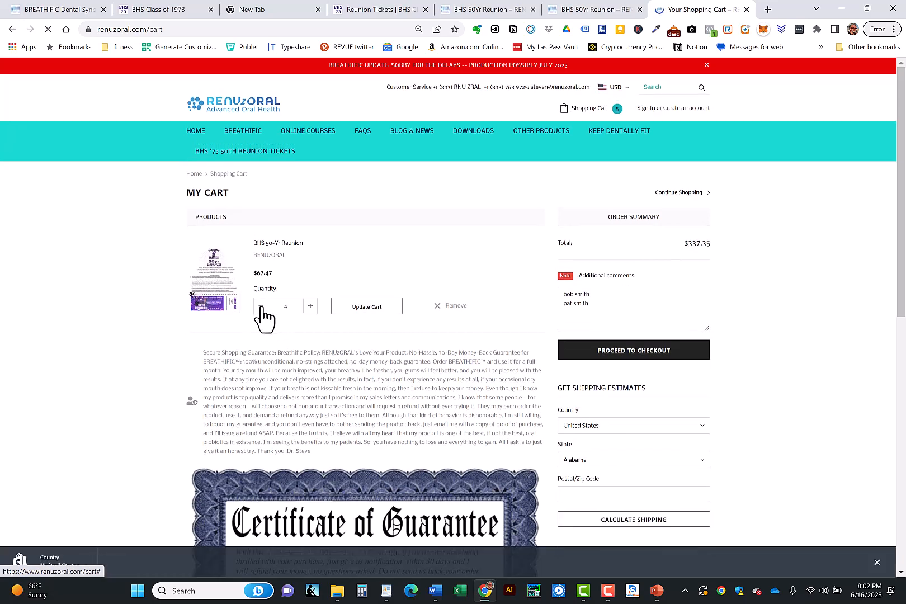
left_click(261, 306)
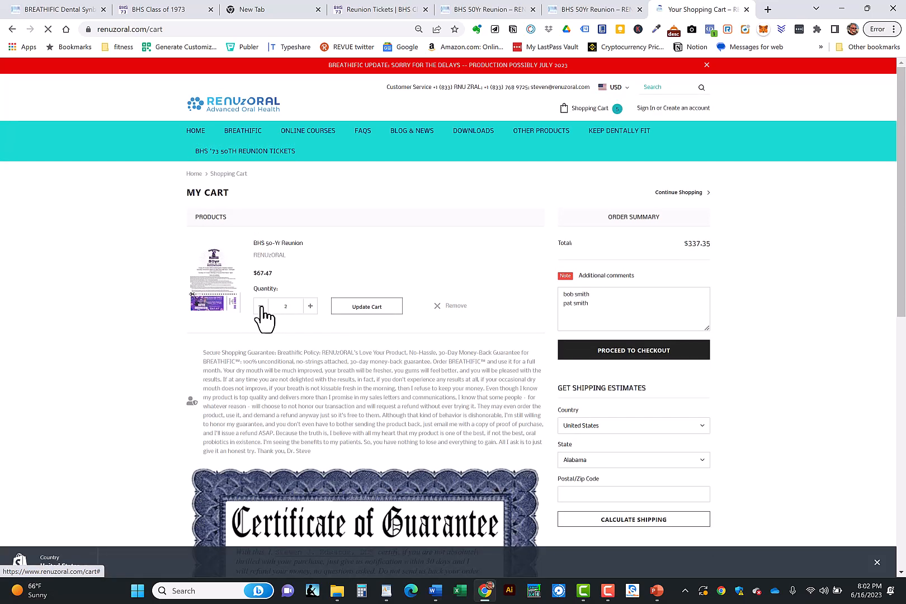
left_click(367, 307)
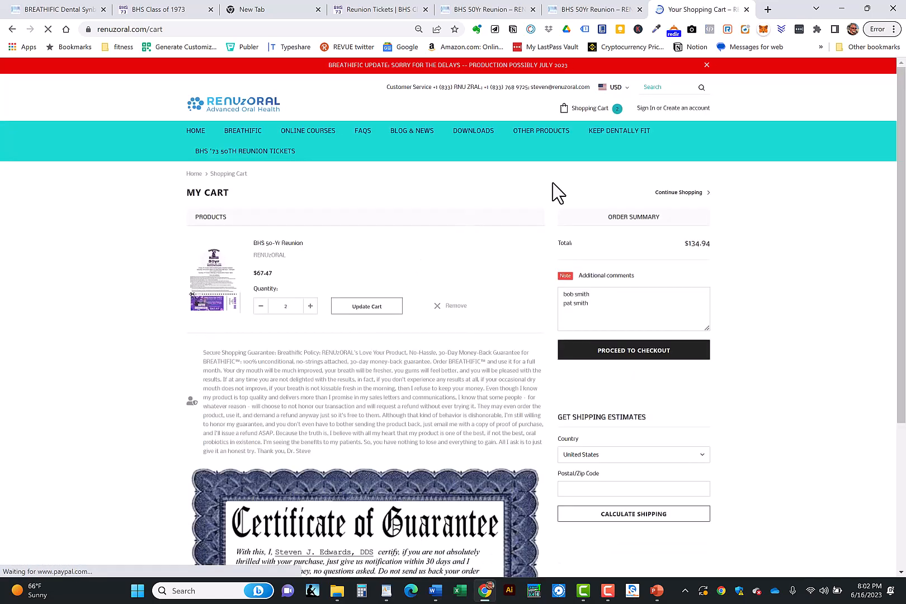
left_click(632, 454)
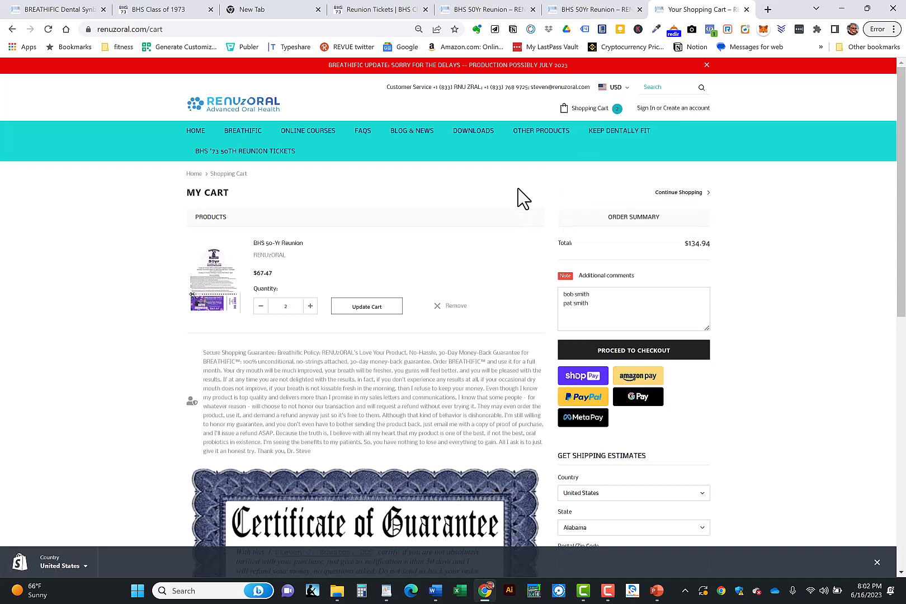
mouse_move(407, 283)
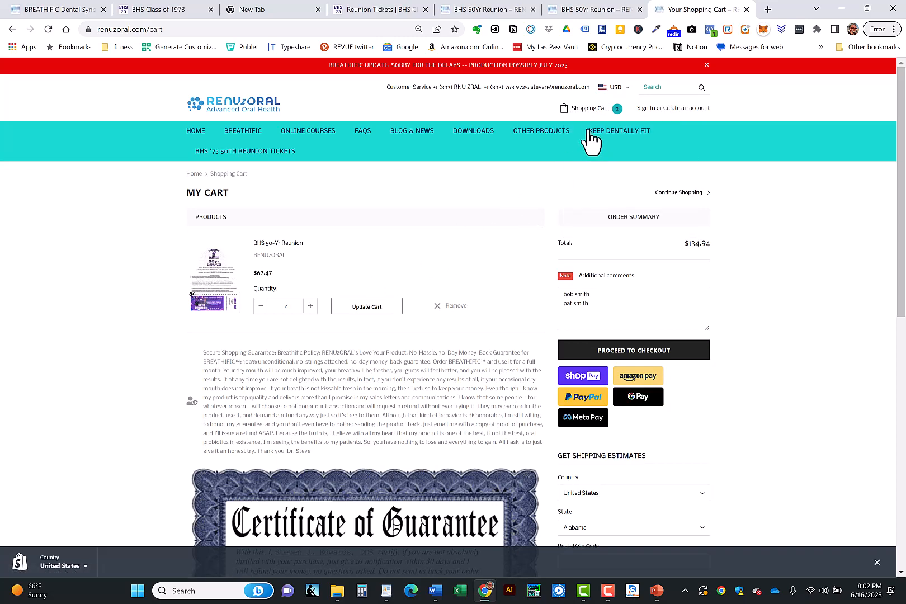
left_click(589, 108)
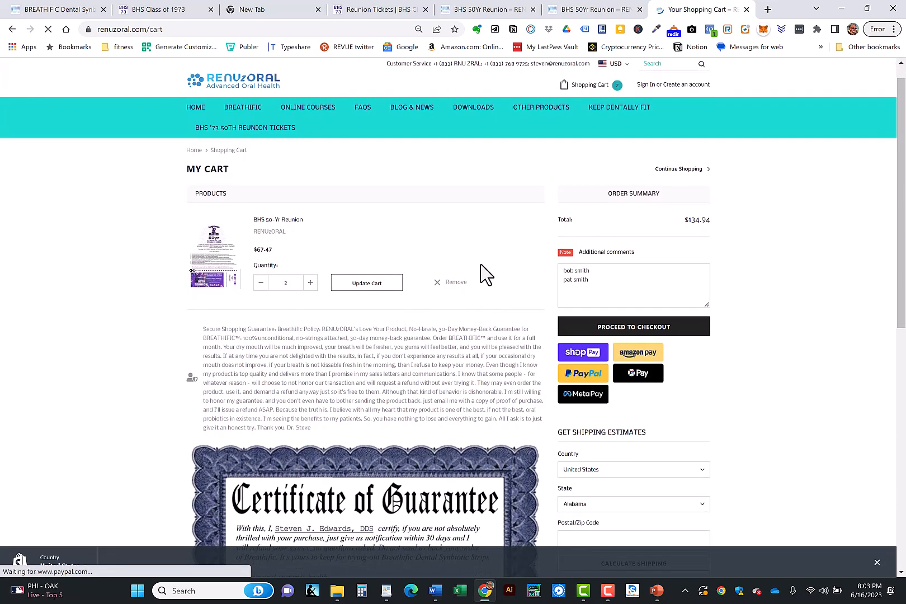
Scroll down the cart and proceed to checkout with the two reunion tickets.
scroll("down", 3)
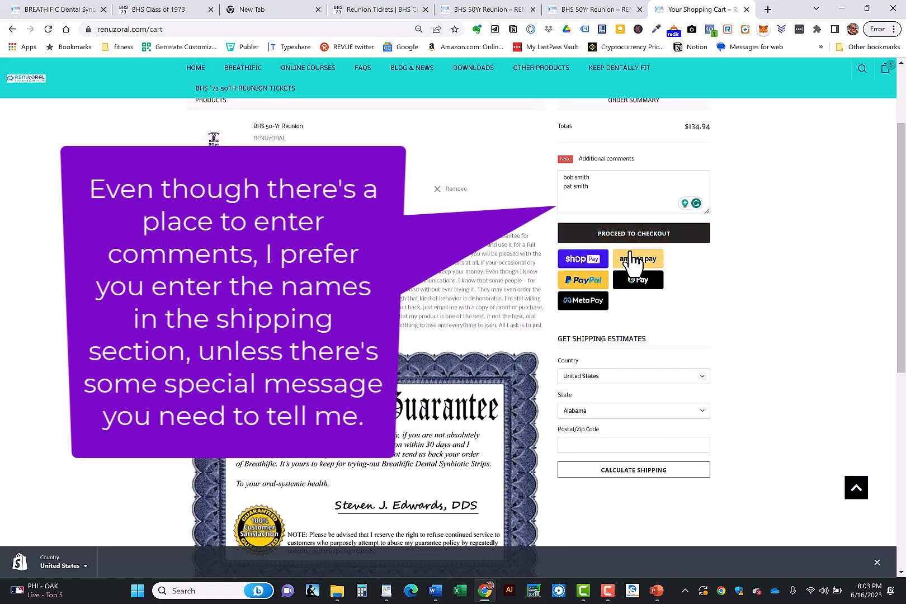
mouse_move(640, 304)
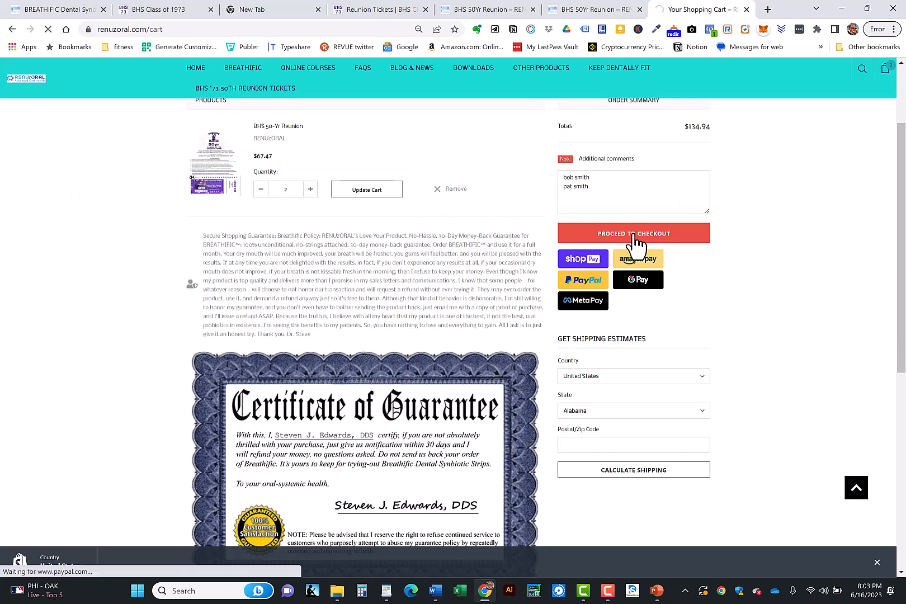
left_click(633, 233)
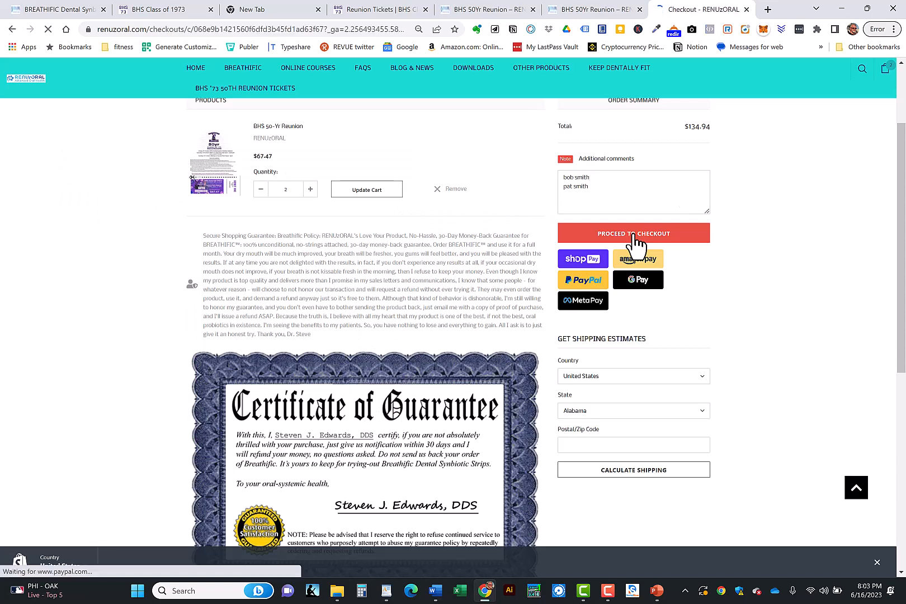
left_click(633, 233)
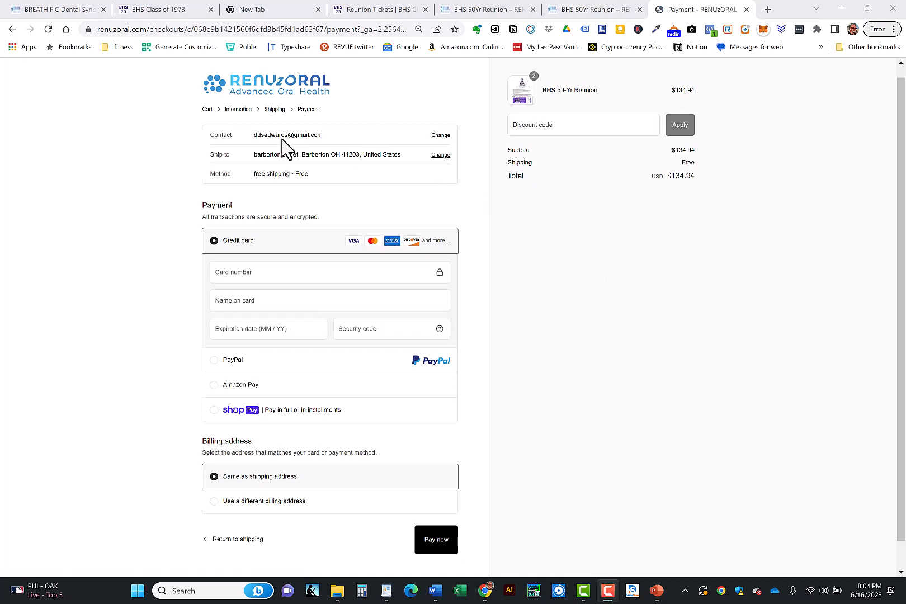
mouse_move(335, 136)
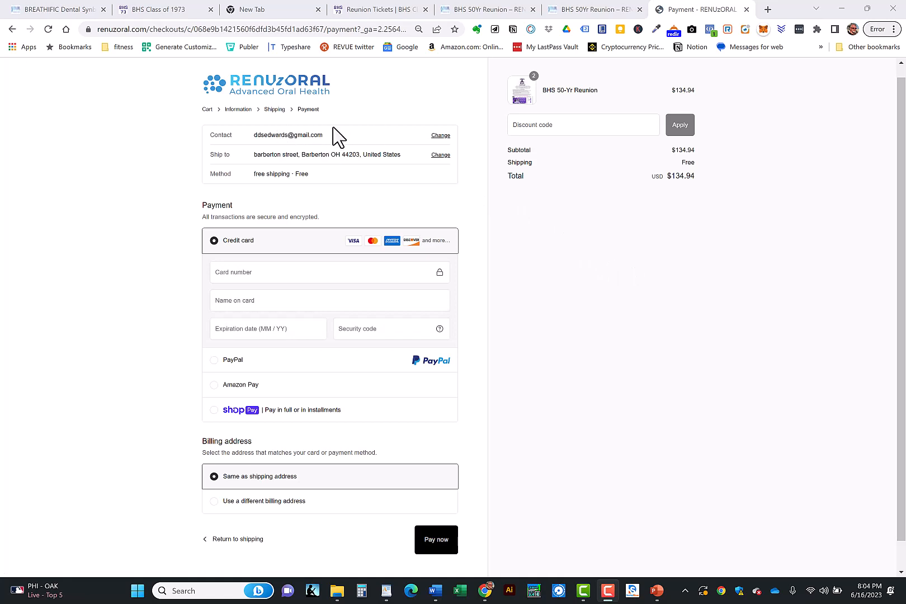
mouse_move(338, 145)
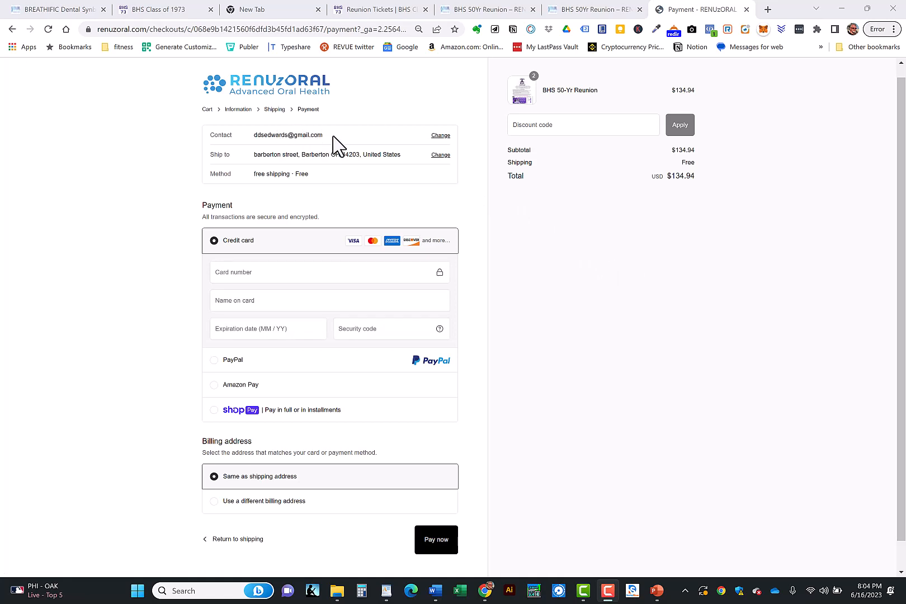
mouse_move(407, 165)
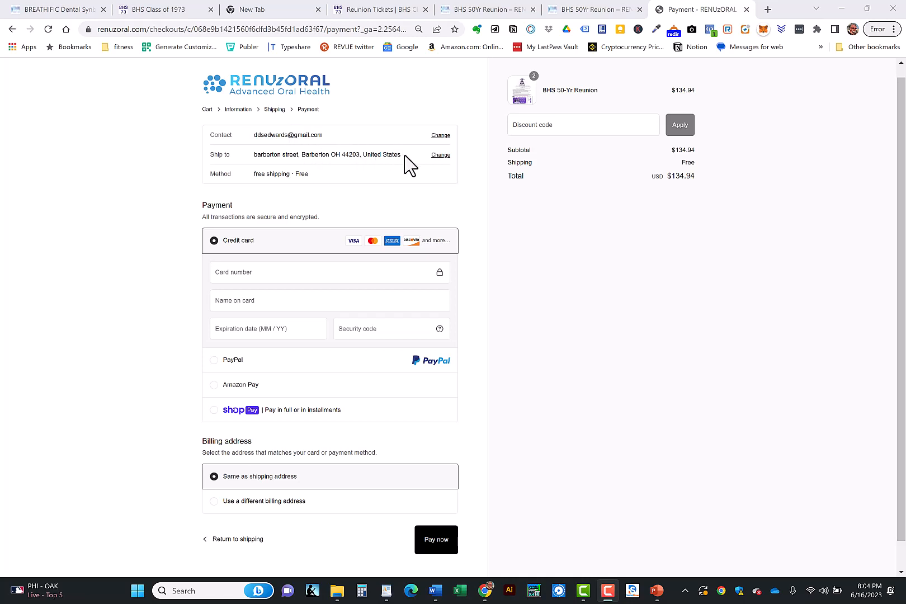
mouse_move(414, 109)
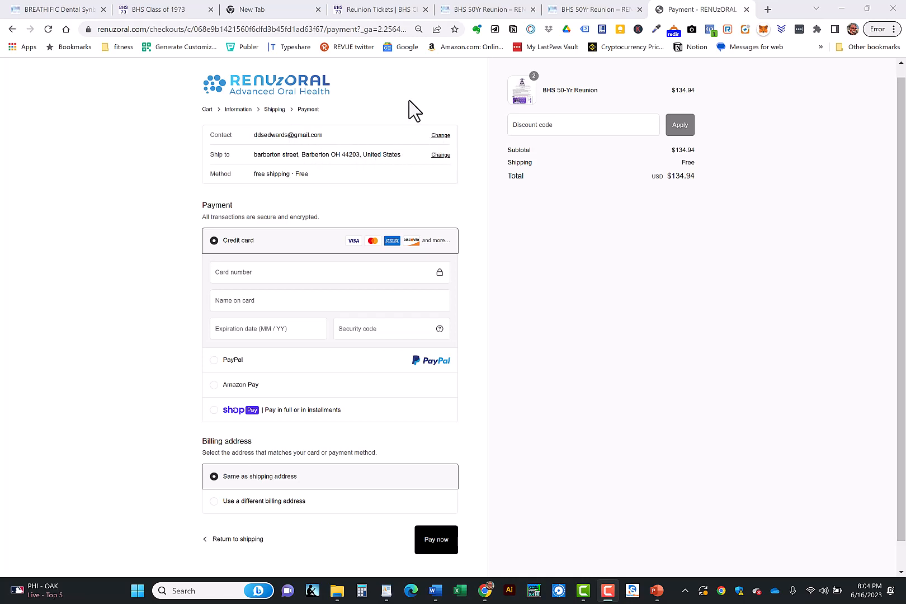
mouse_move(256, 143)
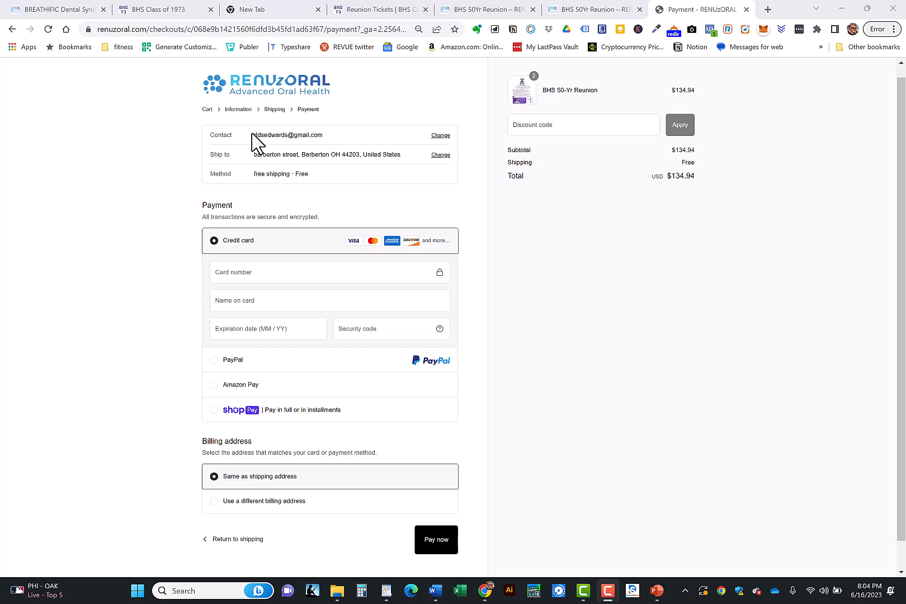
mouse_move(344, 139)
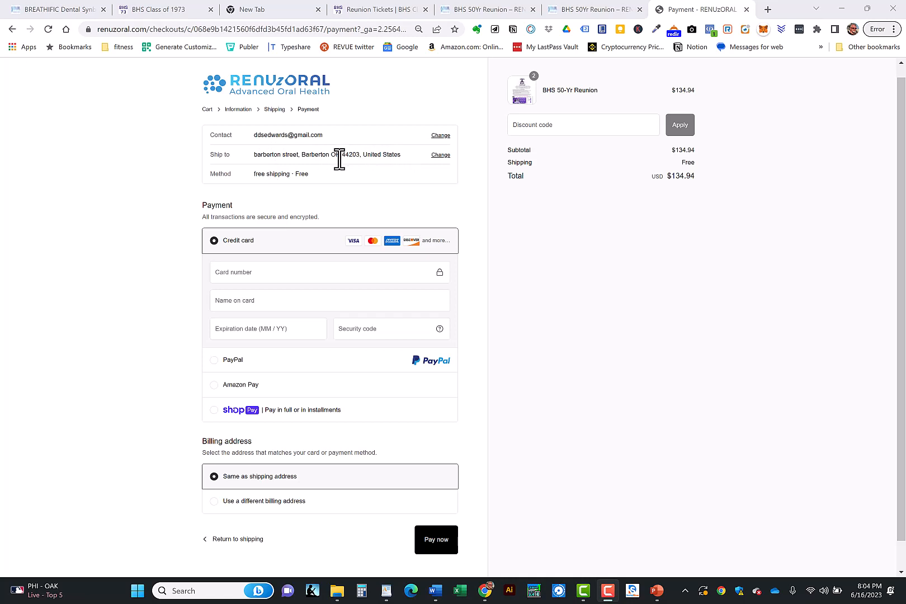
mouse_move(325, 176)
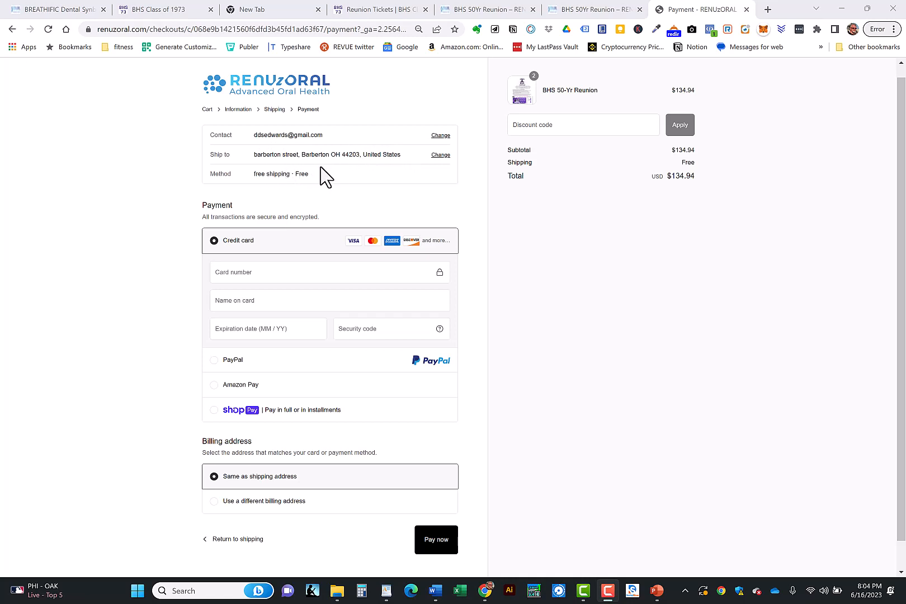
mouse_move(410, 179)
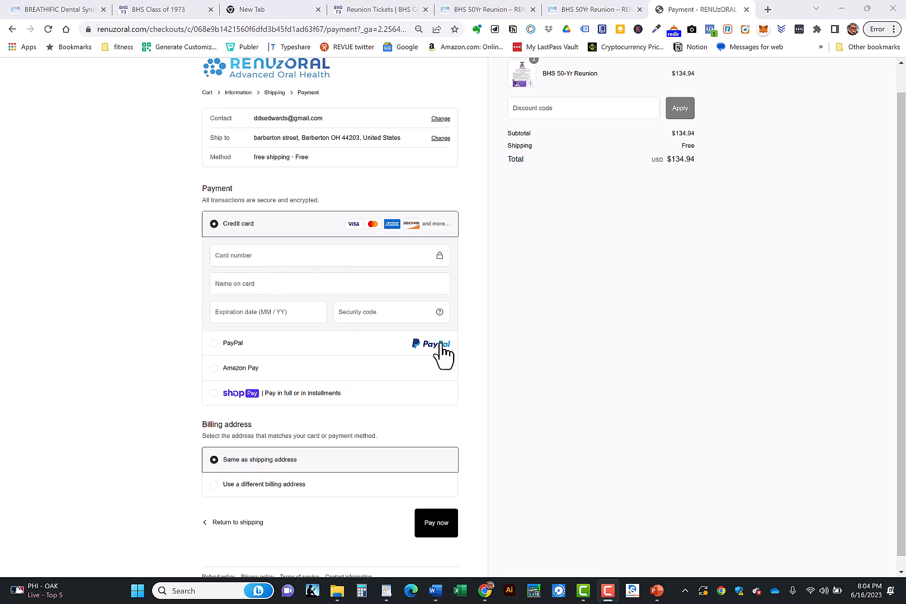
mouse_move(306, 439)
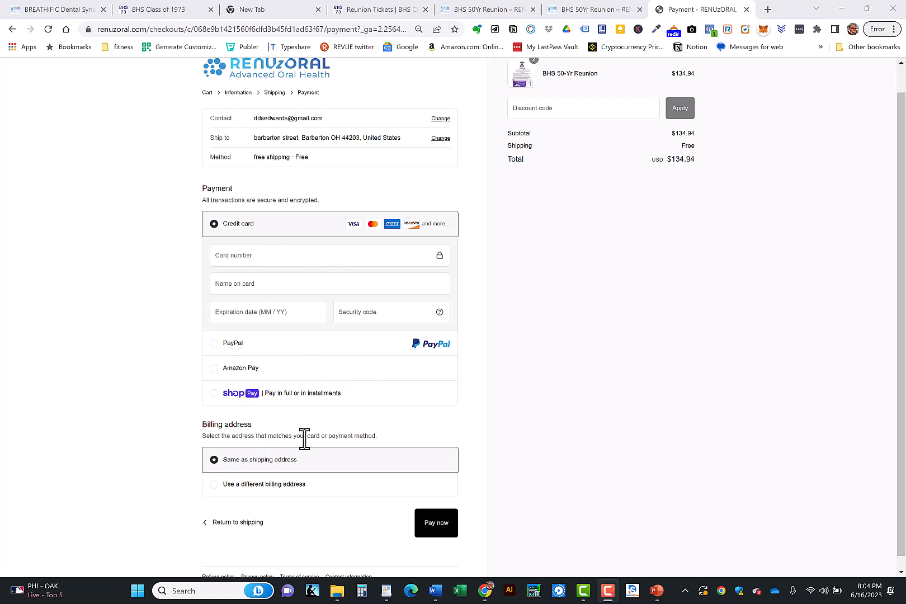
mouse_move(312, 171)
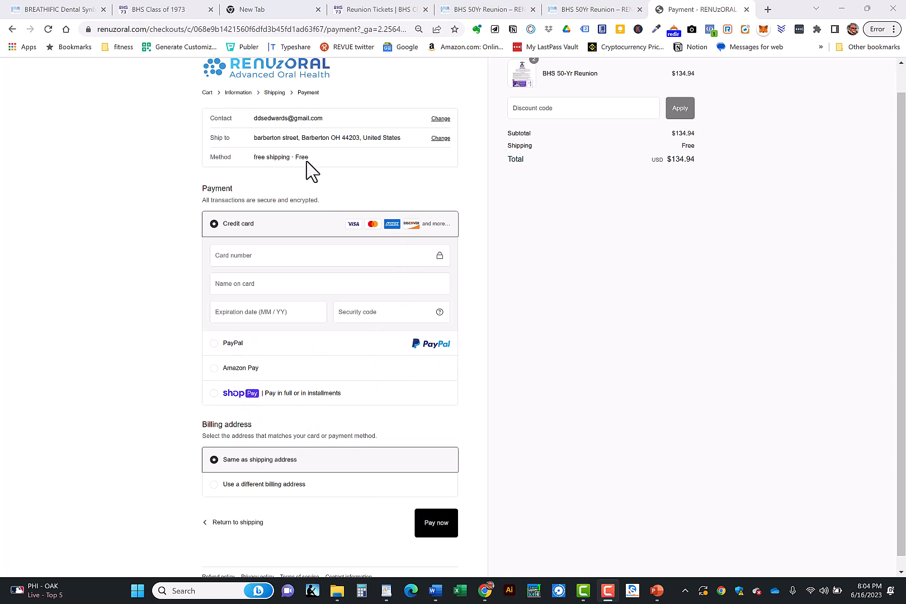
mouse_move(440, 138)
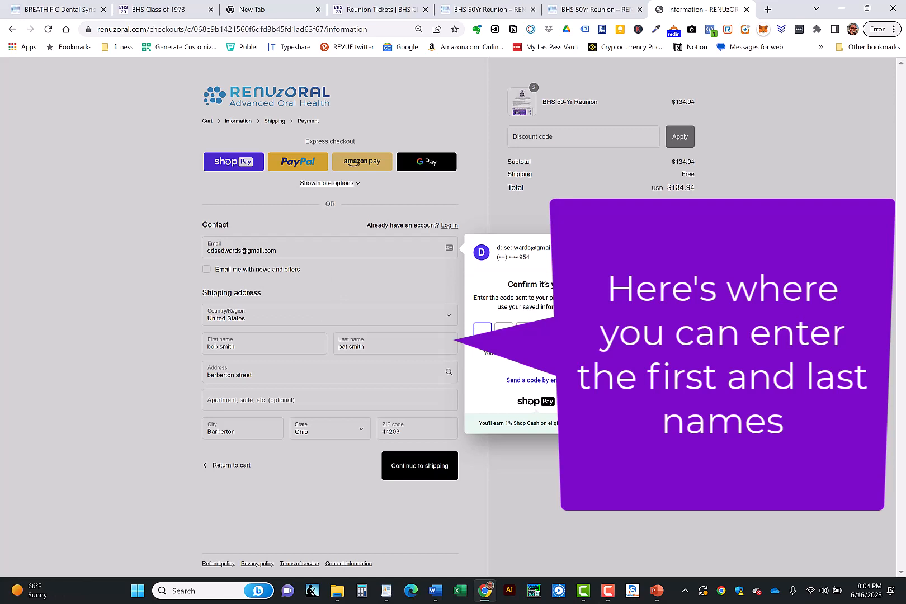
Dismiss the Shop Pay verification popup and show the Email and First name fields.
left_click(315, 249)
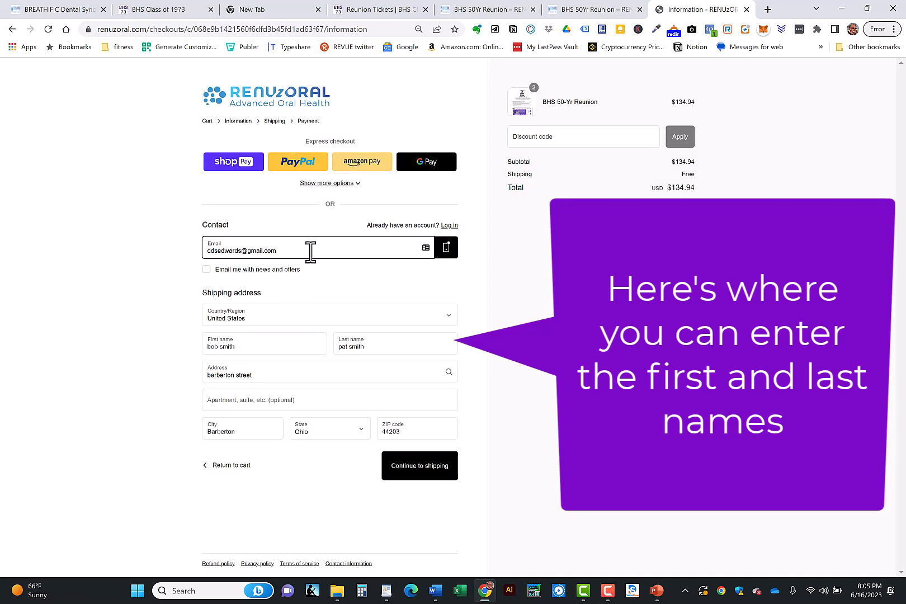
mouse_move(288, 248)
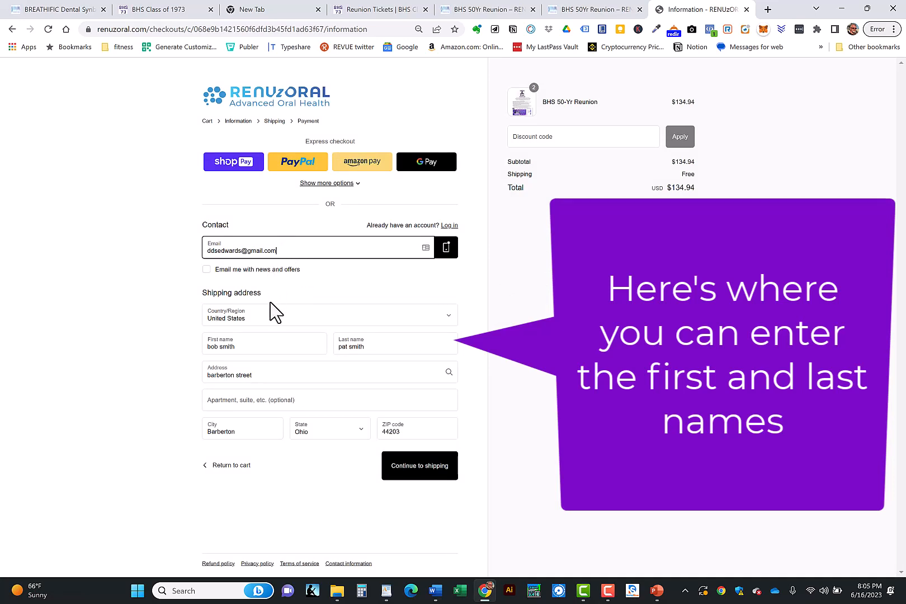
left_click(263, 344)
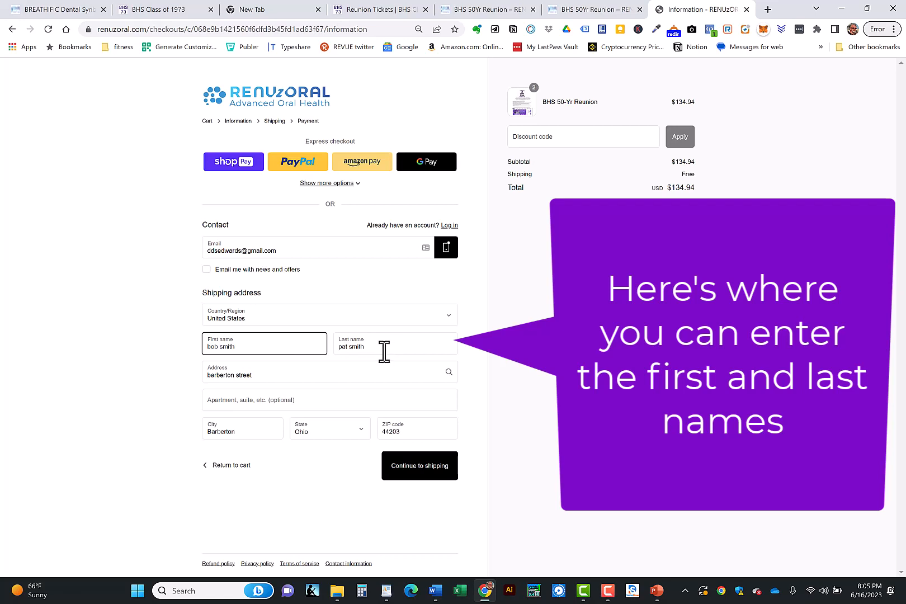
left_click(264, 343)
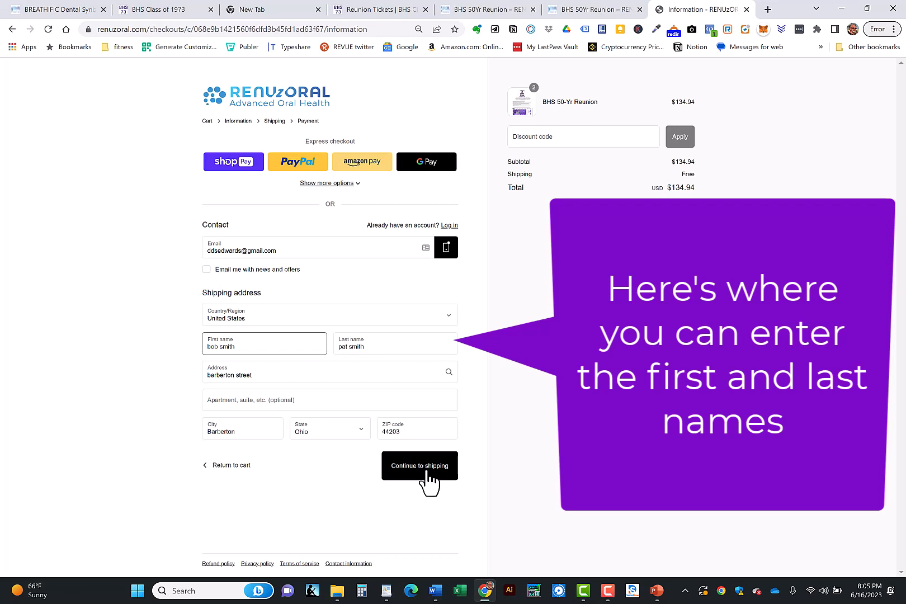
Continue past the free-shipping method to the payment step for the $134.94 order.
left_click(418, 466)
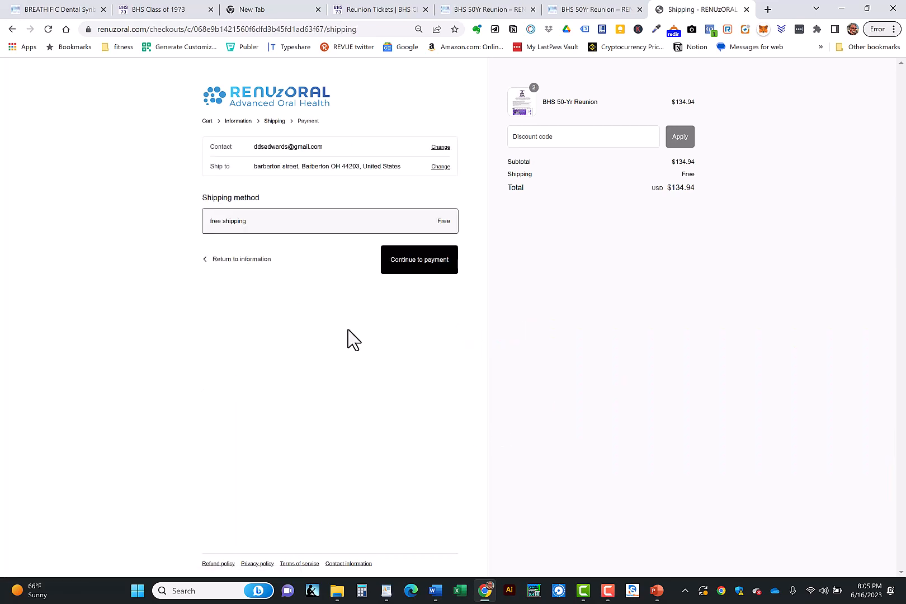
mouse_move(419, 259)
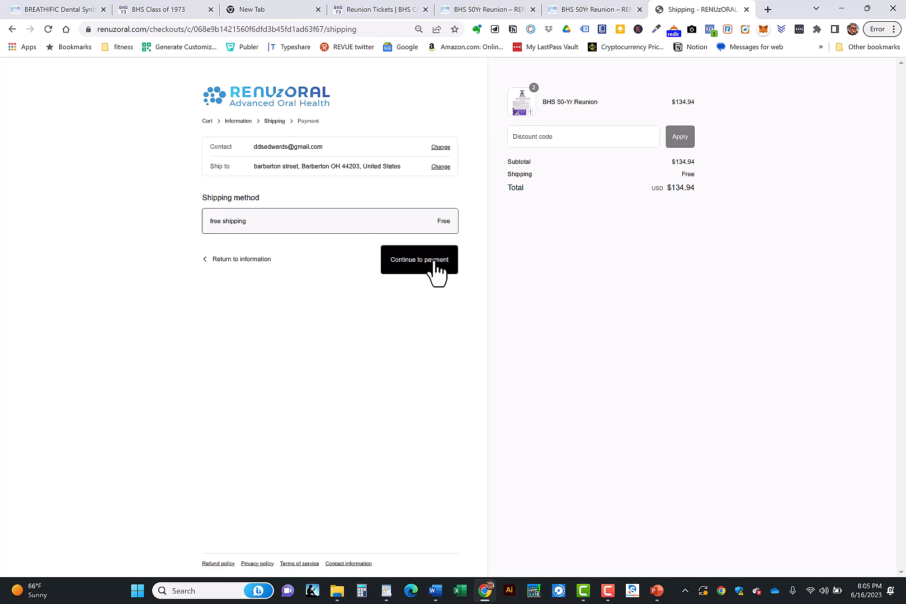
left_click(419, 259)
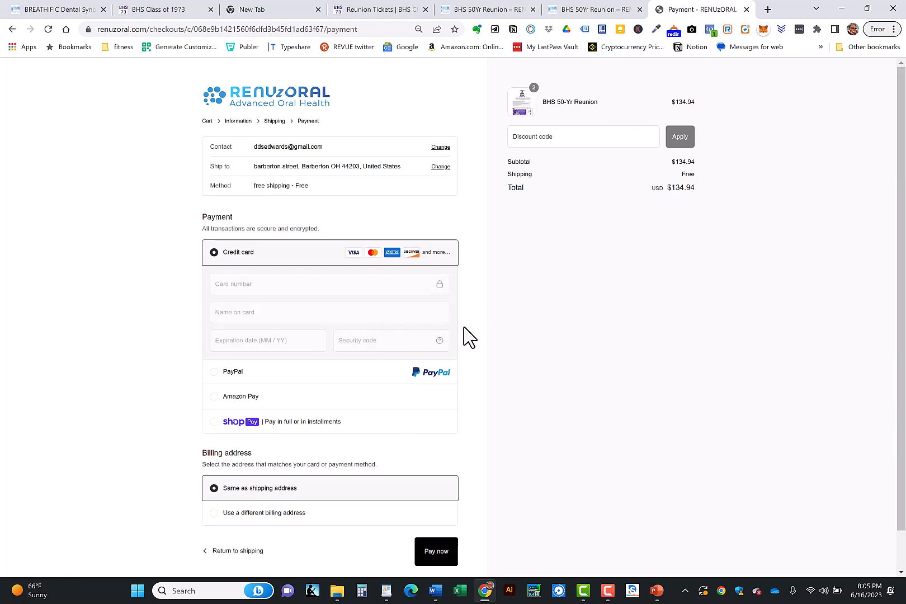
mouse_move(306, 341)
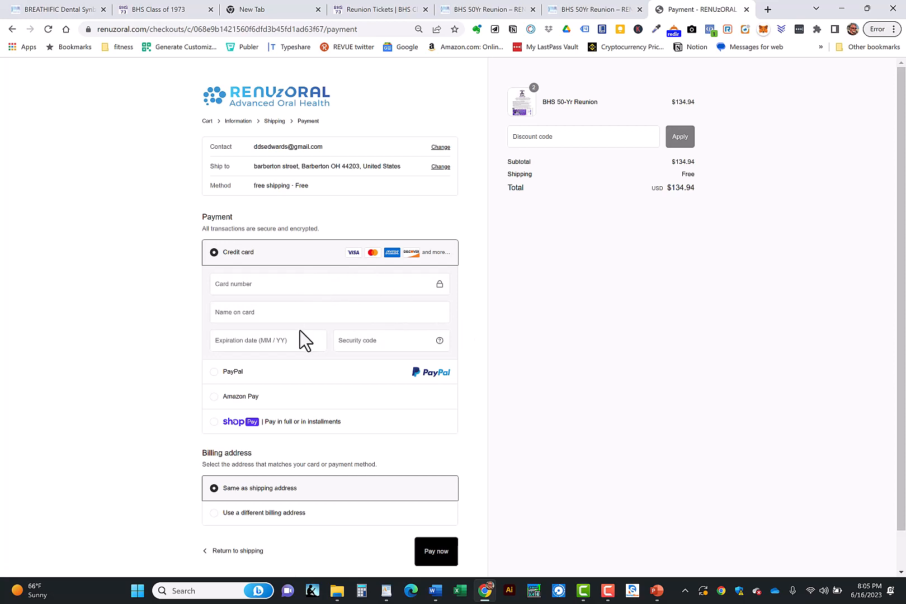
mouse_move(501, 491)
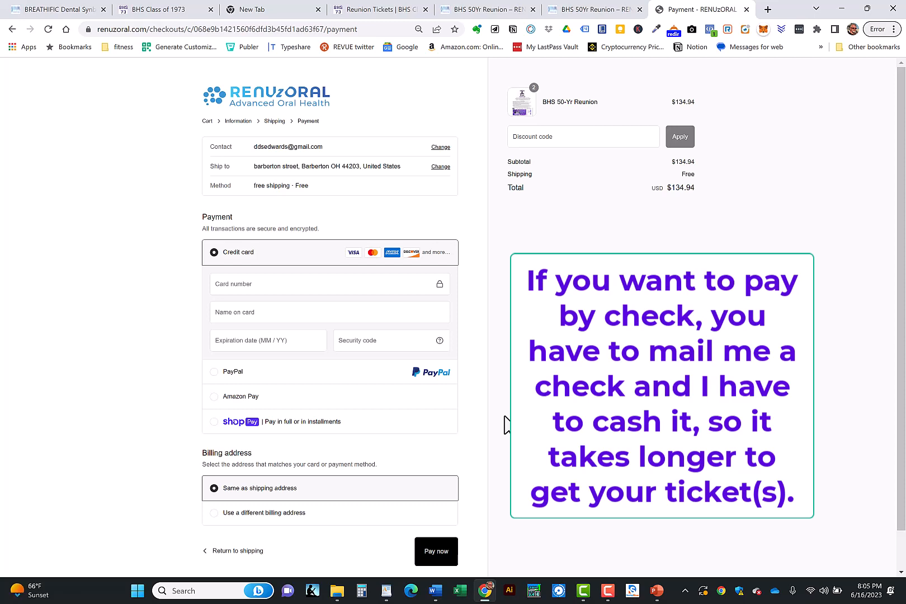
mouse_move(500, 431)
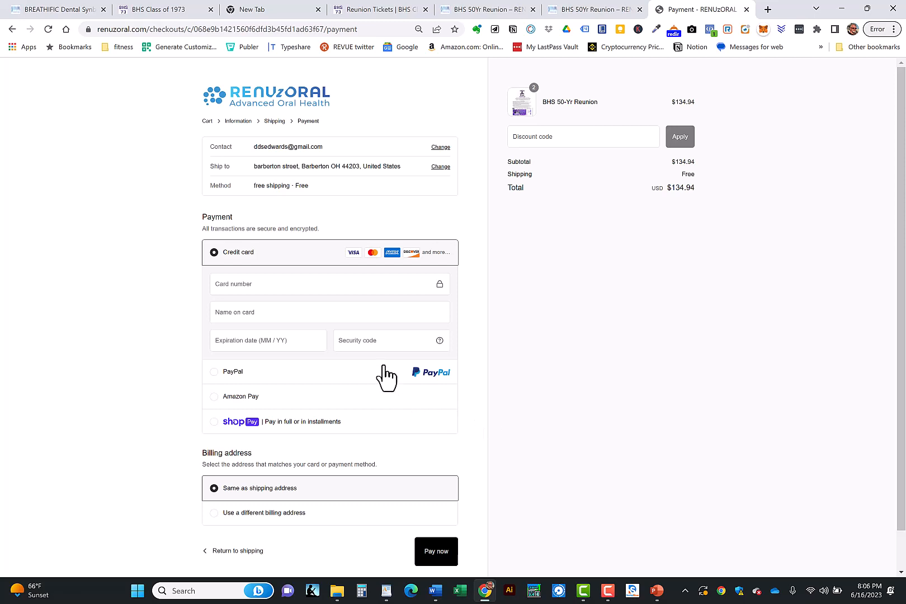
mouse_move(477, 377)
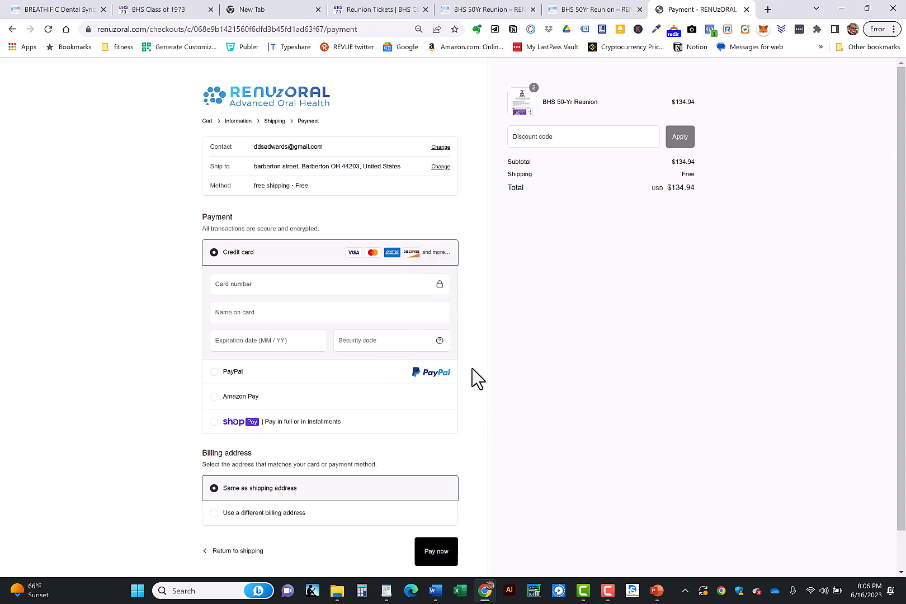
mouse_move(391, 422)
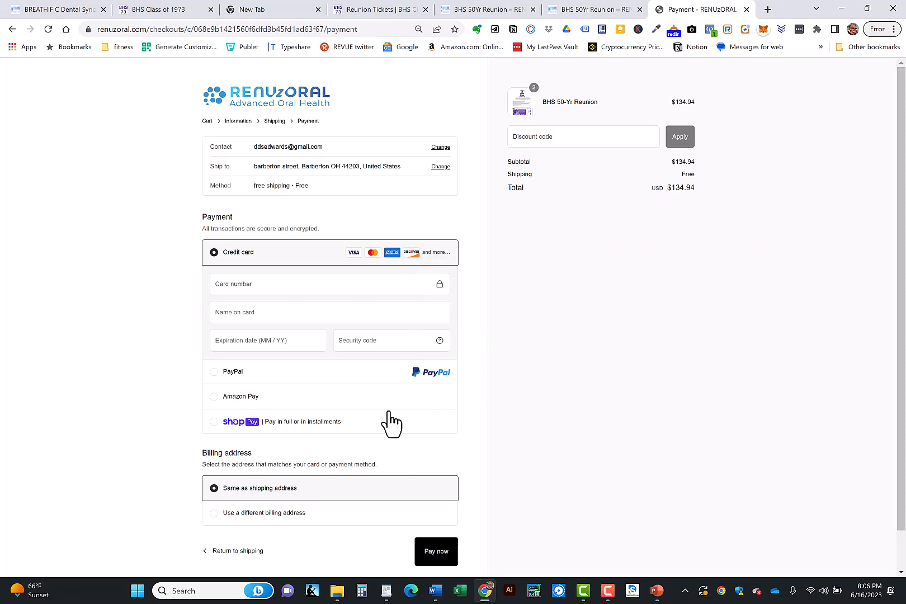
mouse_move(546, 237)
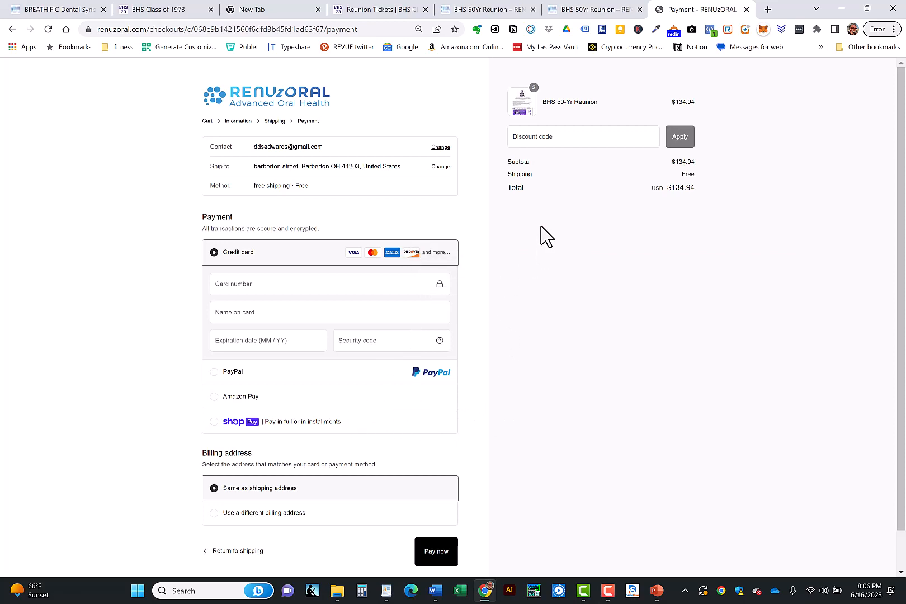
mouse_move(591, 208)
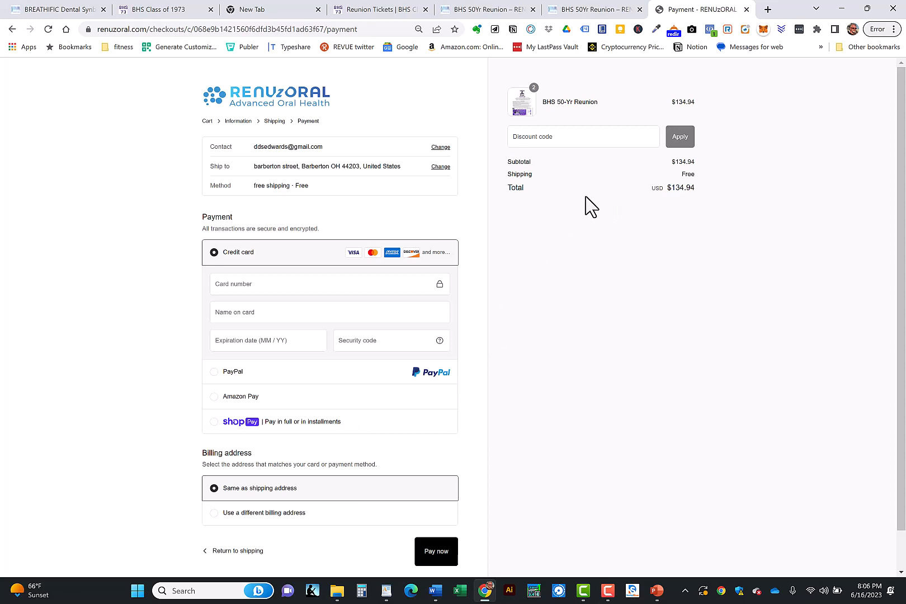
mouse_move(468, 326)
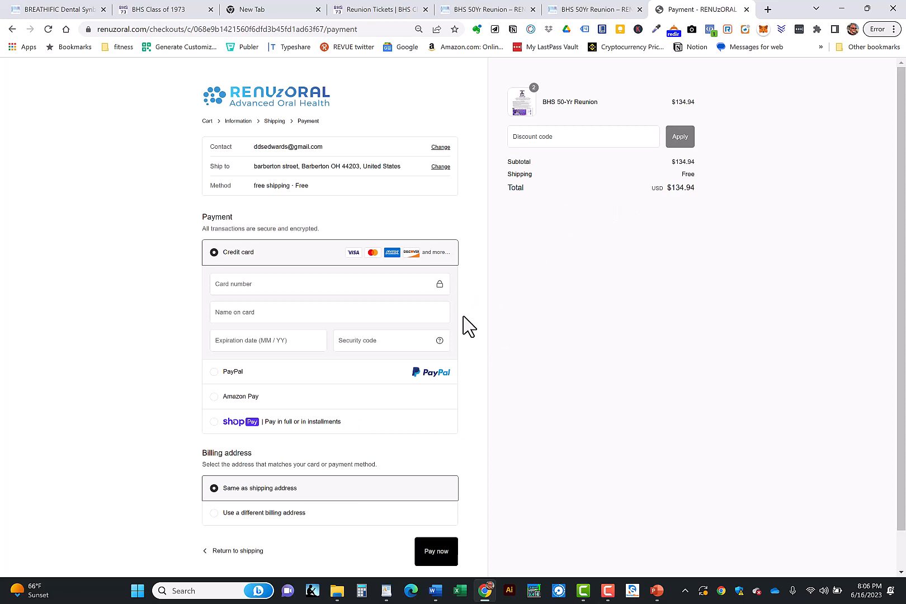
mouse_move(495, 519)
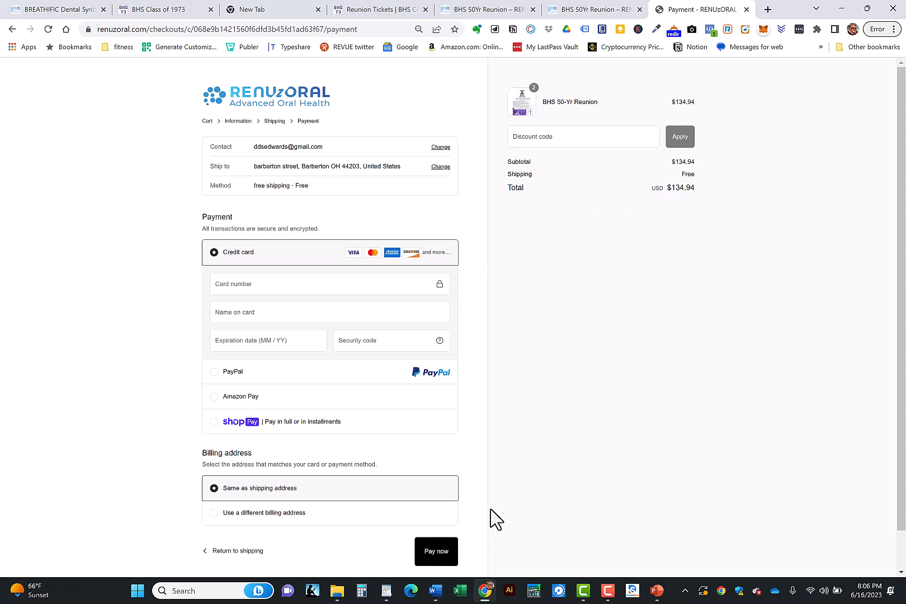
mouse_move(494, 500)
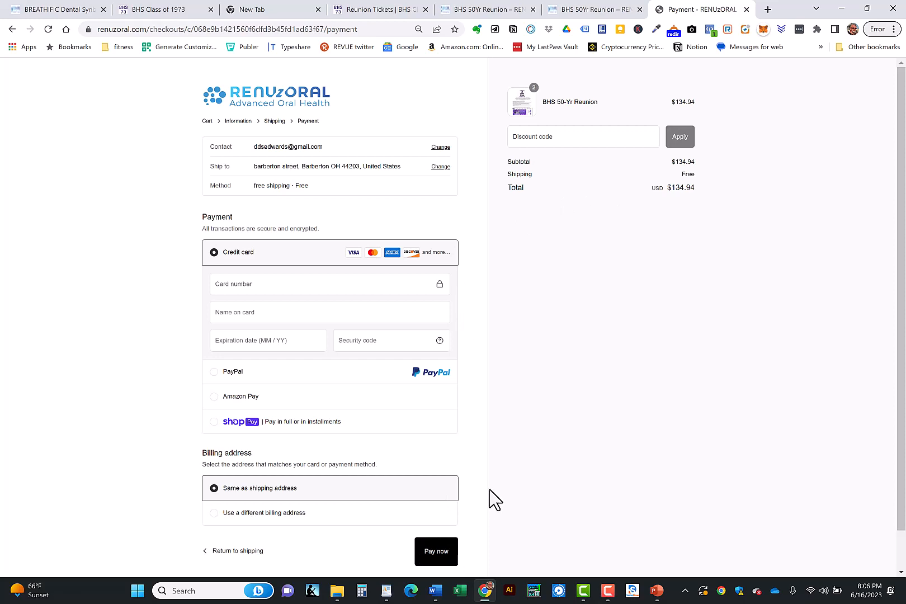
mouse_move(474, 438)
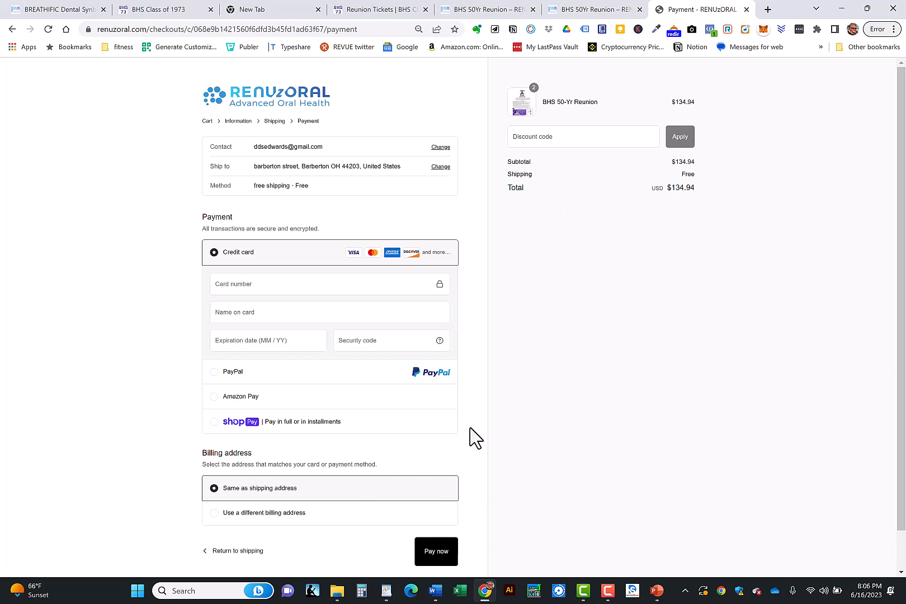
mouse_move(468, 29)
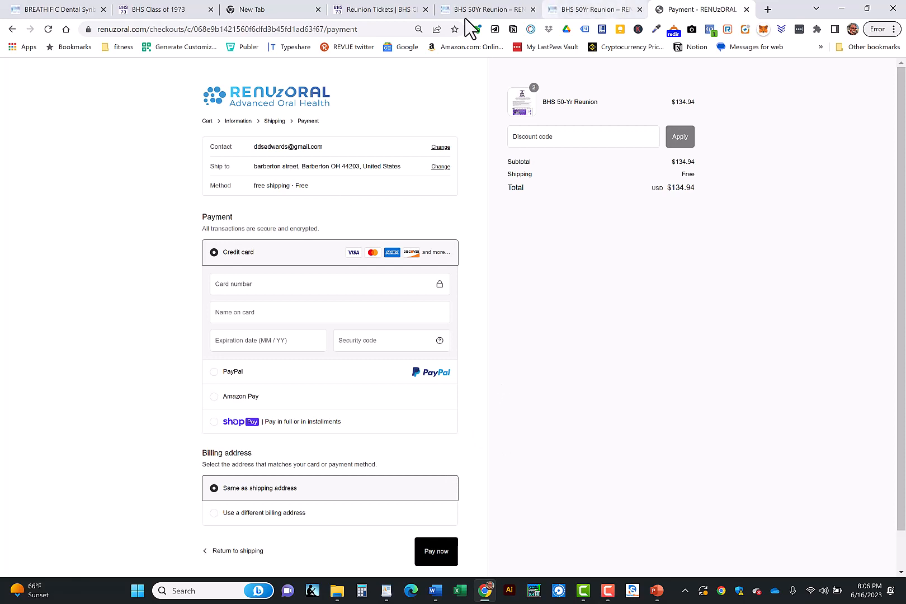
mouse_move(703, 194)
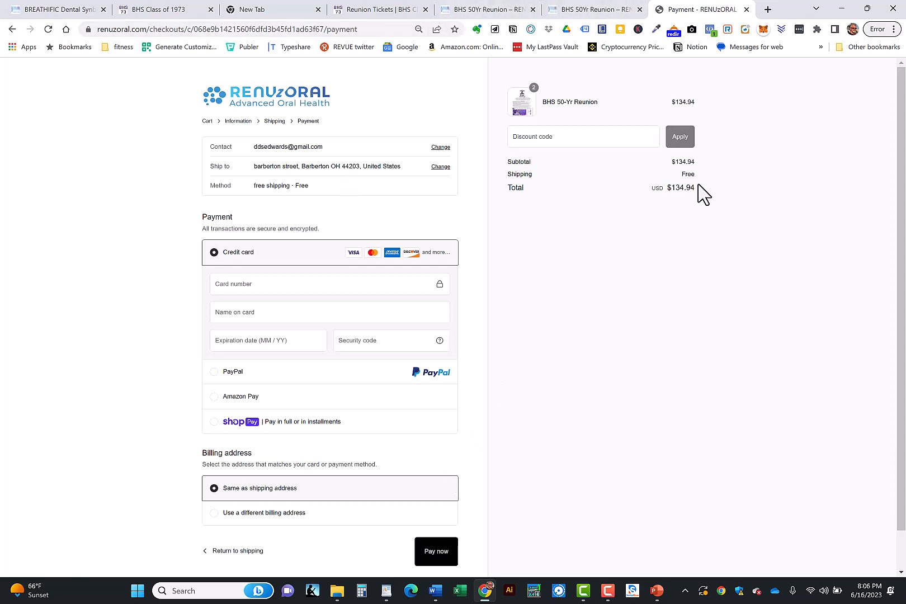
mouse_move(805, 288)
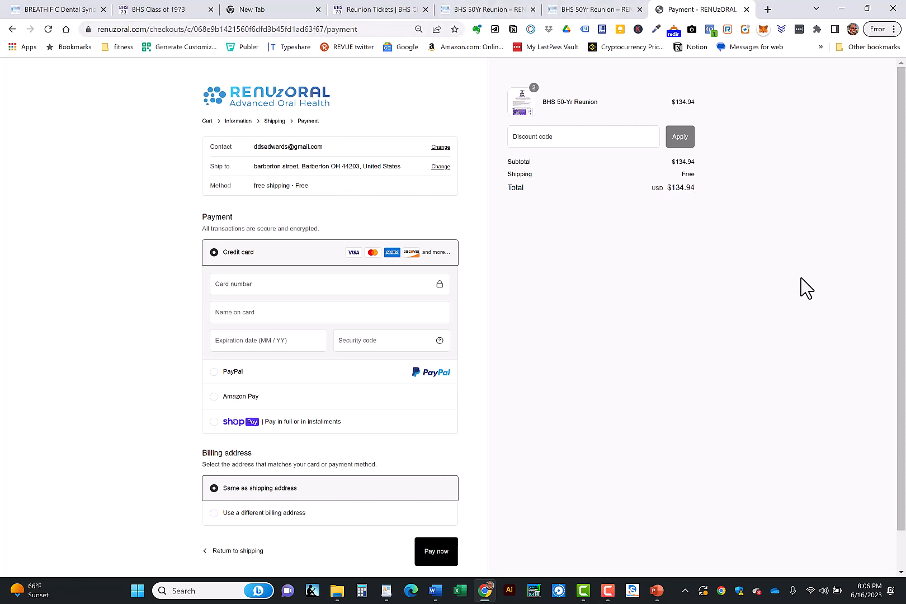
left_click(707, 9)
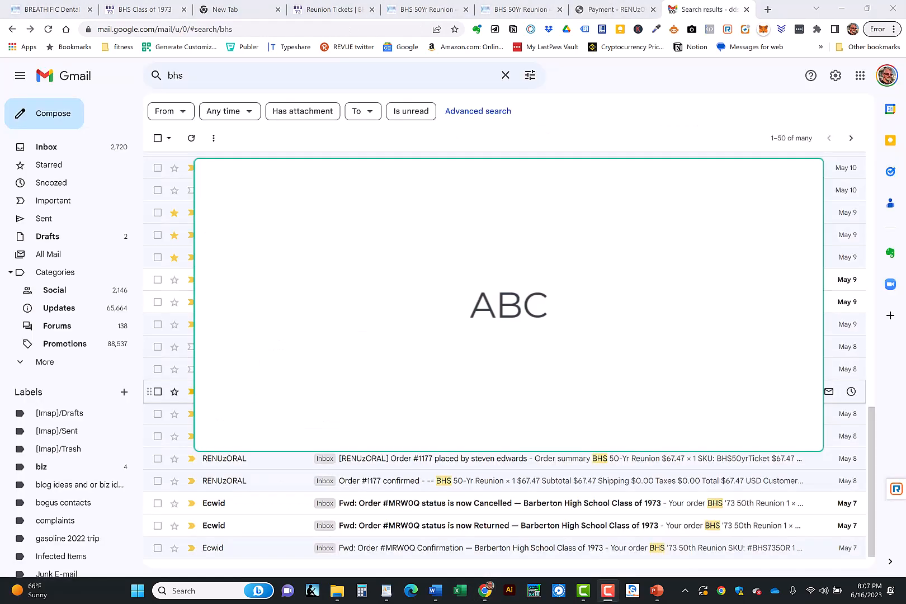
mouse_move(433, 500)
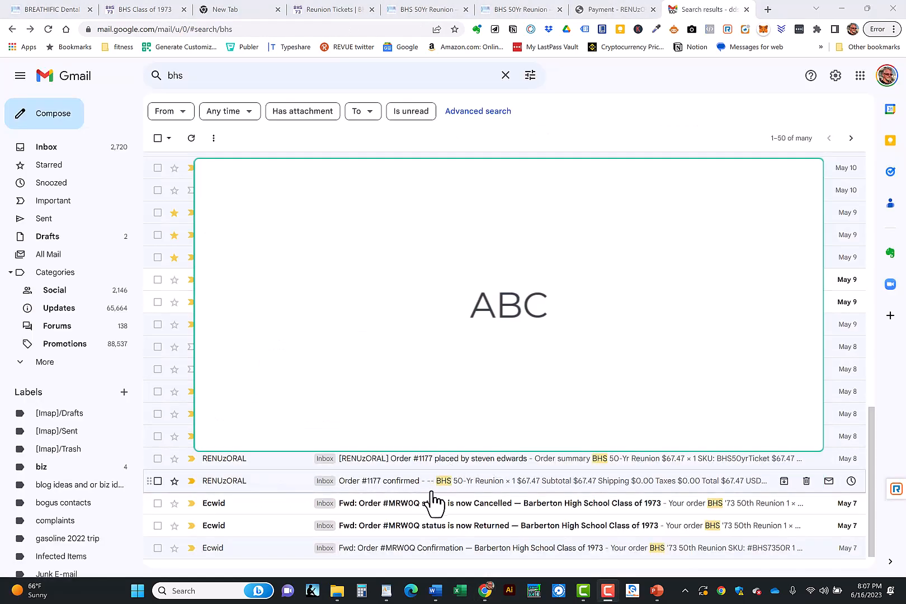
mouse_move(474, 494)
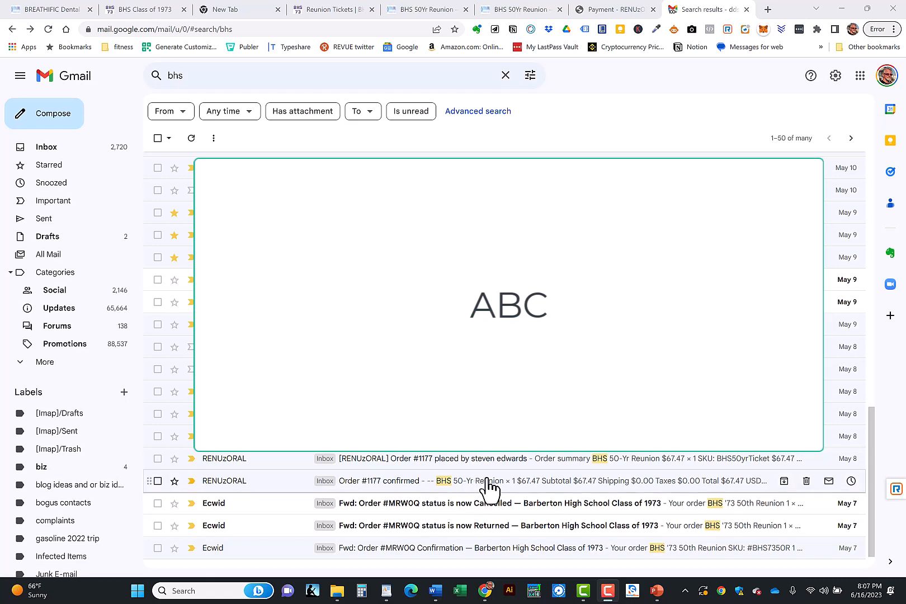
mouse_move(408, 489)
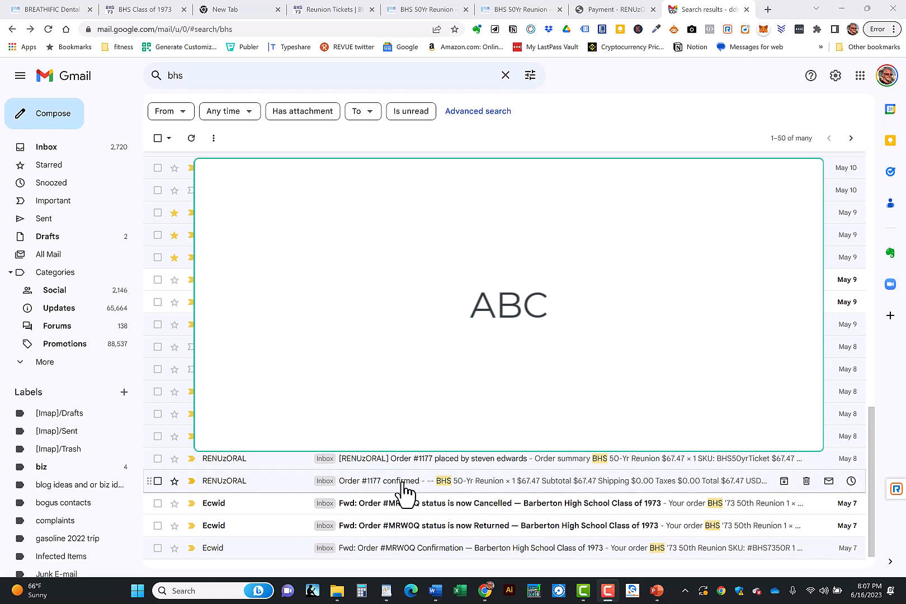
left_click(378, 481)
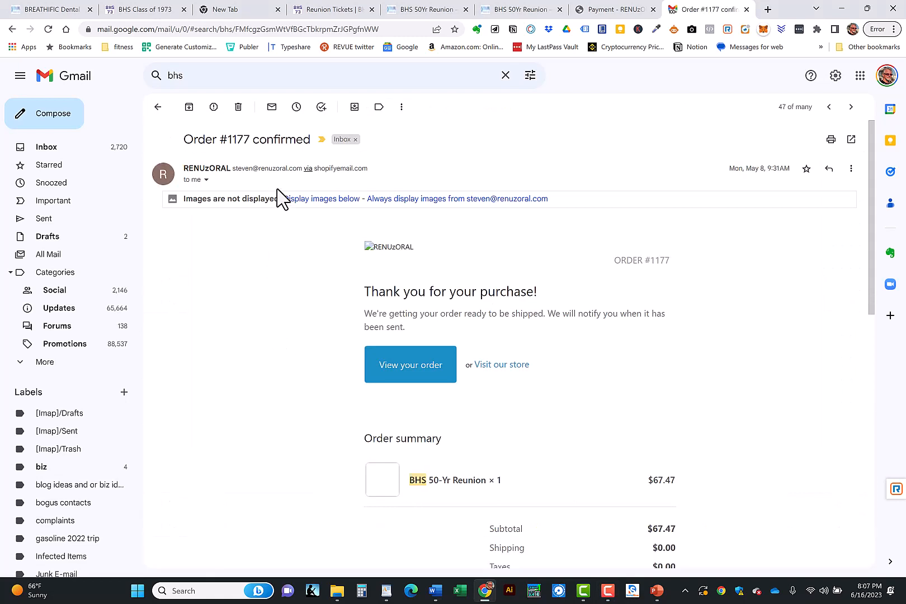
mouse_move(282, 169)
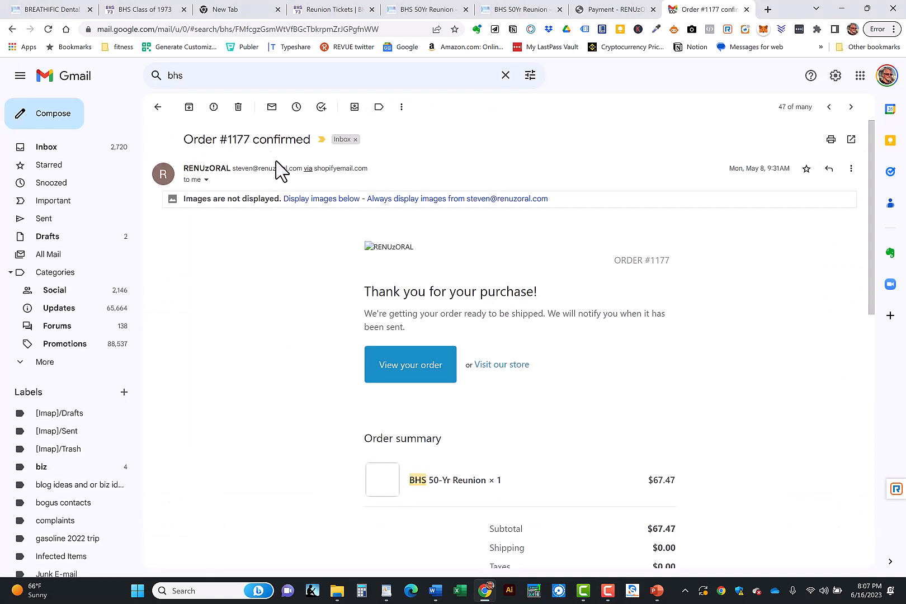
mouse_move(295, 216)
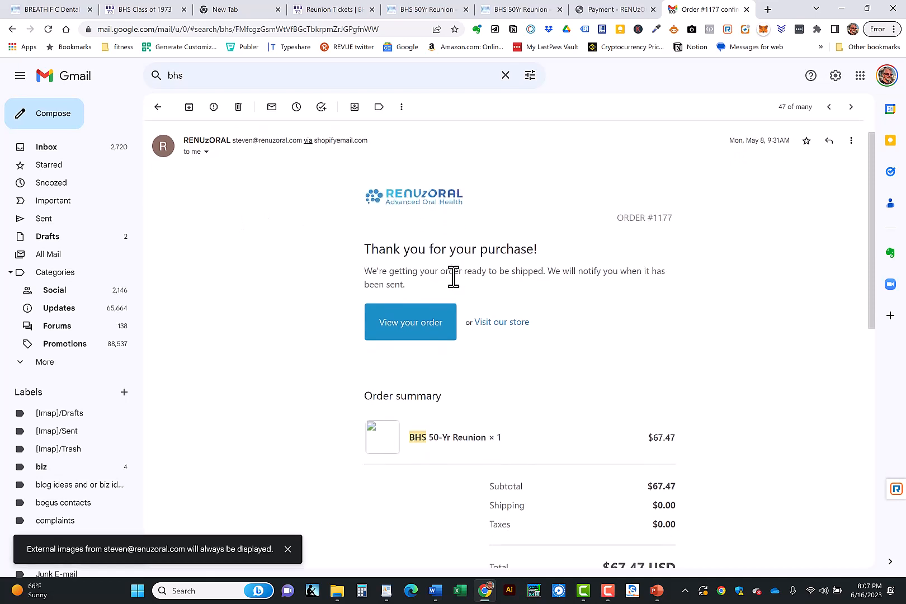
scroll("down", 3)
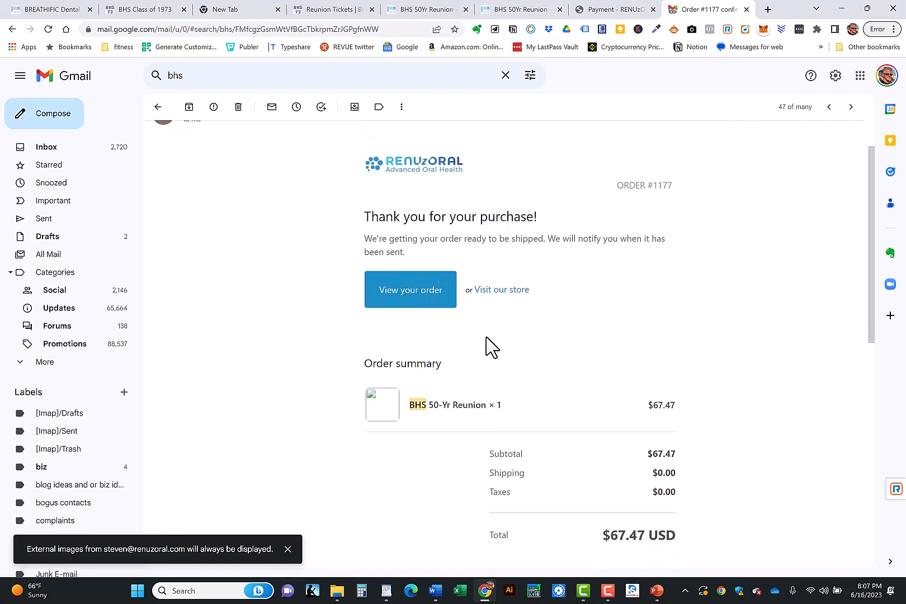
scroll("down", 3)
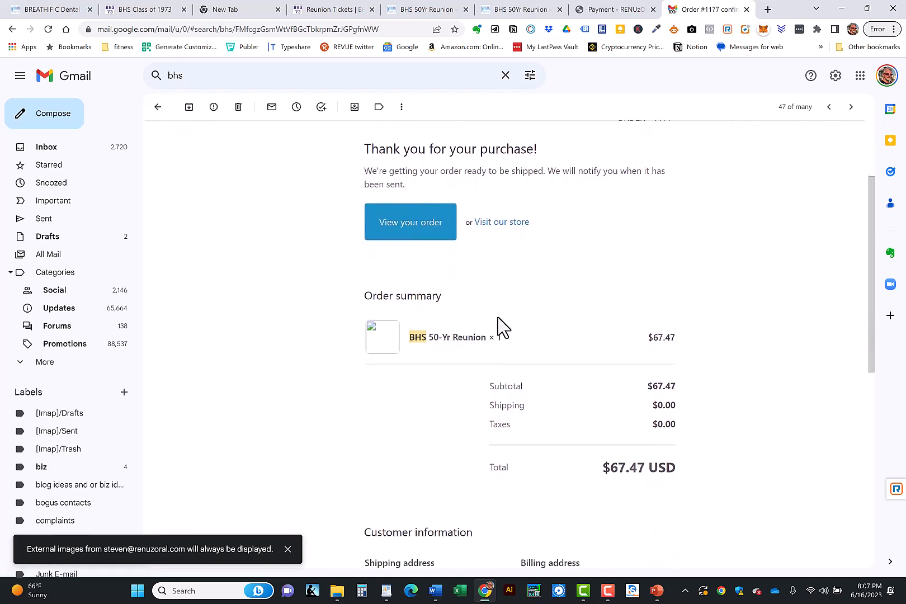
scroll("down", 3)
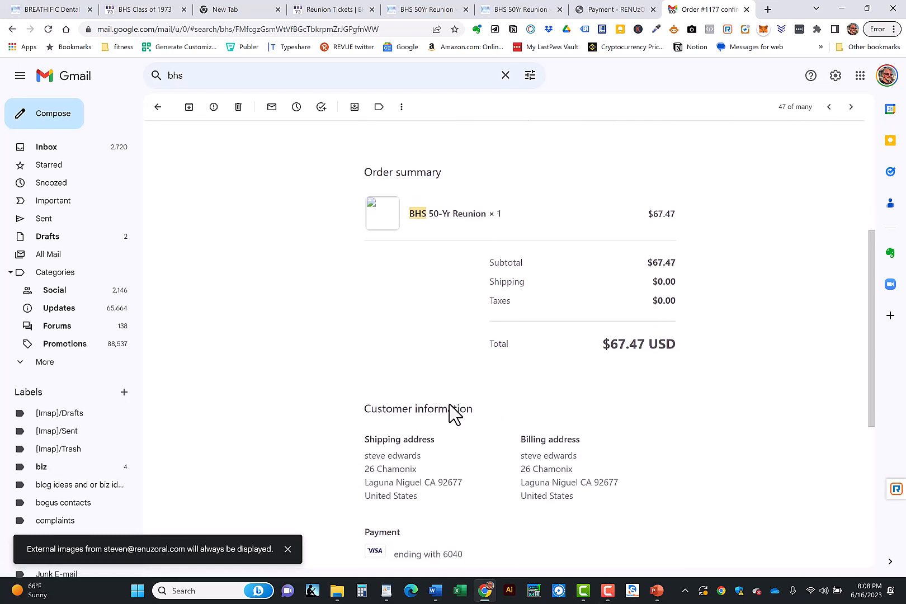
scroll("down", 3)
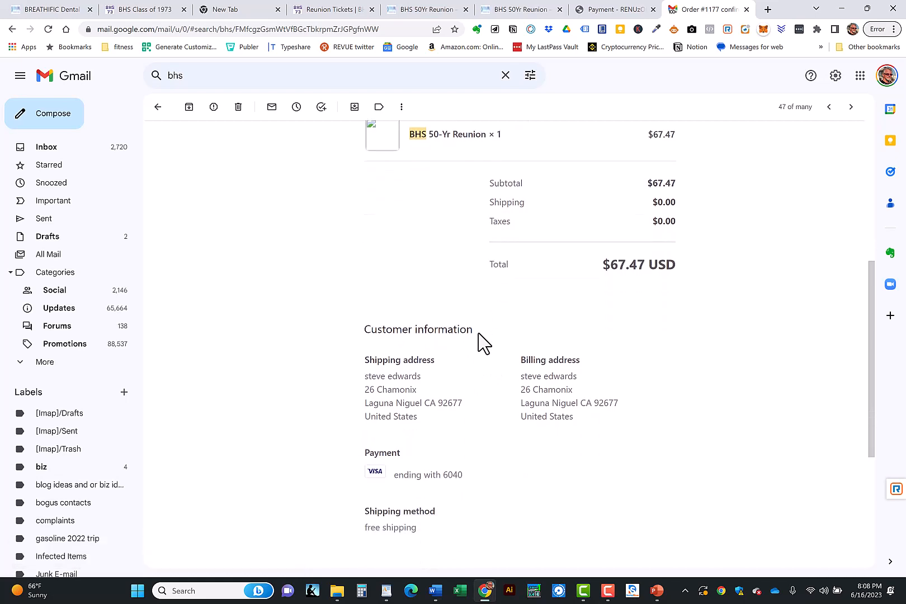
scroll("down", 3)
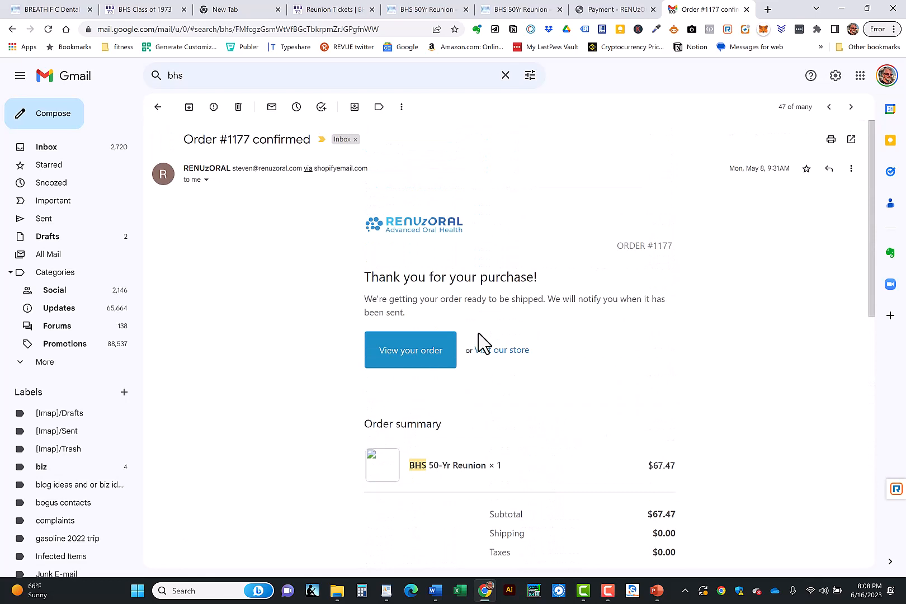
mouse_move(442, 231)
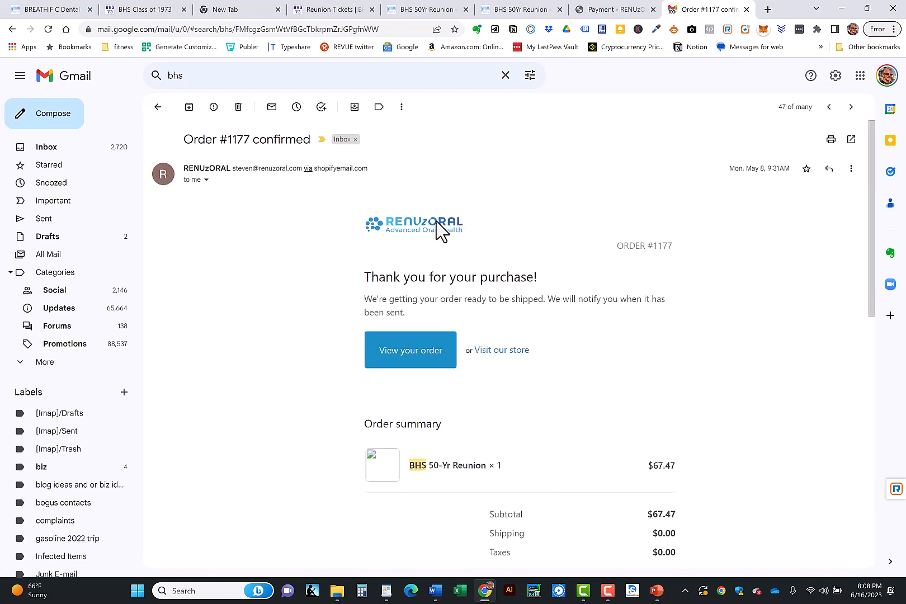
mouse_move(382, 205)
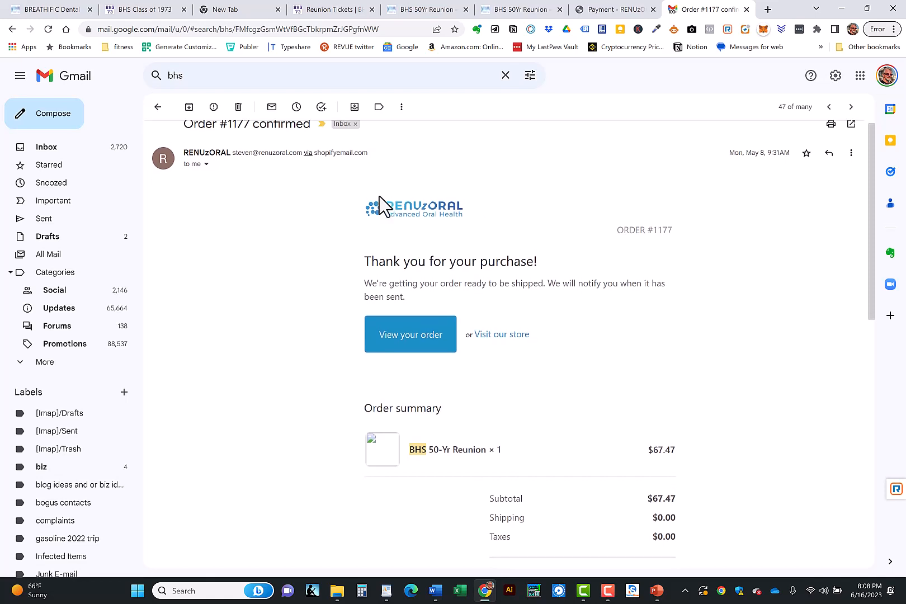
scroll("down", 3)
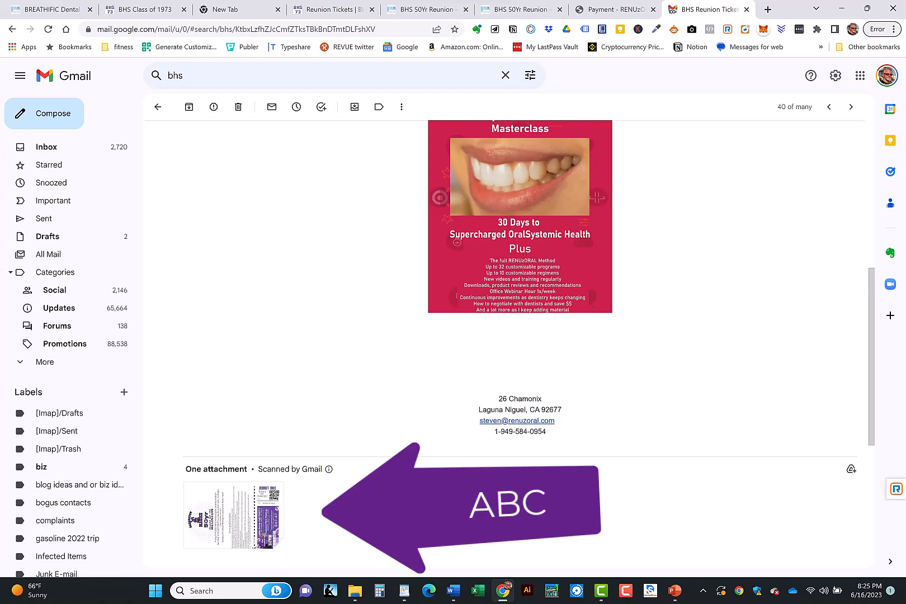
left_click(850, 107)
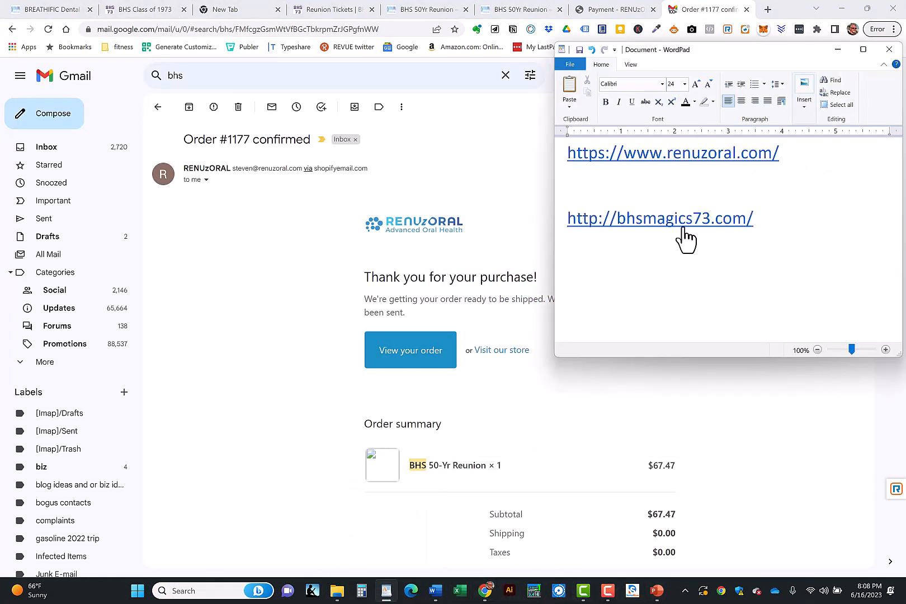
mouse_move(675, 163)
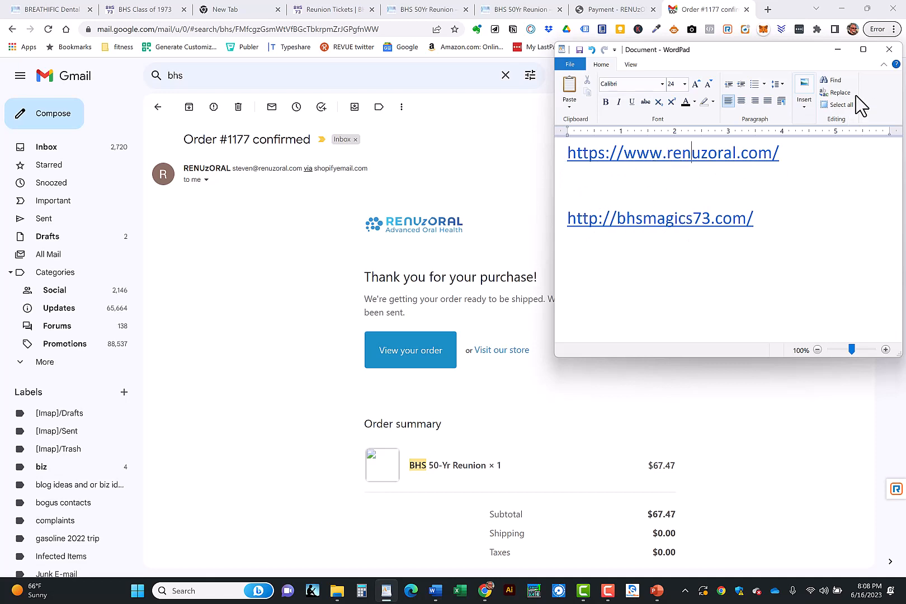
mouse_move(887, 182)
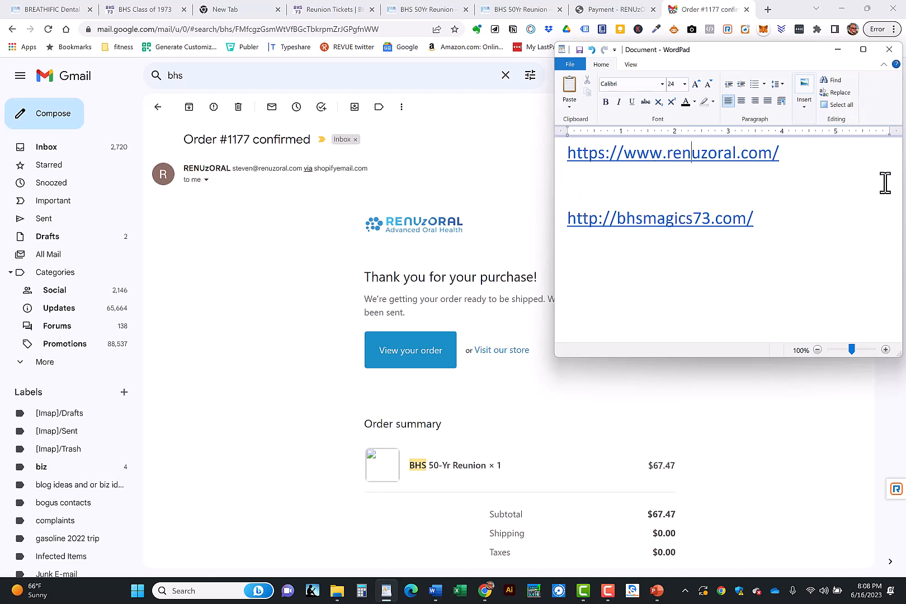
mouse_move(842, 184)
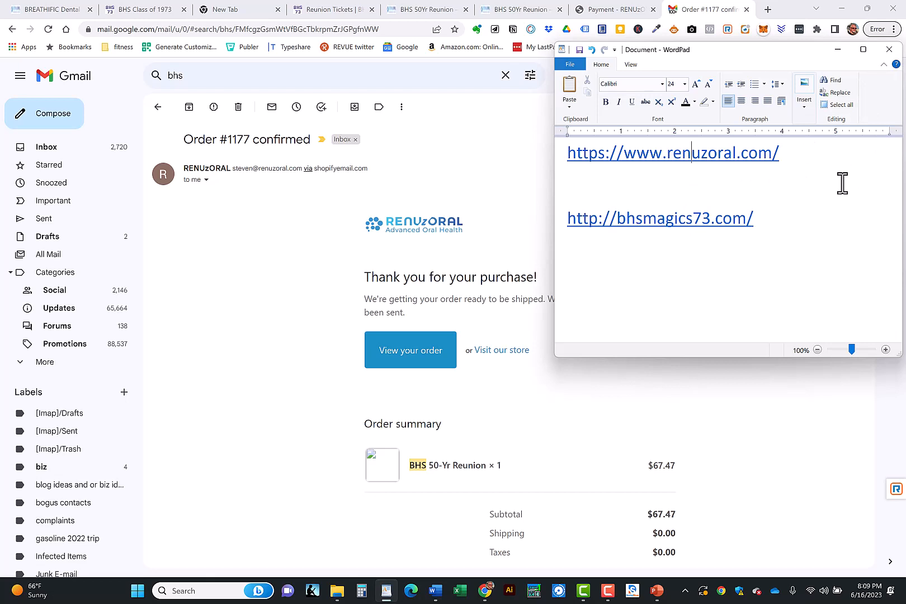
mouse_move(818, 188)
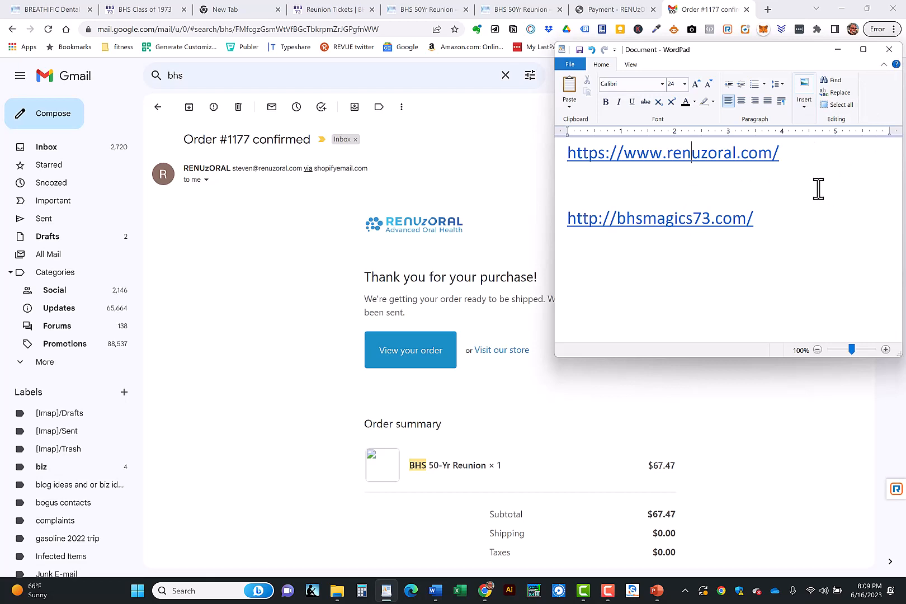